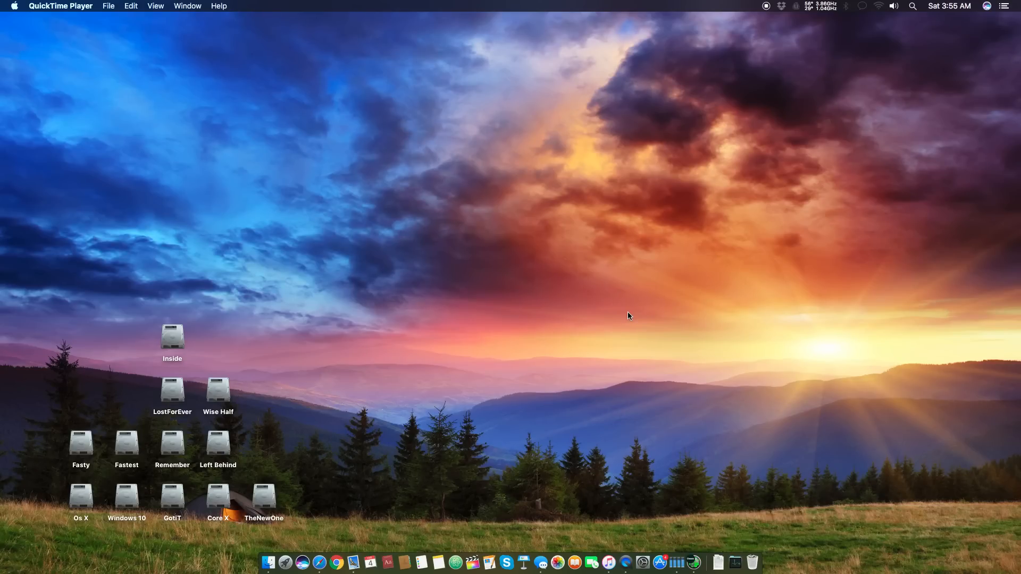
mouse_move(511, 72)
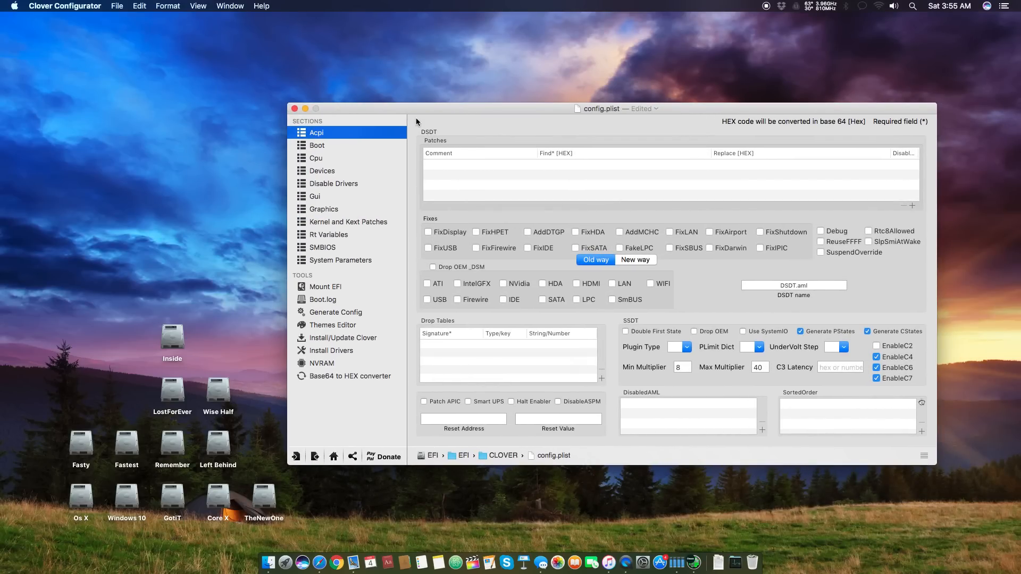
mouse_move(921, 402)
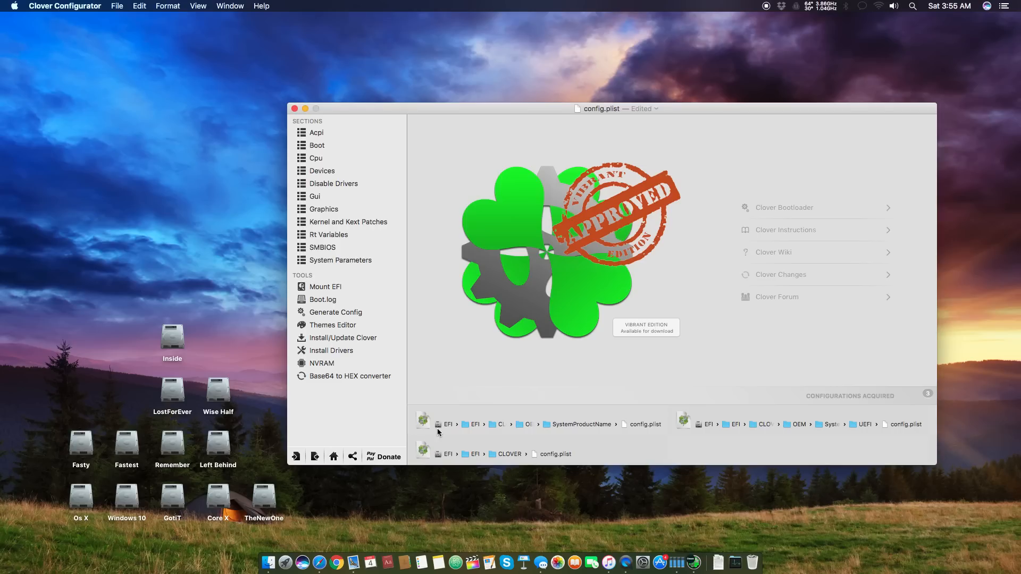
mouse_move(366, 286)
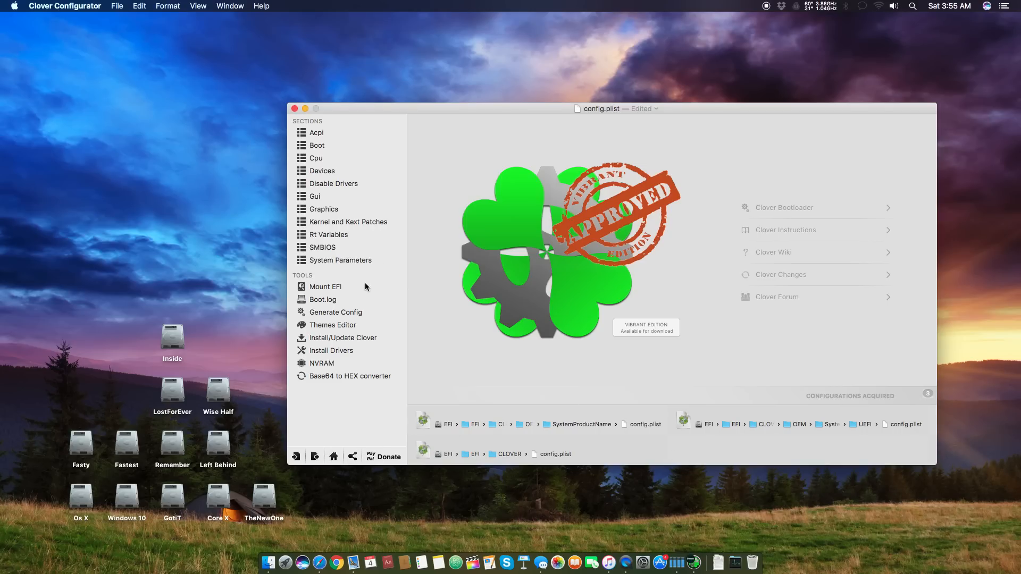
mouse_move(348, 135)
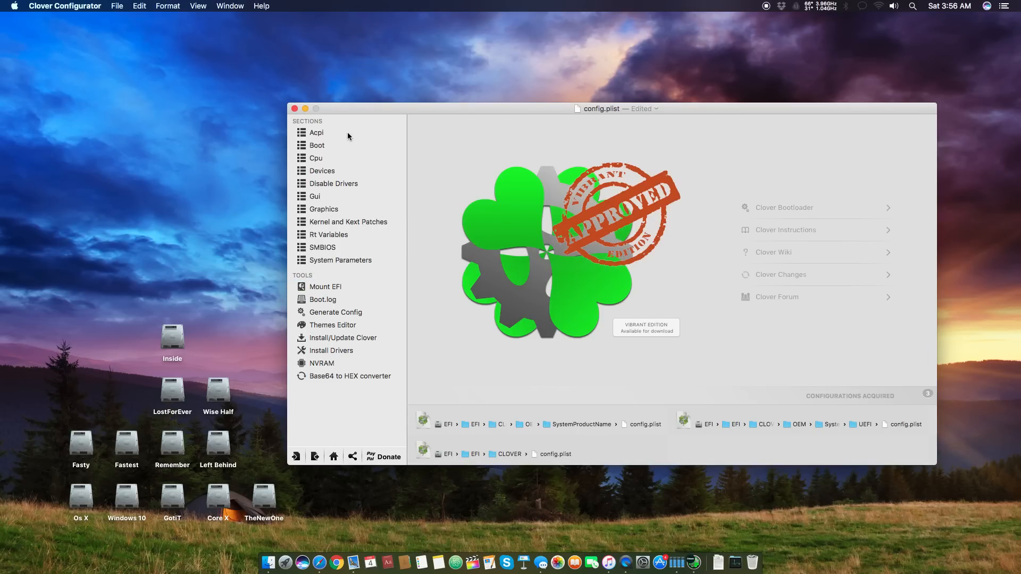
Step: Browse the Acpi, Cpu, Devices, Disable Drivers and Gui sections, ending back on Cpu at 4,000 MHz
left_click(316, 133)
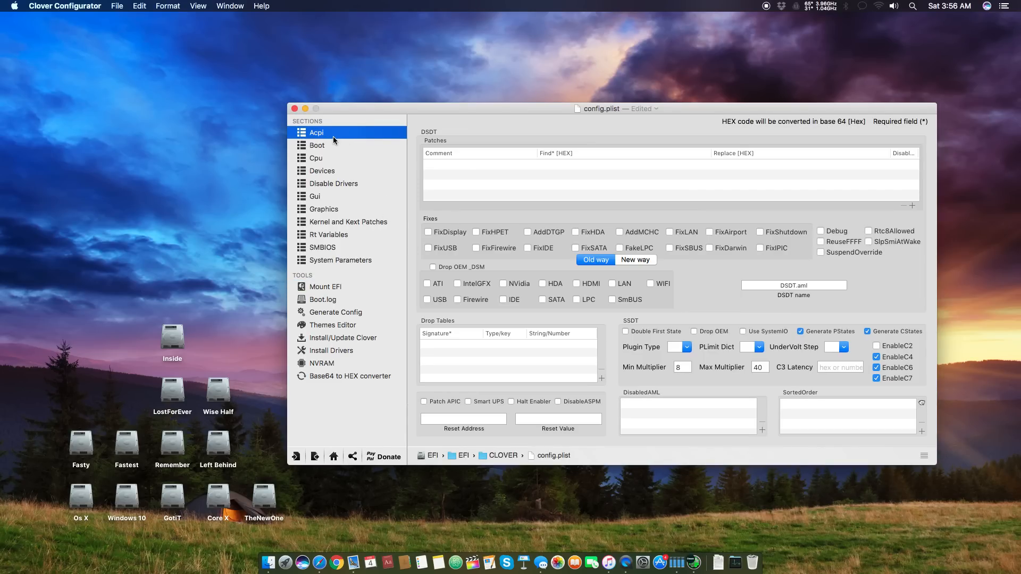
left_click(316, 157)
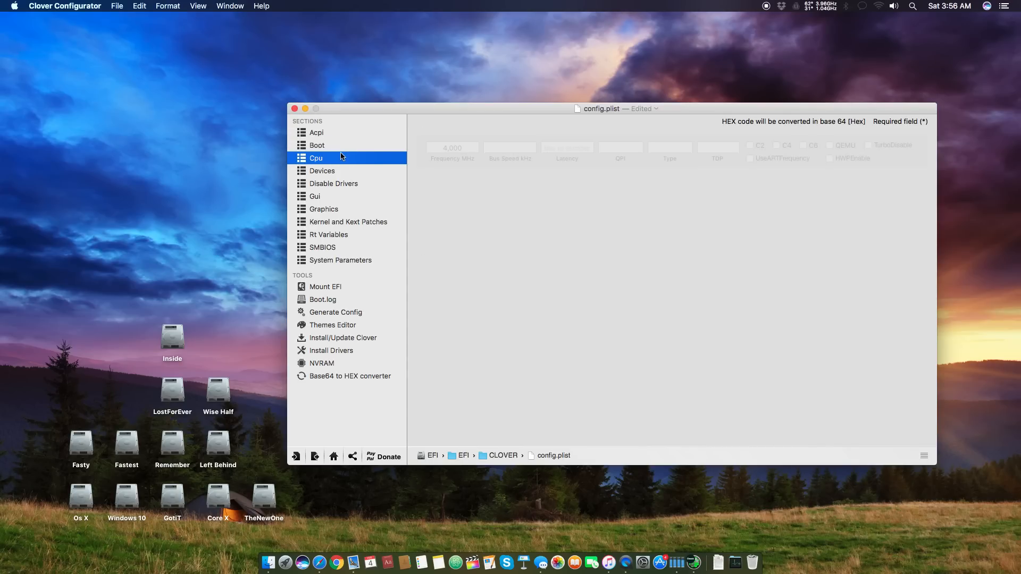
left_click_drag(601, 109, 601, 129)
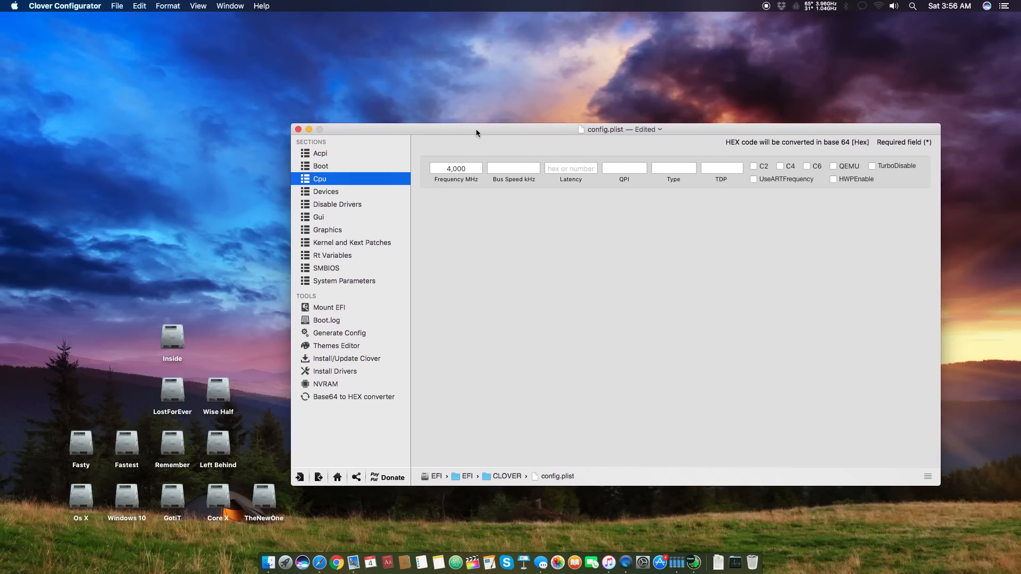
left_click(326, 191)
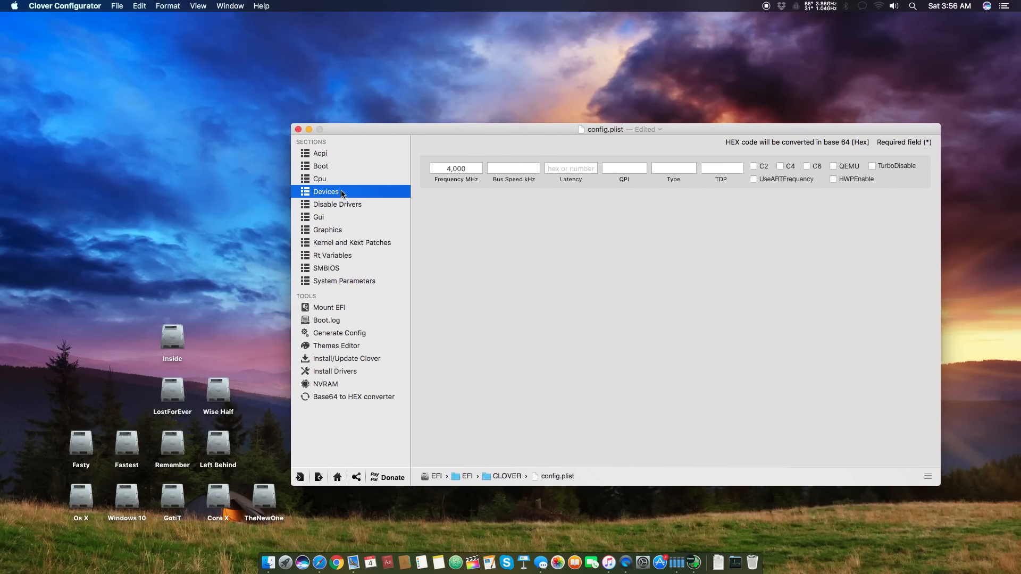
left_click(338, 204)
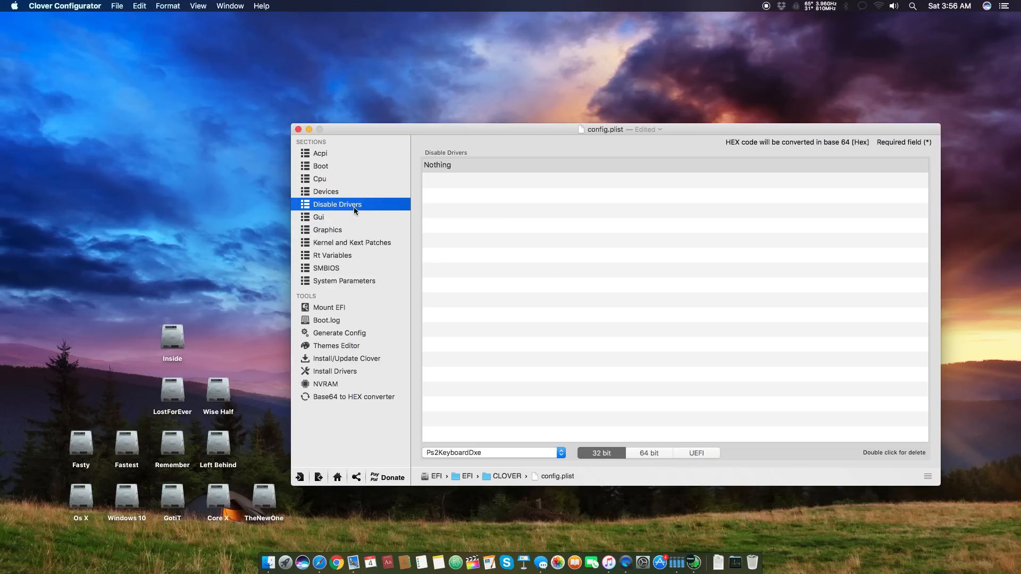
left_click(318, 217)
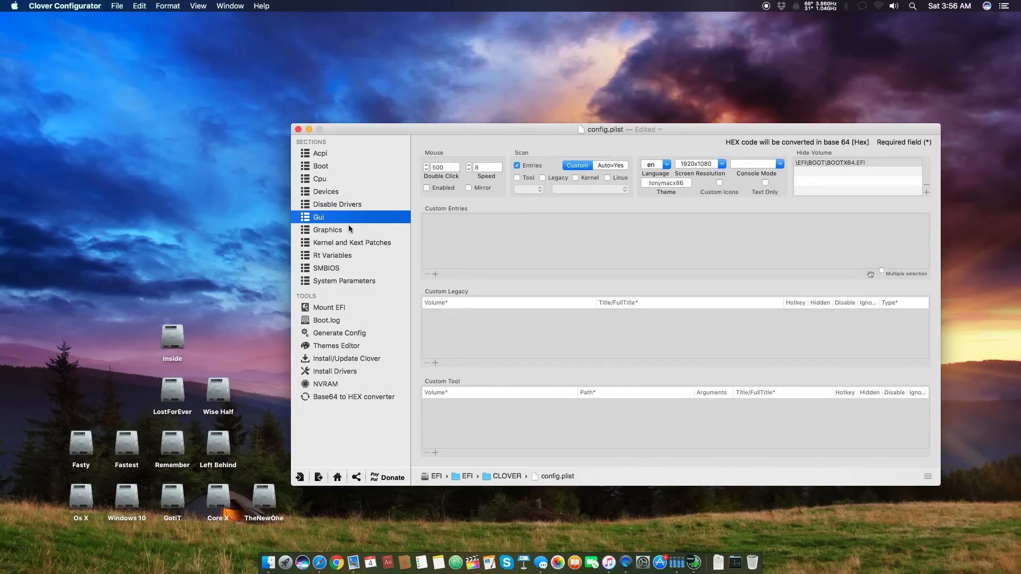
left_click(319, 178)
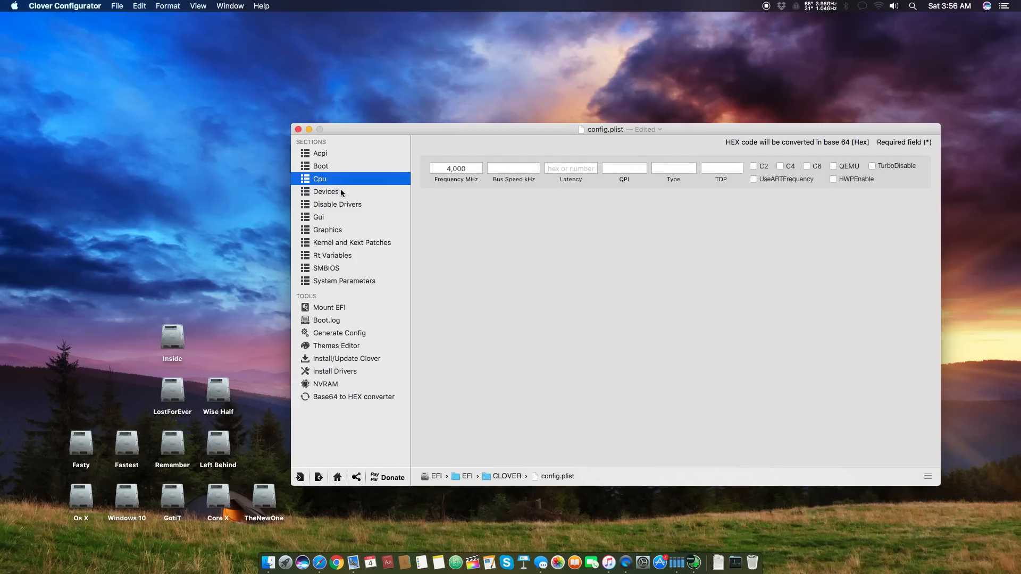
mouse_move(823, 190)
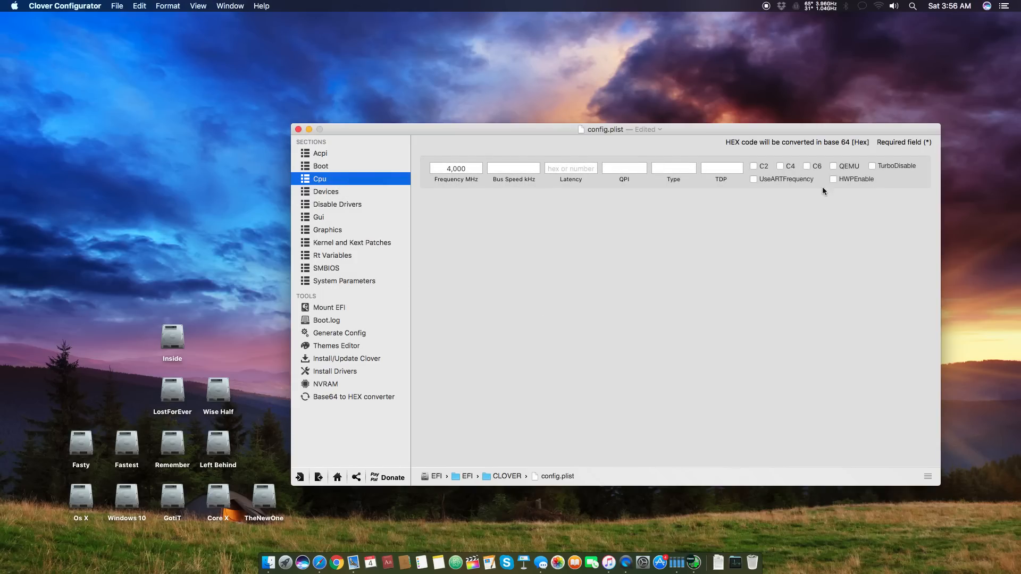
left_click_drag(604, 129, 631, 117)
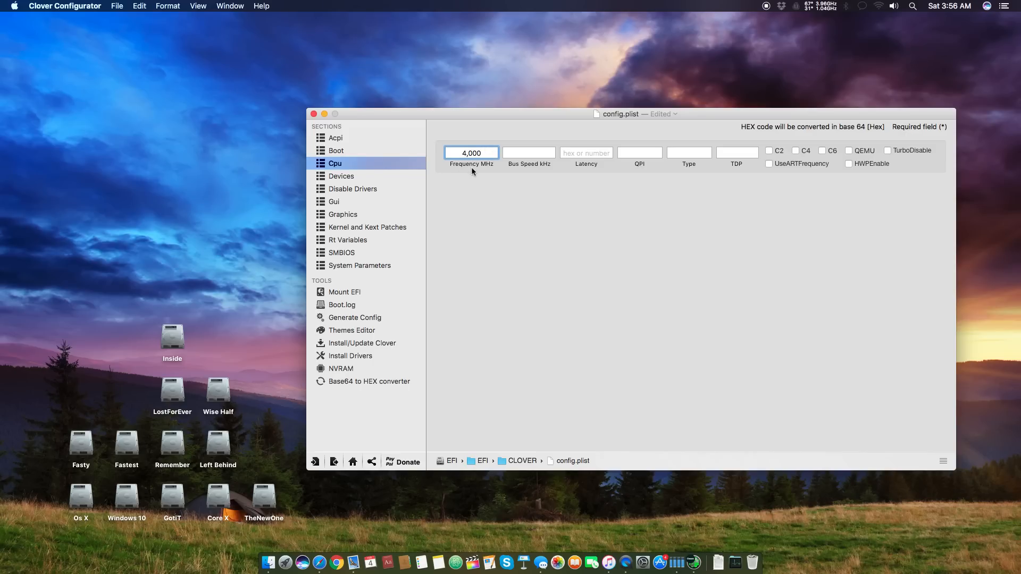
mouse_move(491, 144)
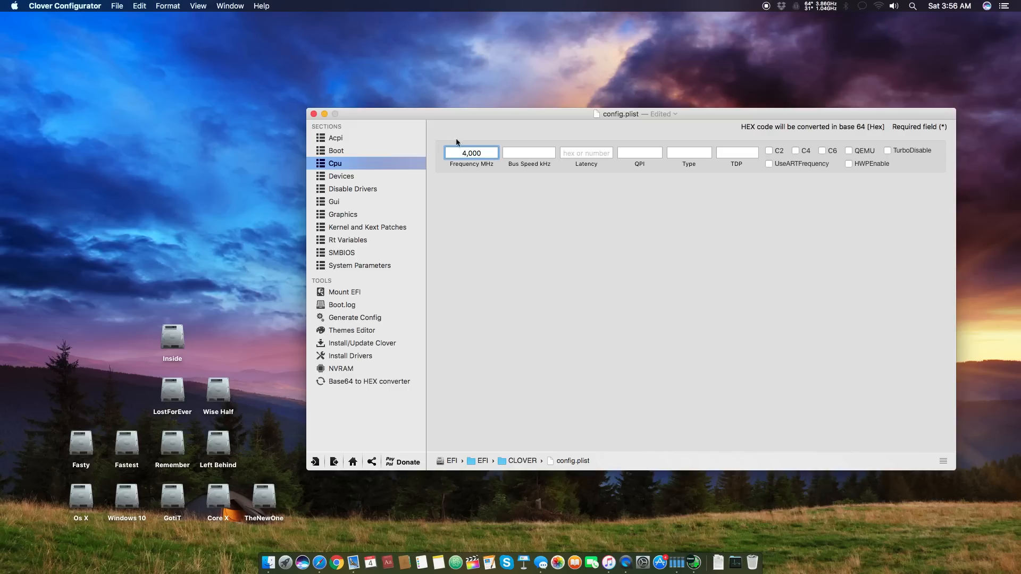
left_click(13, 7)
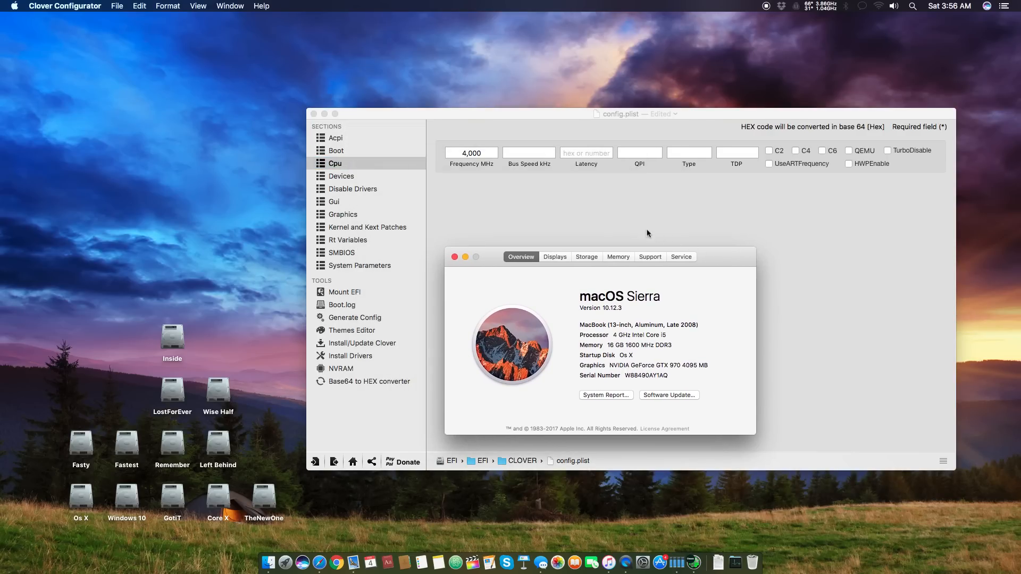
mouse_move(674, 364)
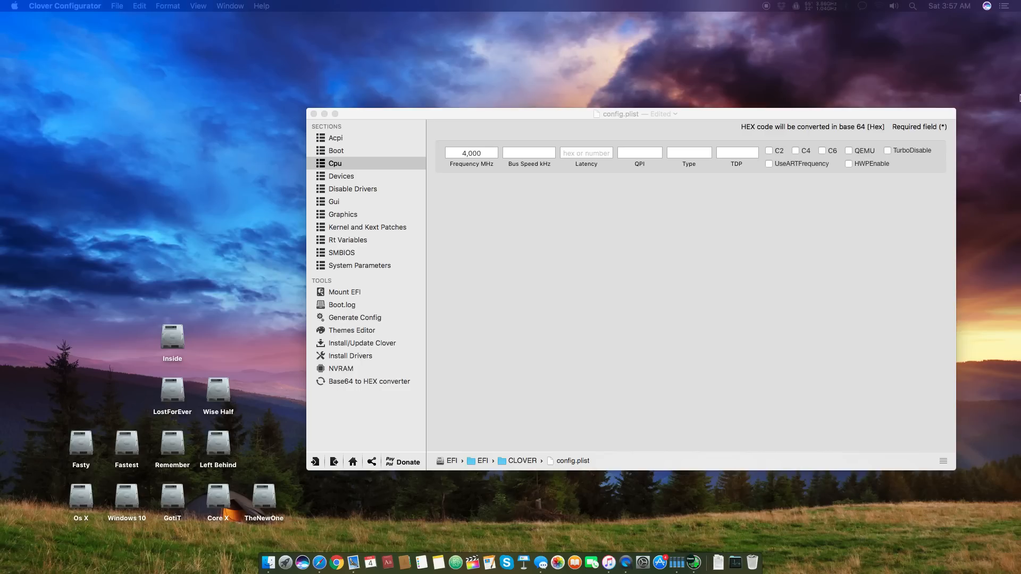
mouse_move(724, 115)
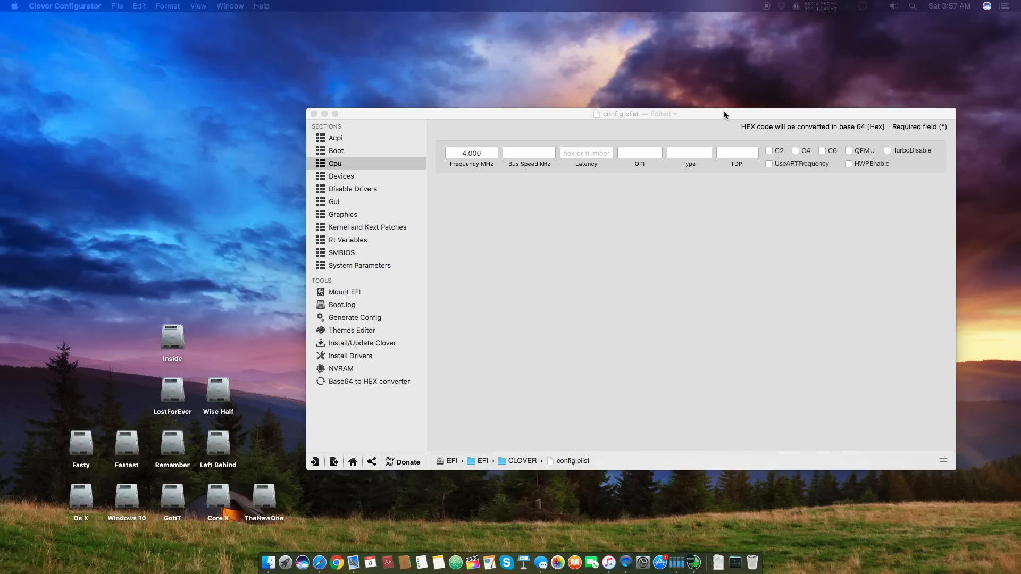
mouse_move(553, 154)
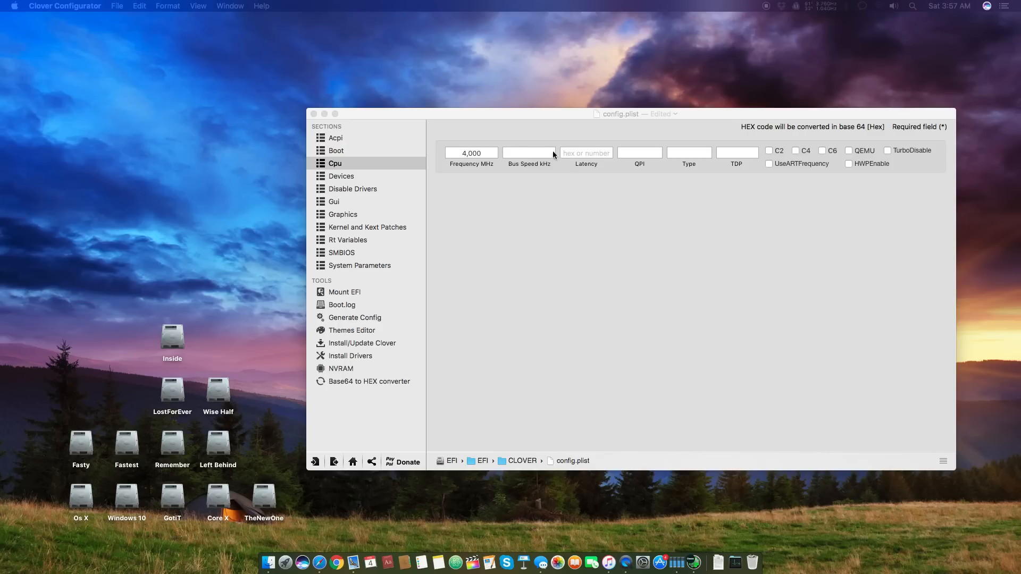
left_click(529, 152)
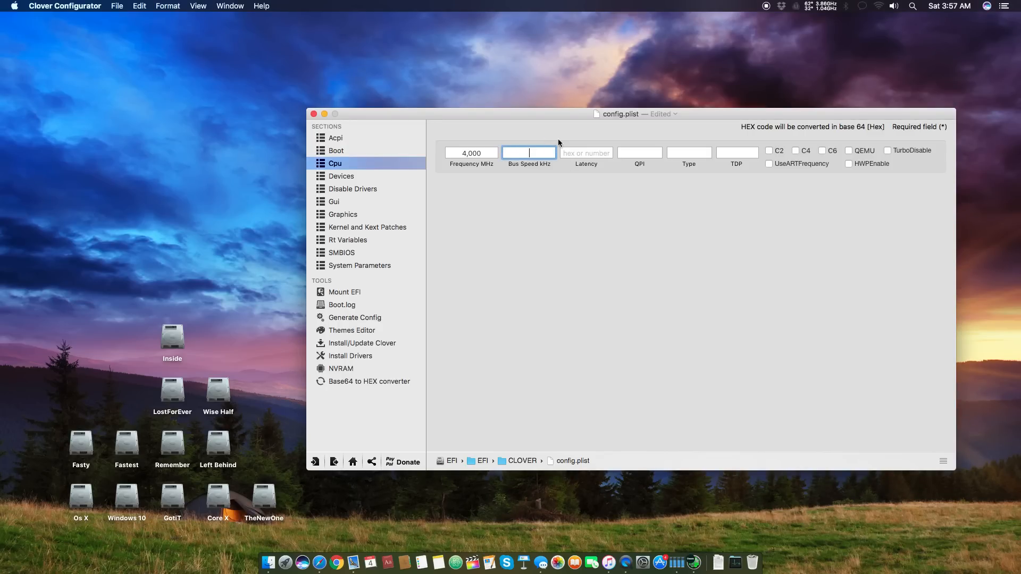
type("100")
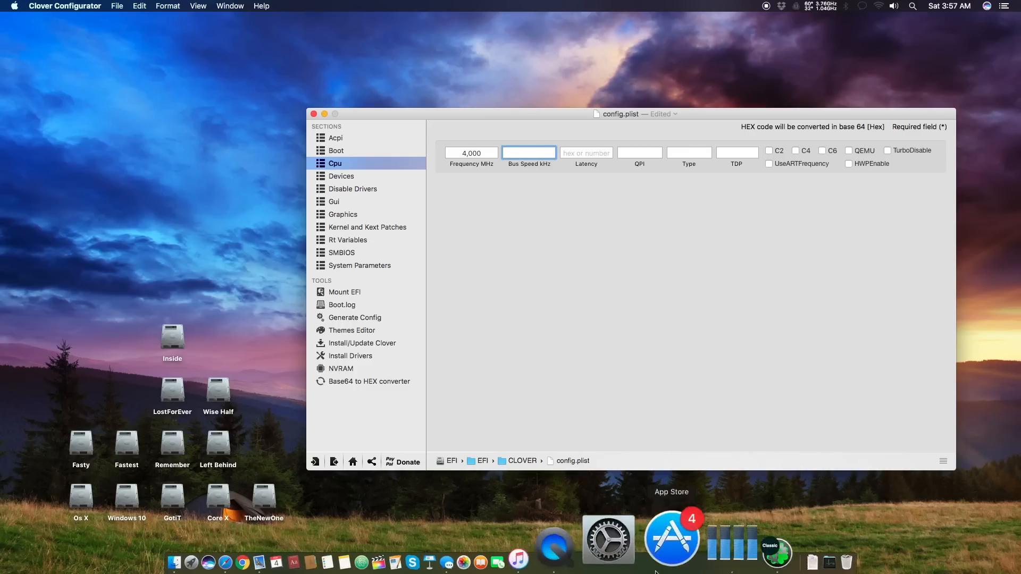
left_click(608, 539)
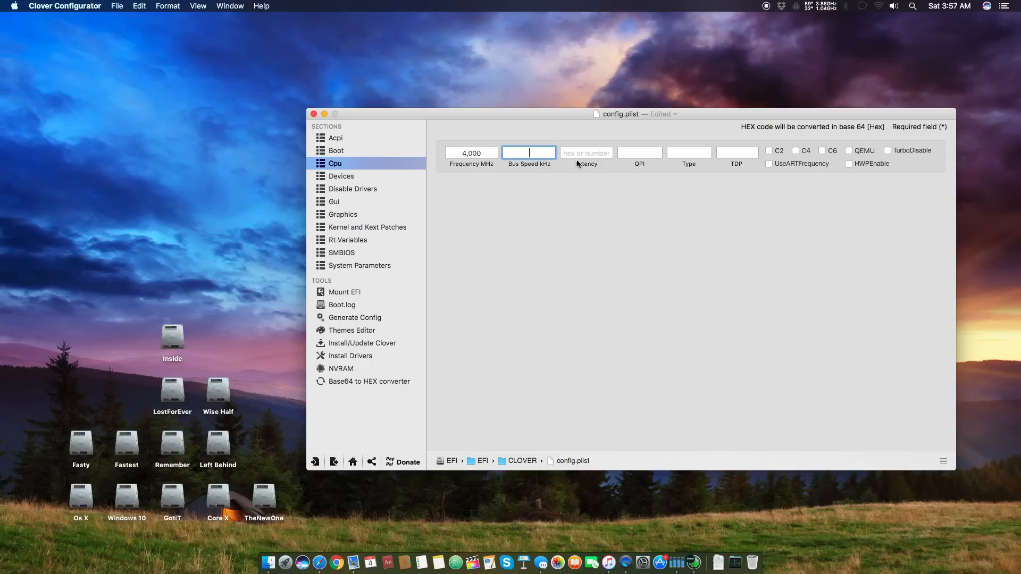
left_click(585, 152)
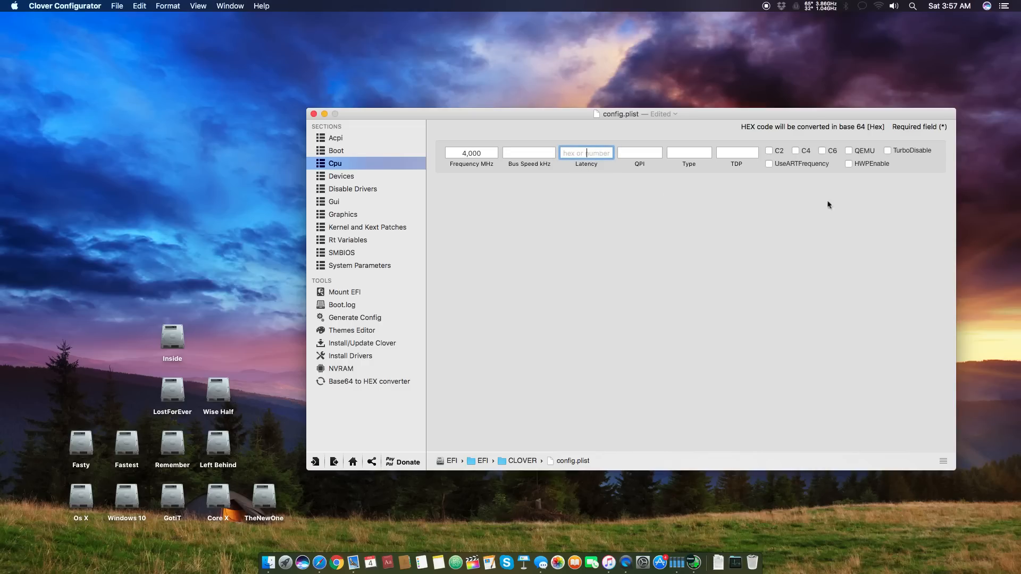
mouse_move(598, 177)
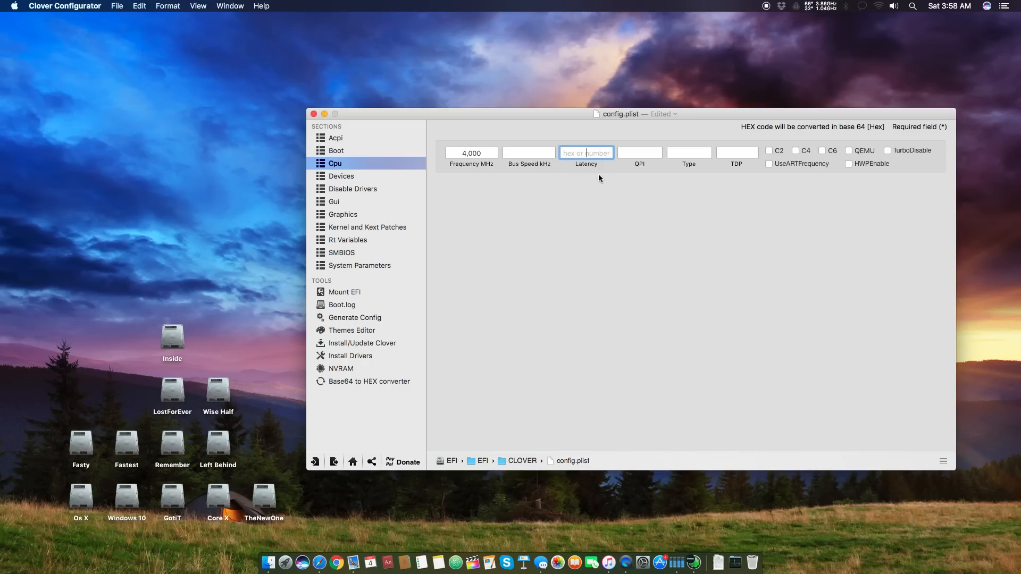
mouse_move(573, 129)
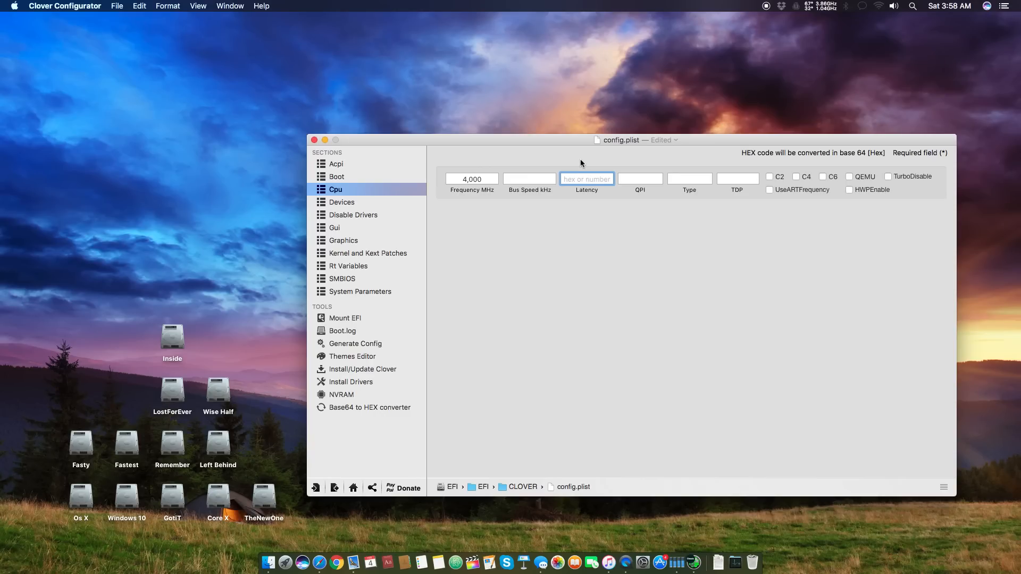
mouse_move(727, 144)
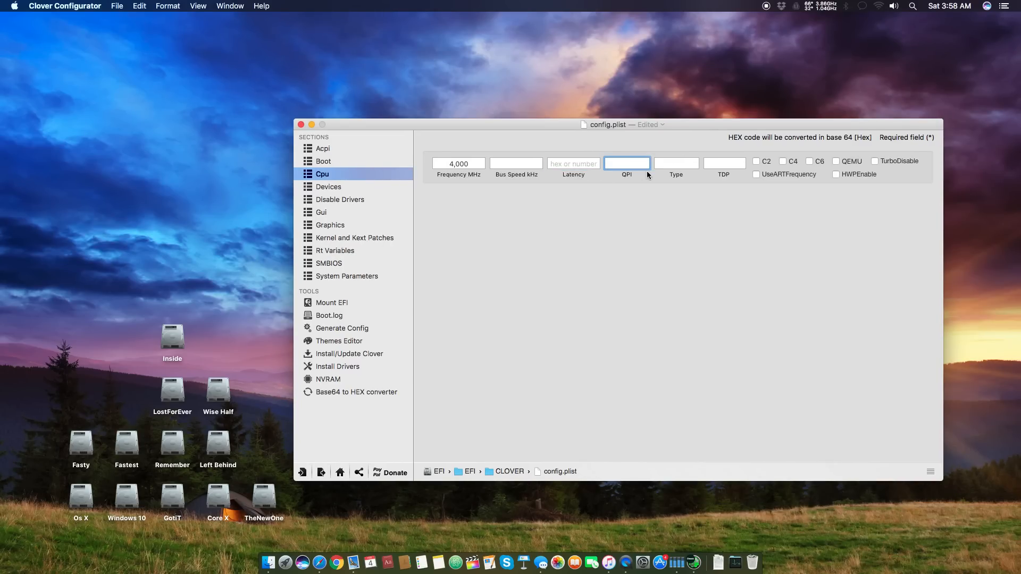
mouse_move(567, 152)
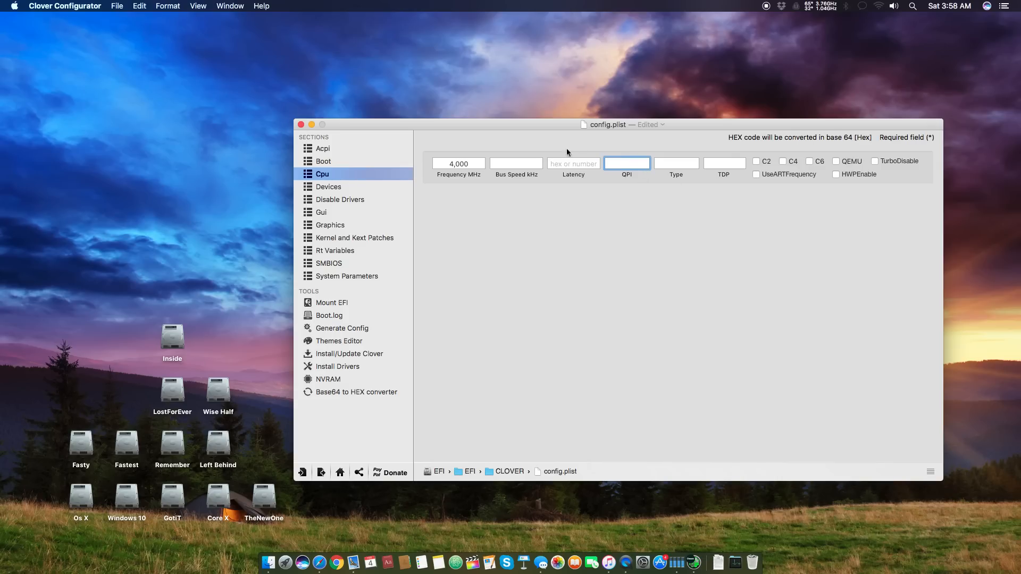
mouse_move(624, 182)
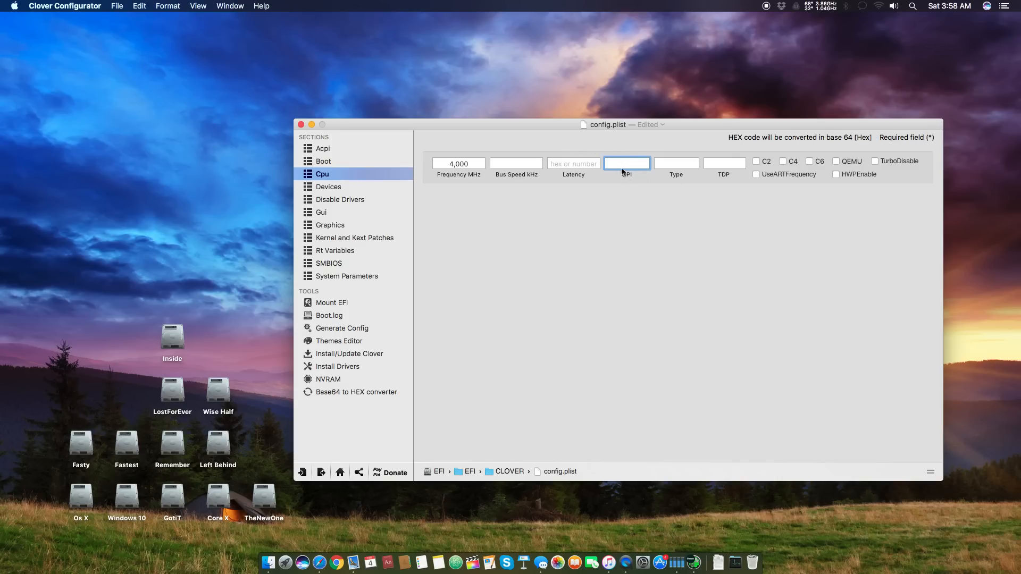
mouse_move(661, 207)
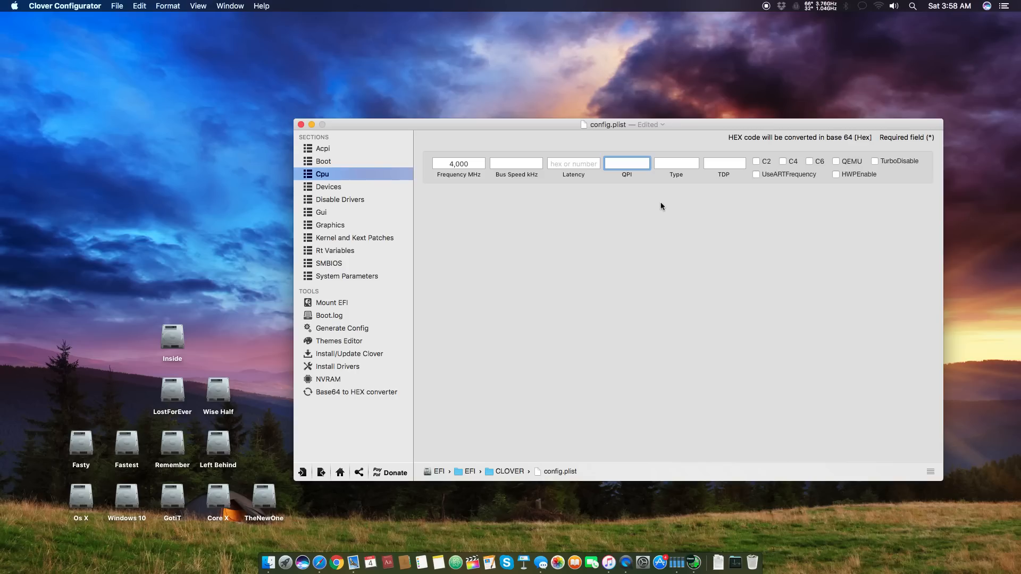
mouse_move(660, 200)
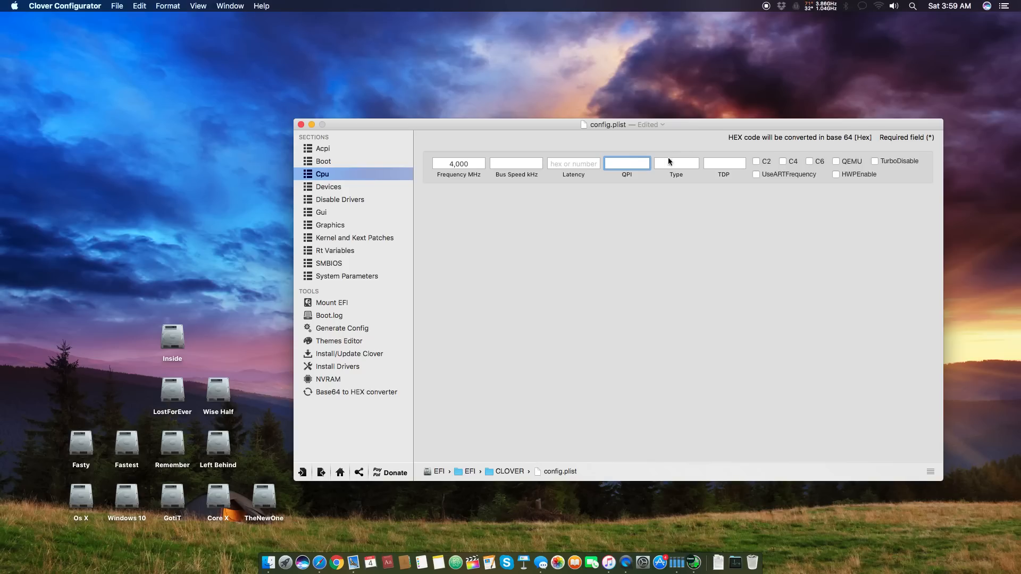
Step: Focus the empty TDP field on the Cpu page without changing its value
left_click(723, 164)
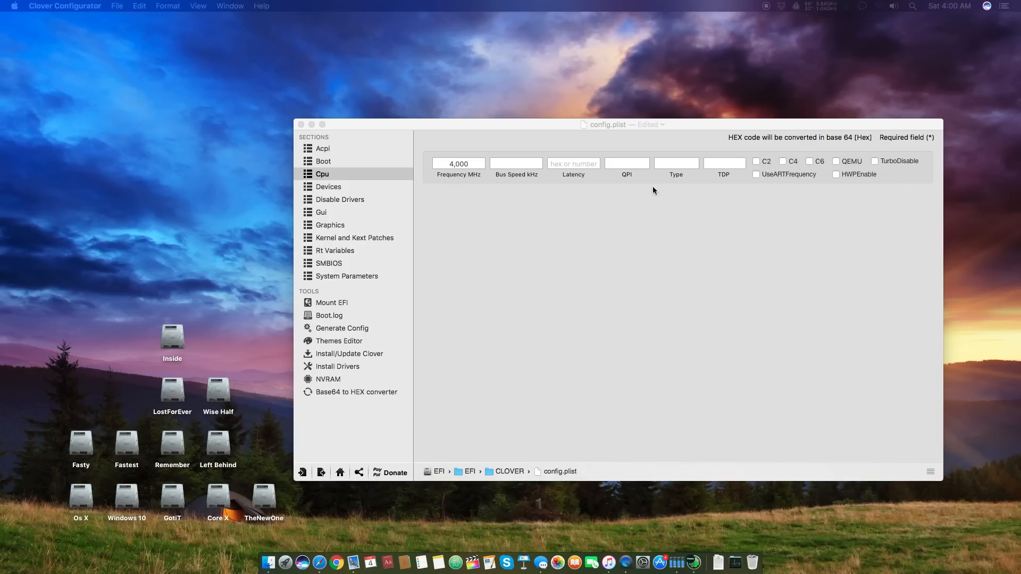
left_click(723, 164)
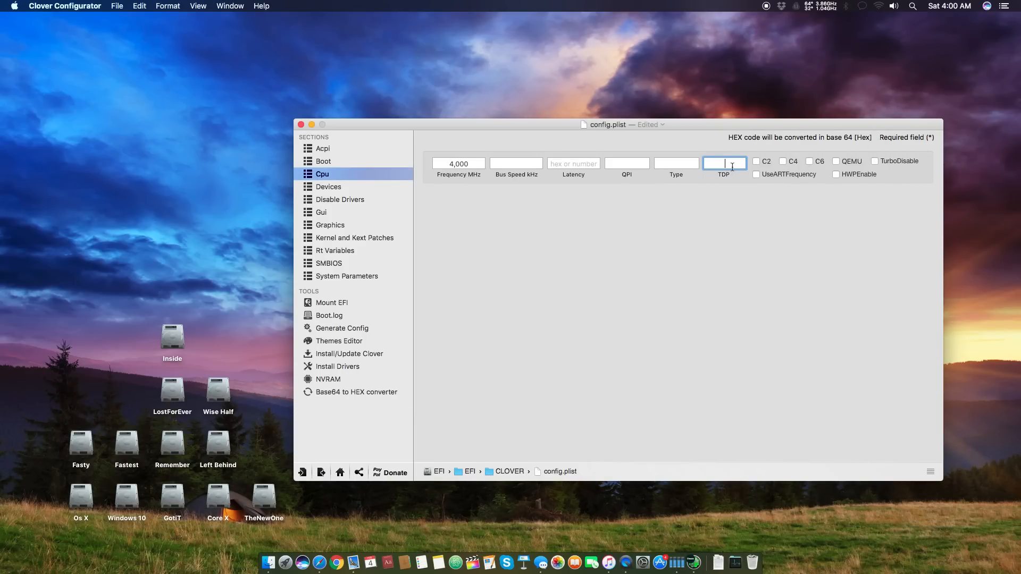
mouse_move(904, 185)
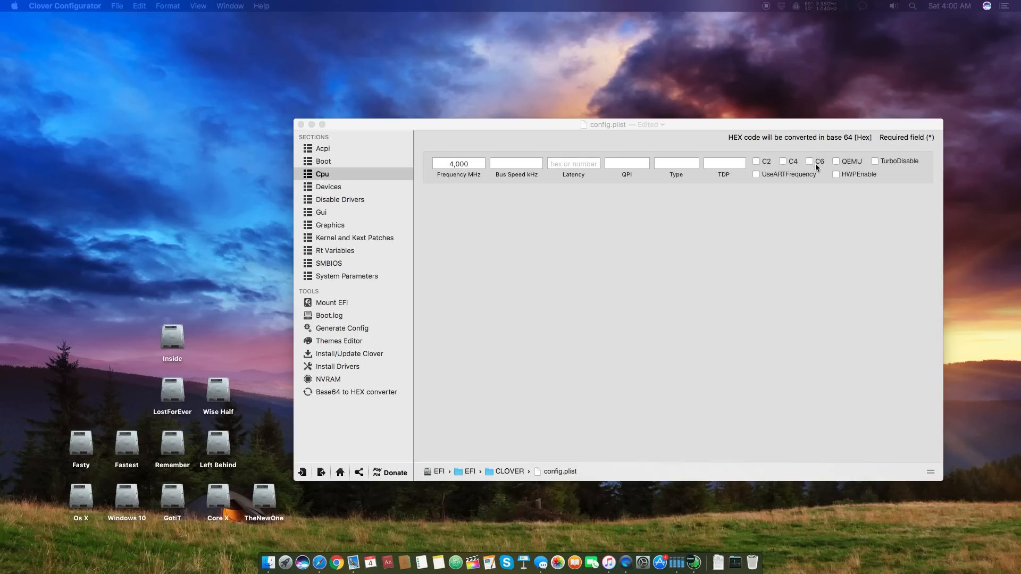
mouse_move(818, 132)
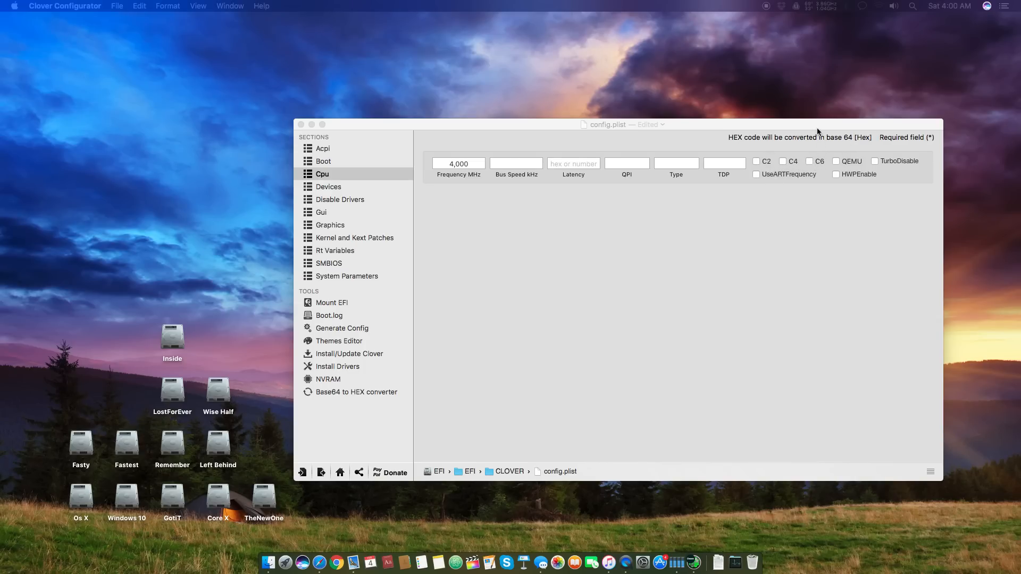
left_click(322, 149)
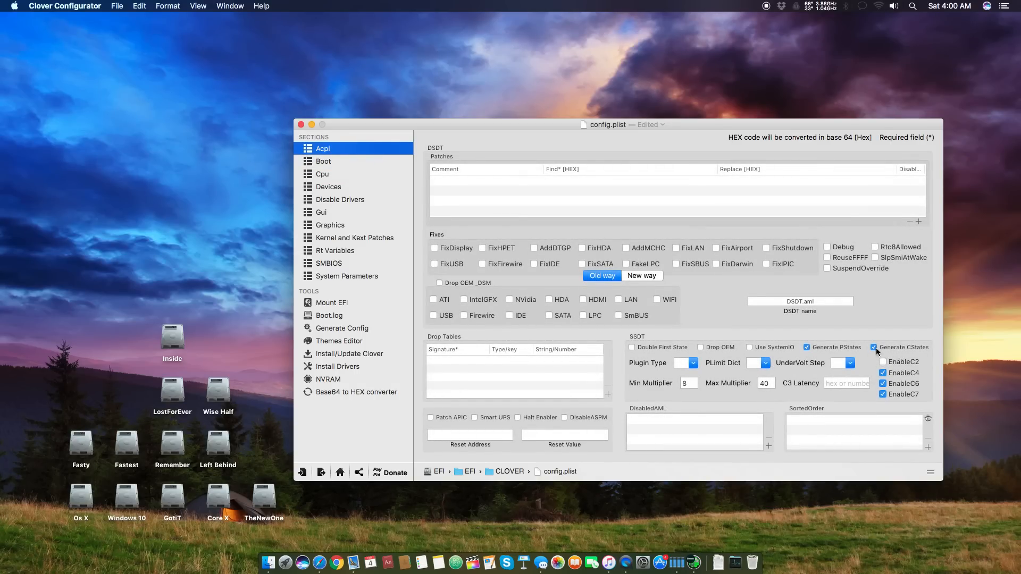
left_click(322, 173)
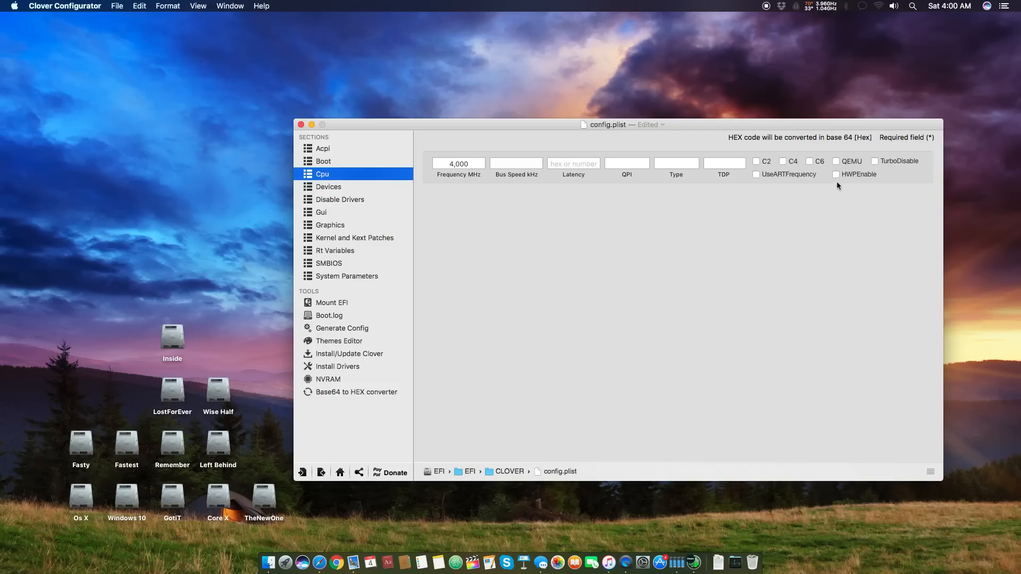
mouse_move(839, 168)
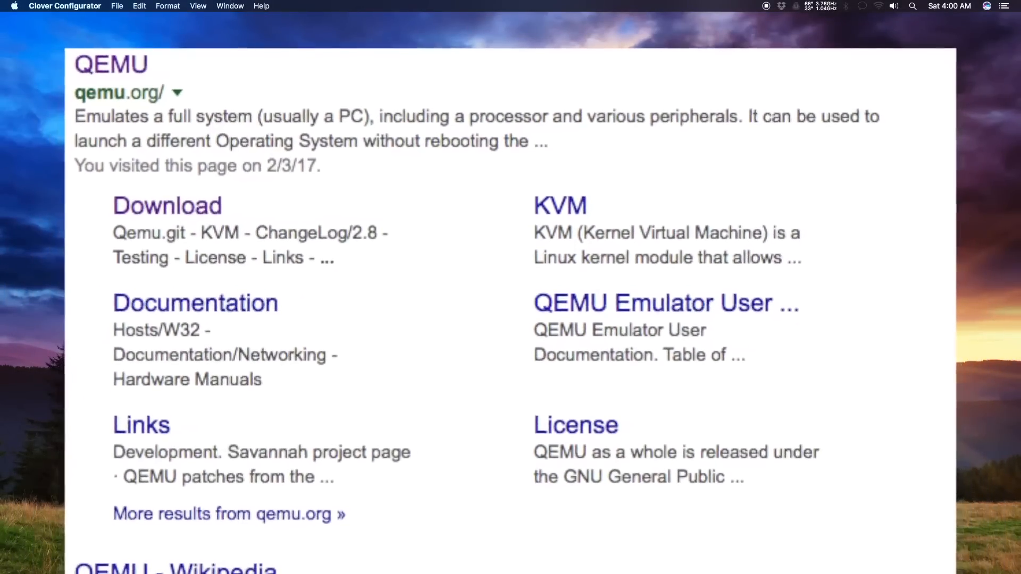
scroll("down", 3)
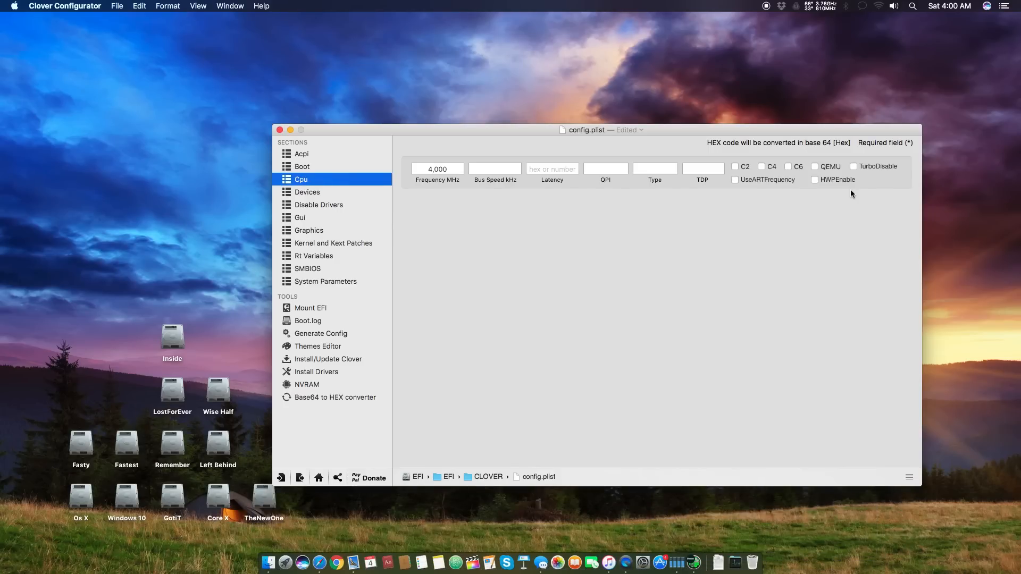
mouse_move(855, 198)
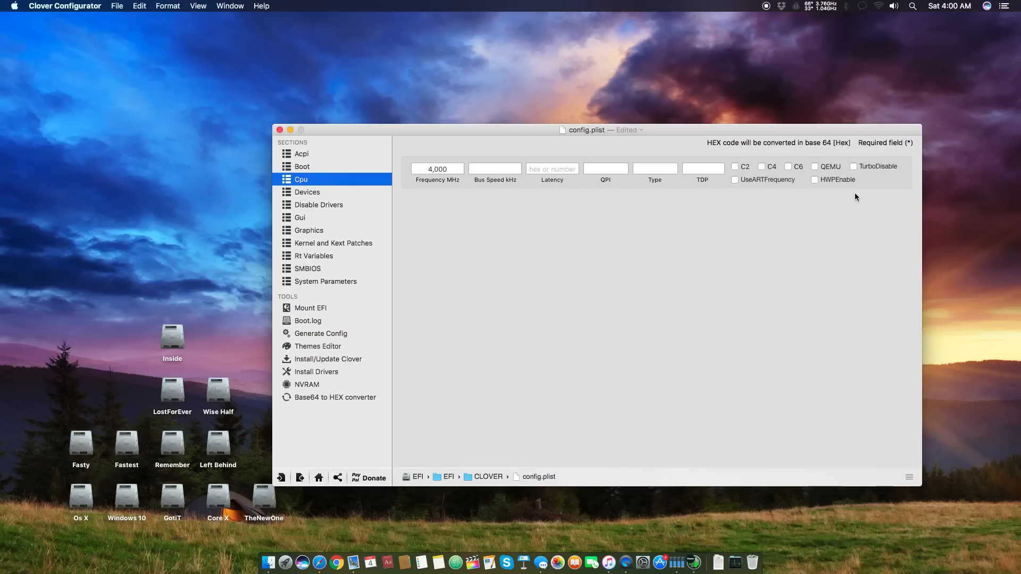
left_click(813, 166)
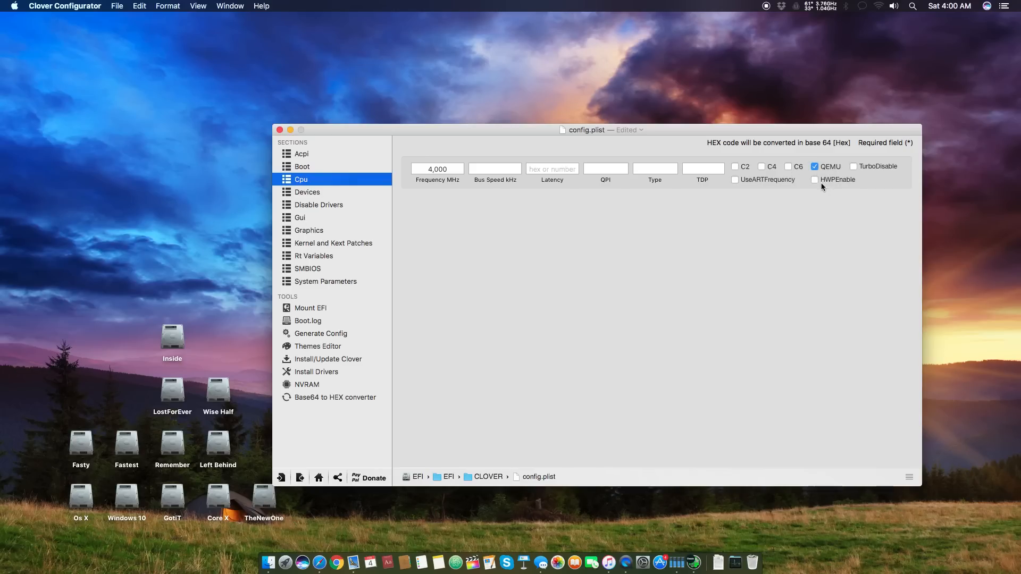
left_click(813, 166)
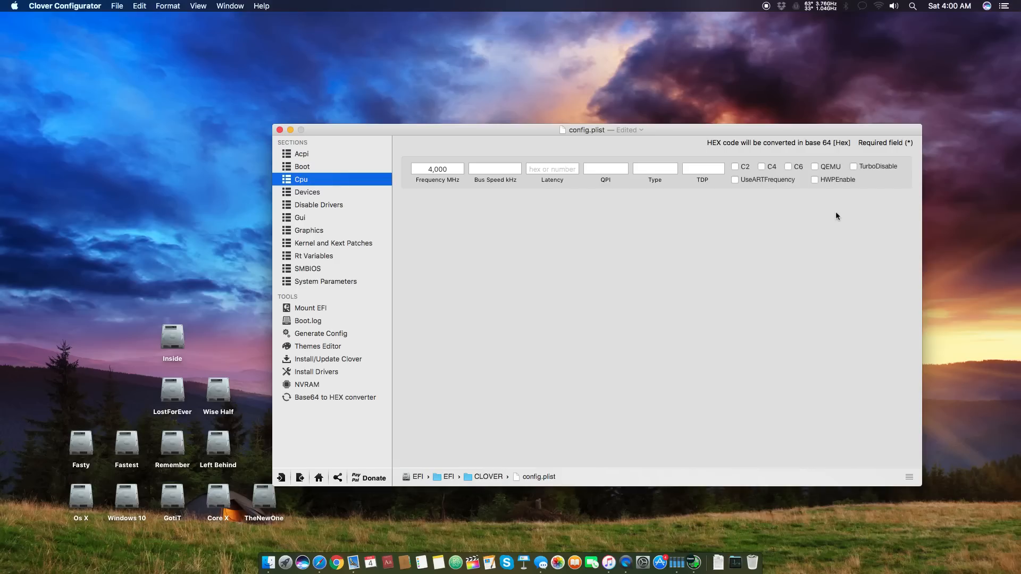
mouse_move(871, 175)
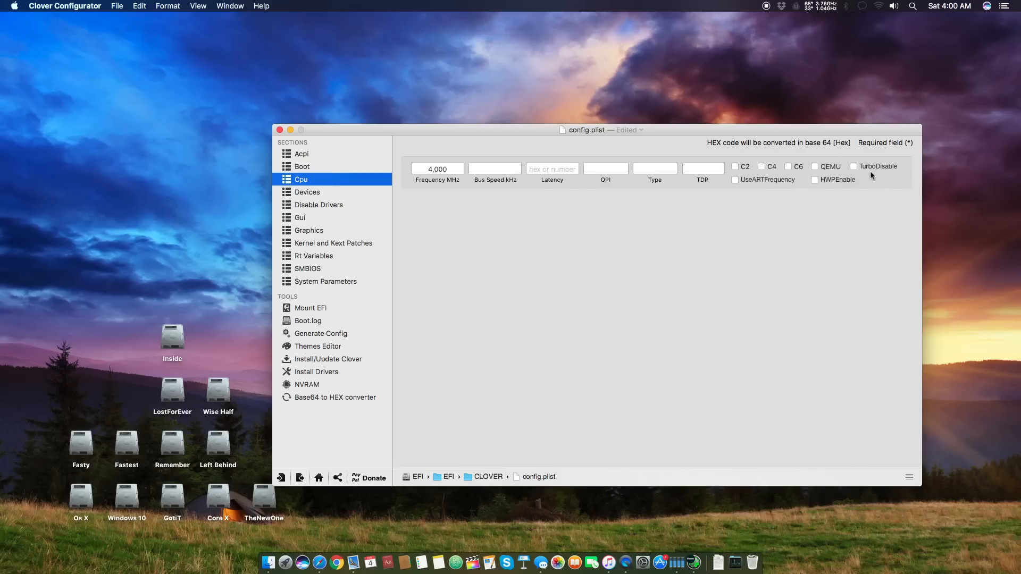
mouse_move(880, 181)
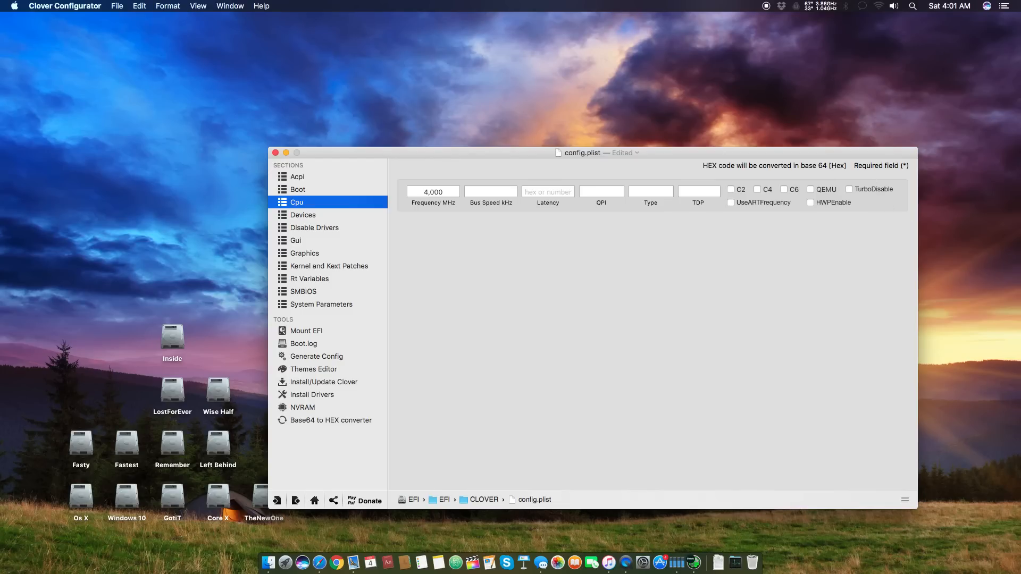
mouse_move(901, 181)
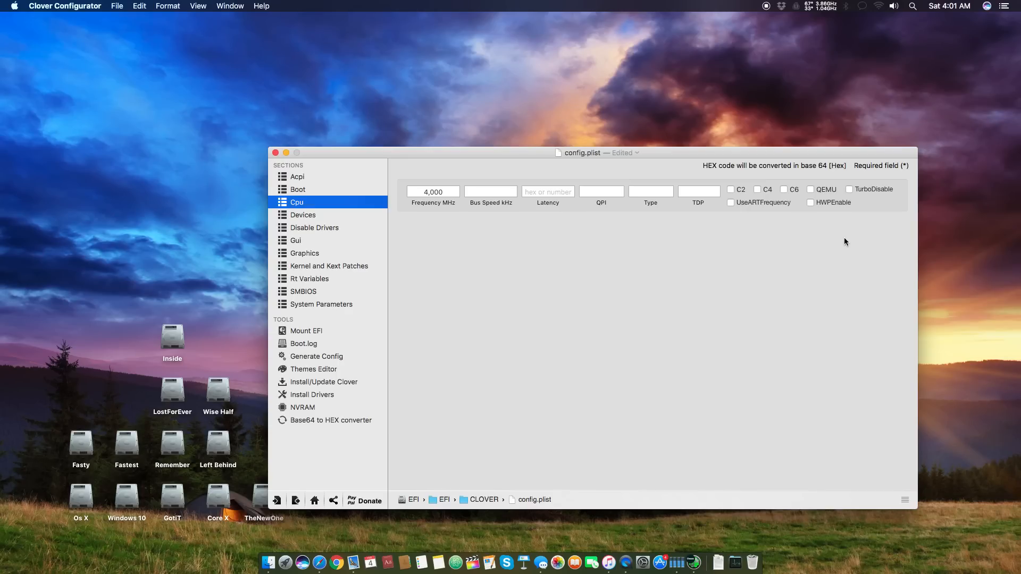
mouse_move(833, 202)
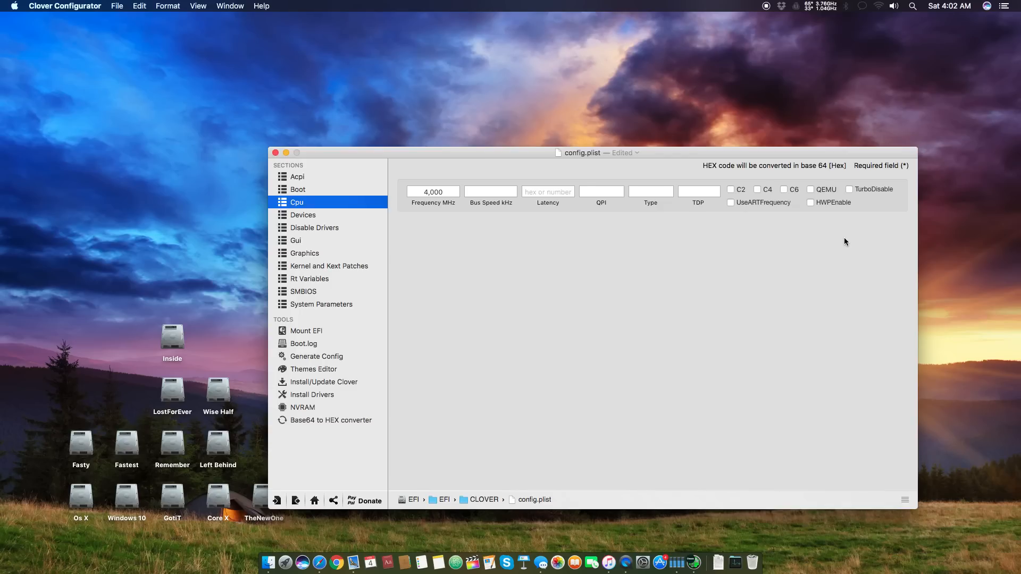
mouse_move(346, 182)
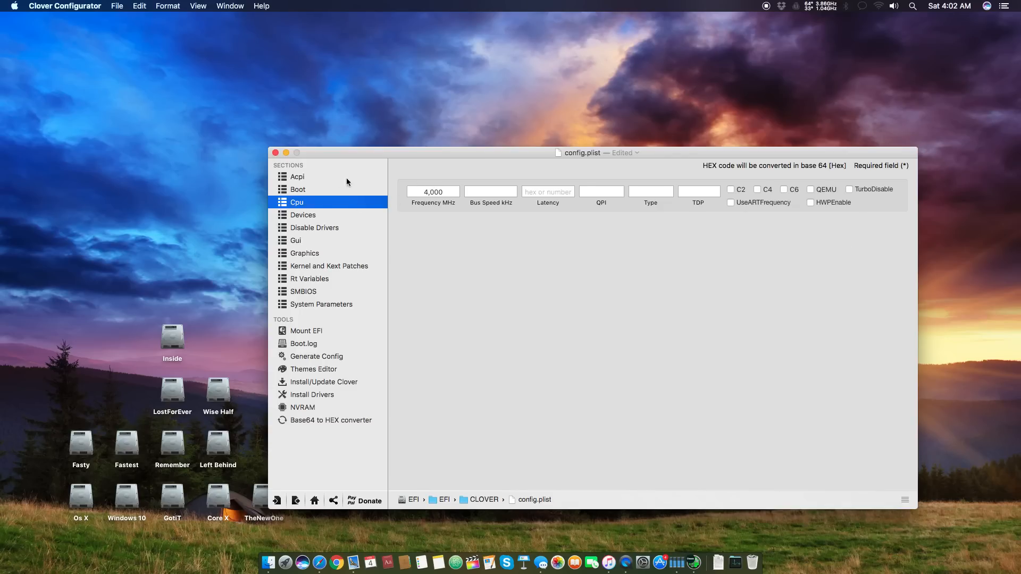
Step: Show the Boot section with its darkwake, nvda_drv=1 arguments and Os X default volume
left_click(298, 189)
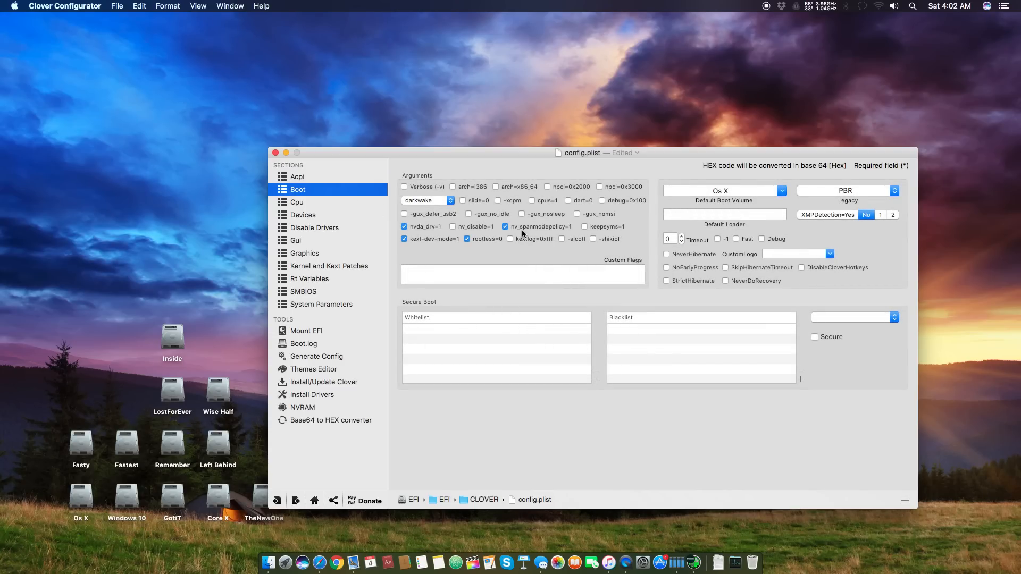
mouse_move(537, 234)
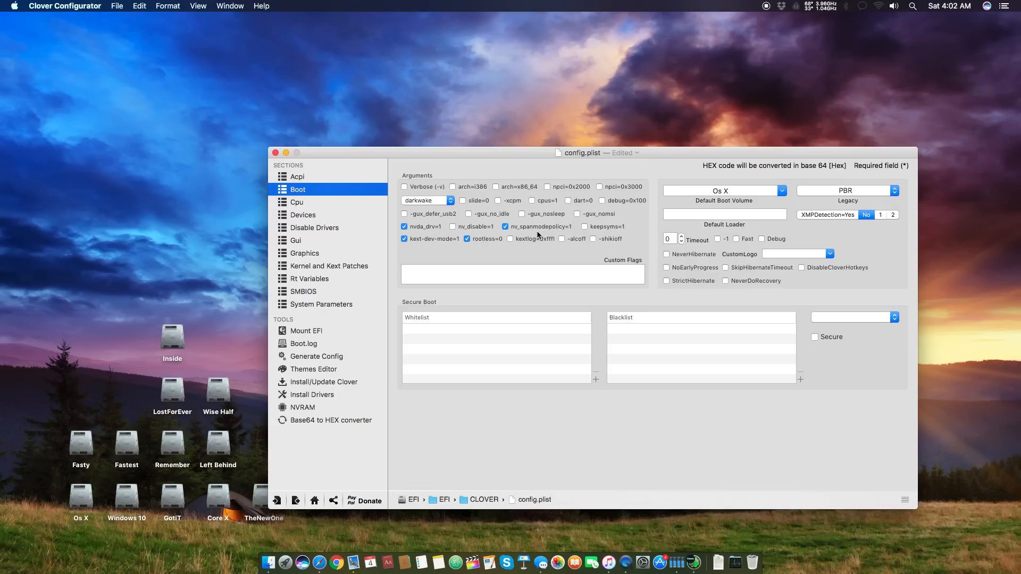
mouse_move(422, 232)
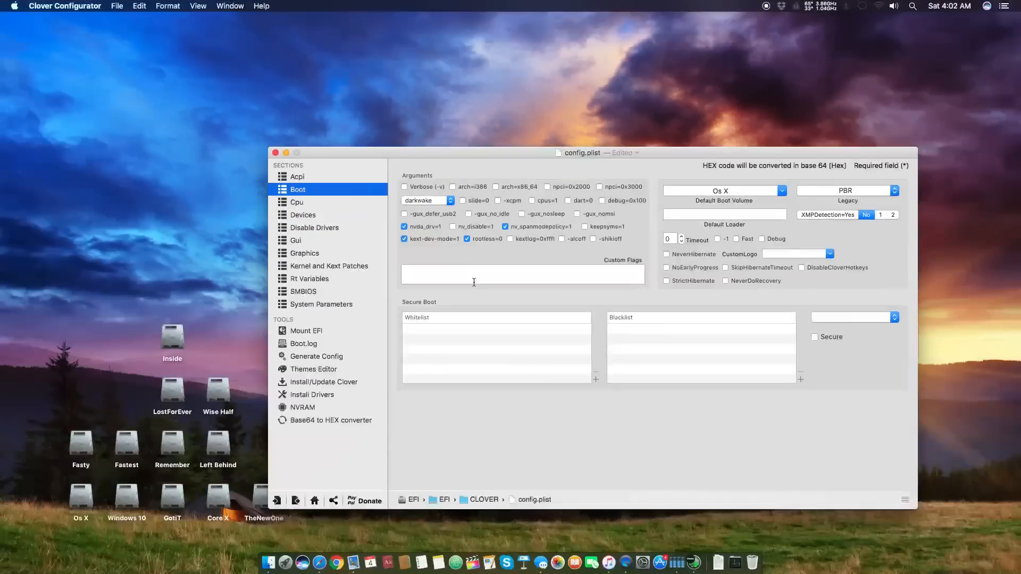
mouse_move(495, 315)
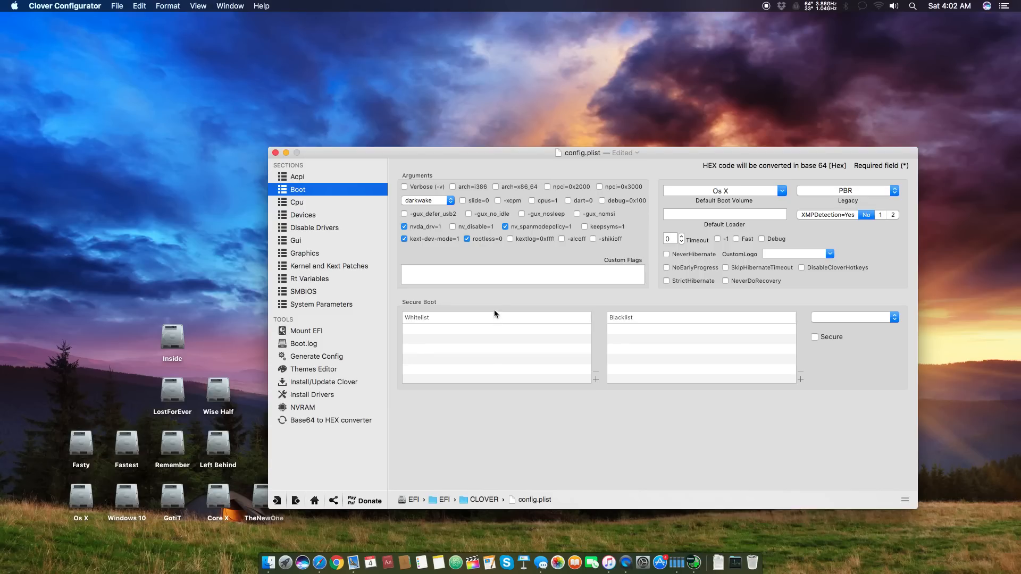
mouse_move(494, 293)
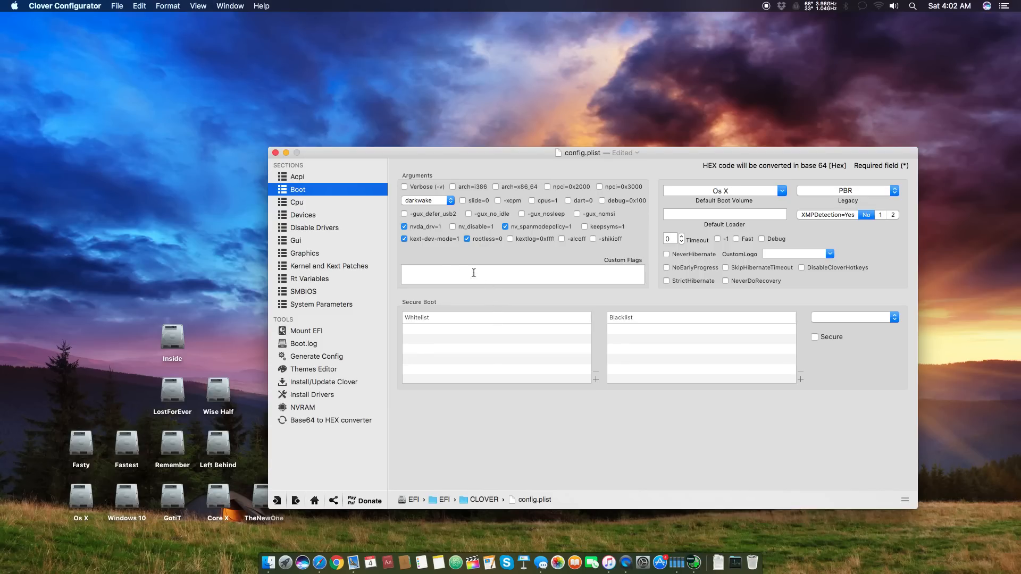
Step: Glance at Disable Drivers and Devices from the sidebar, returning to the Cpu page
left_click(297, 202)
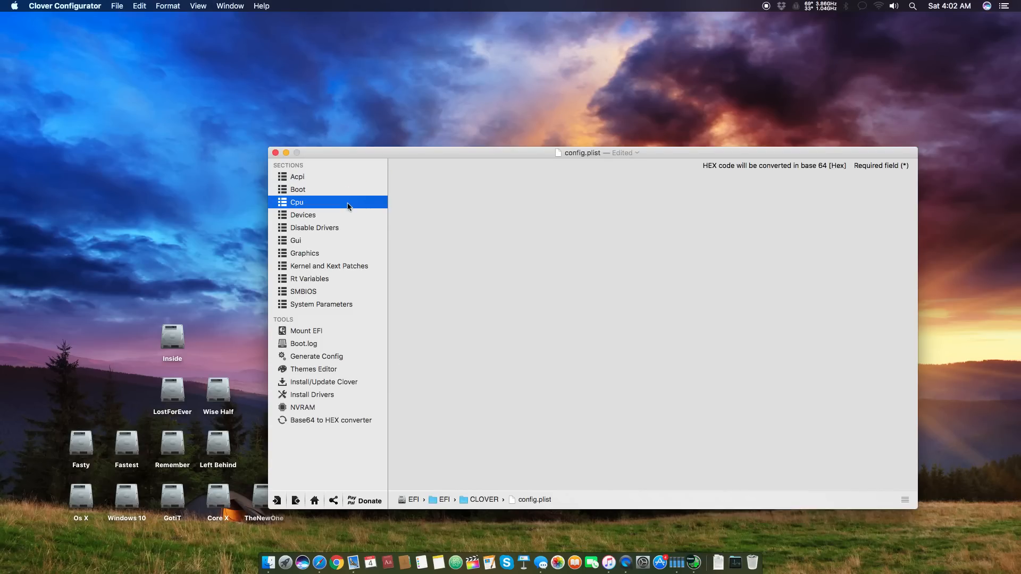
left_click(297, 202)
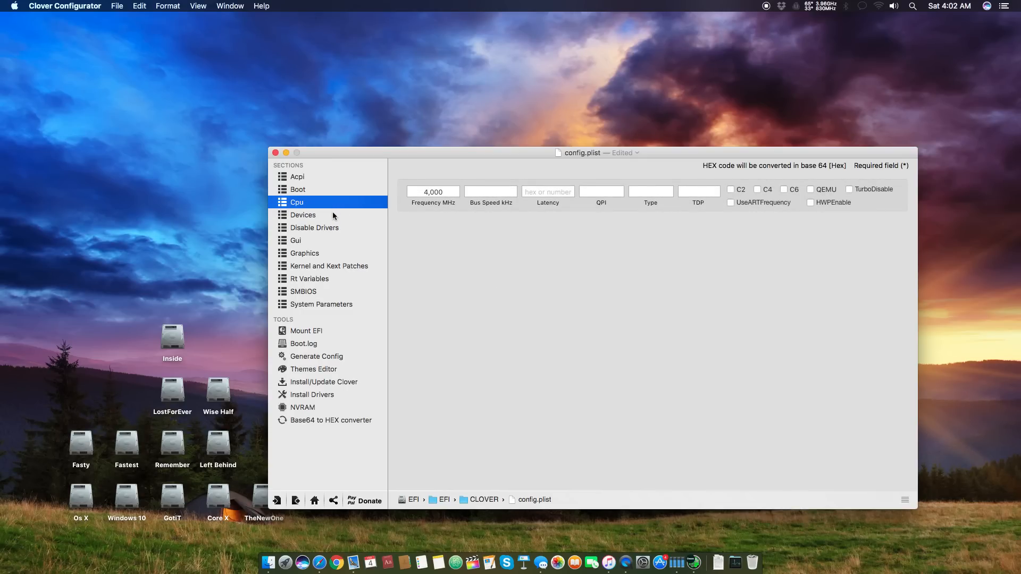
left_click(315, 228)
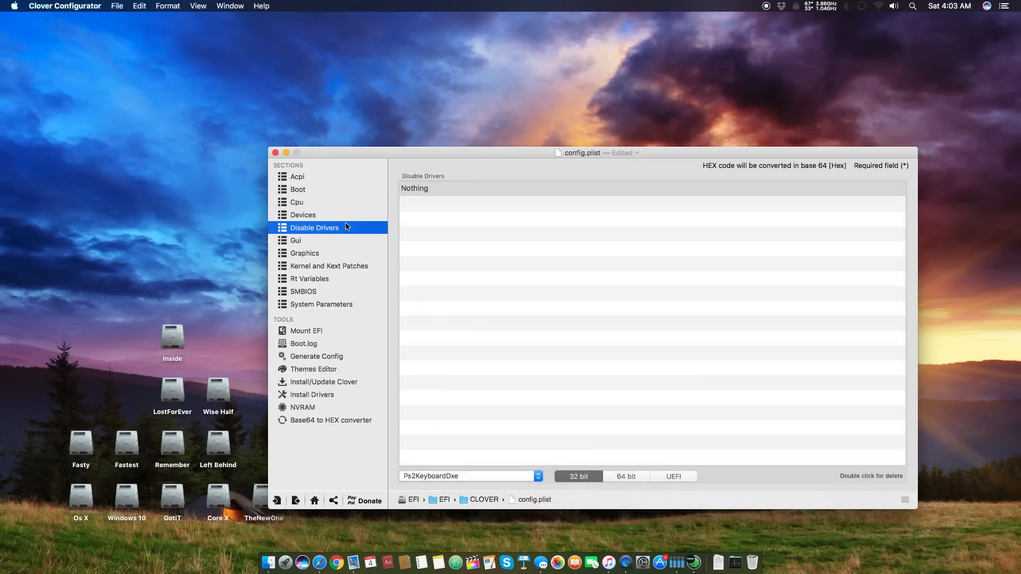
left_click(304, 214)
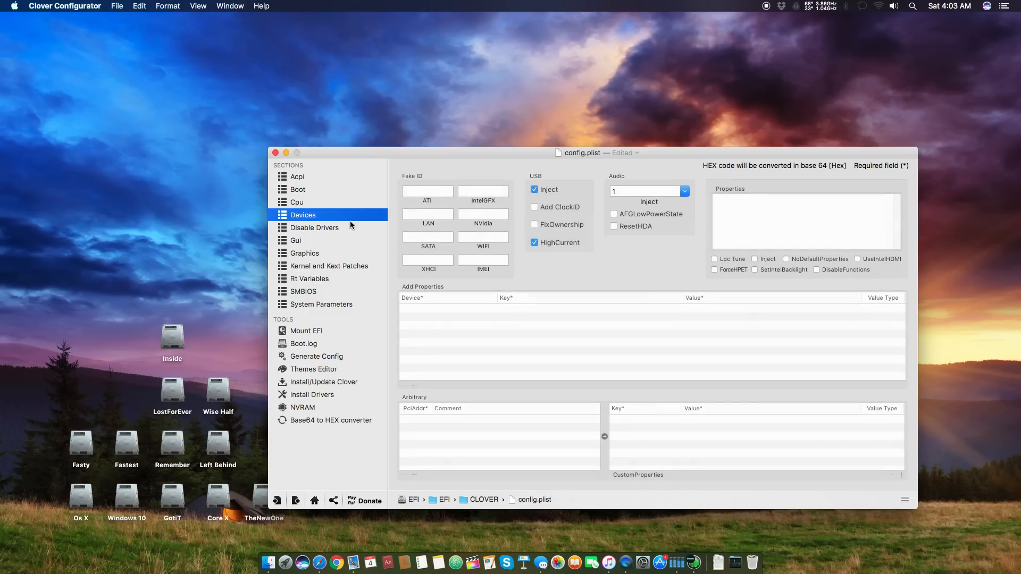
left_click(297, 202)
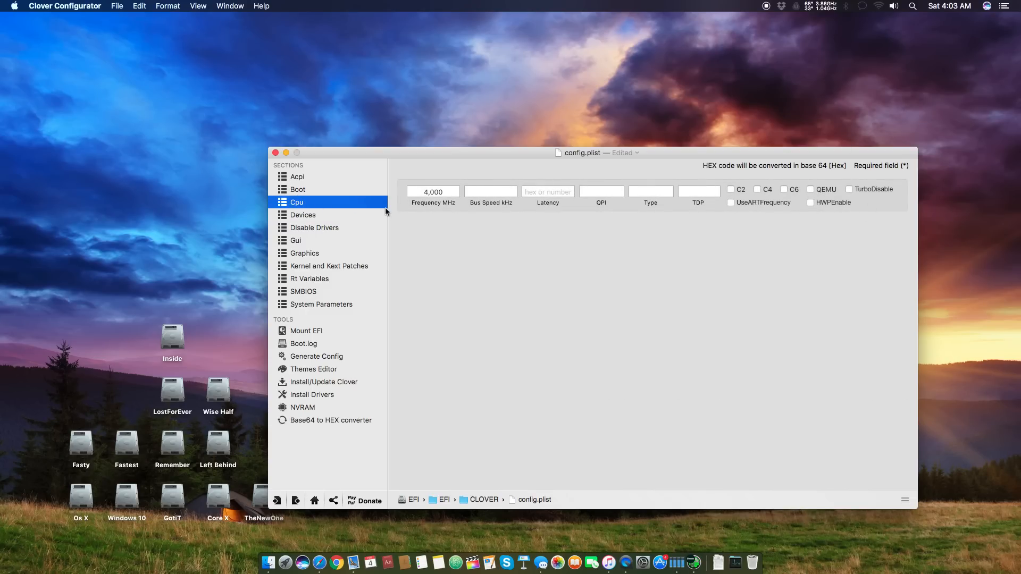
left_click(303, 215)
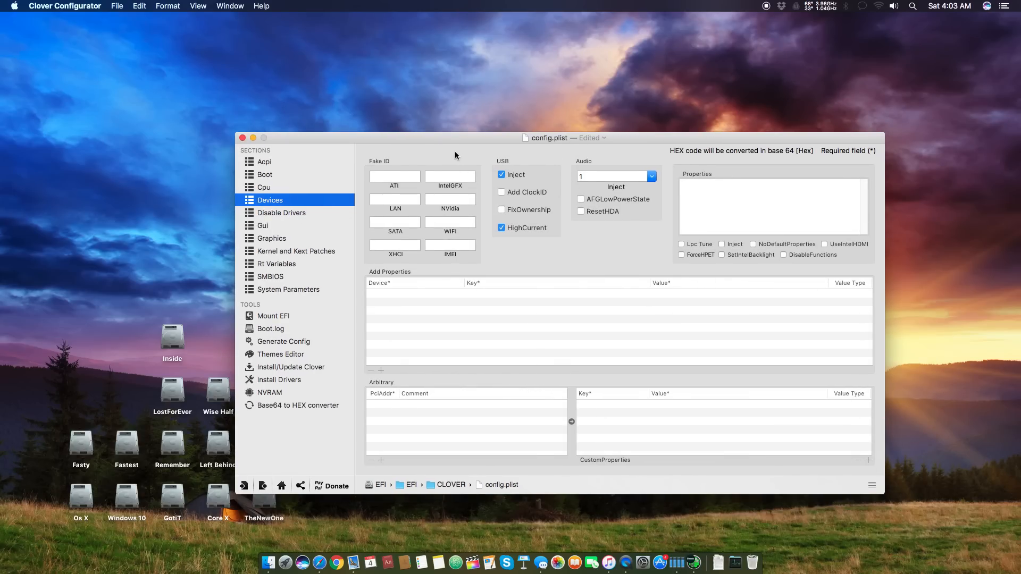
mouse_move(647, 141)
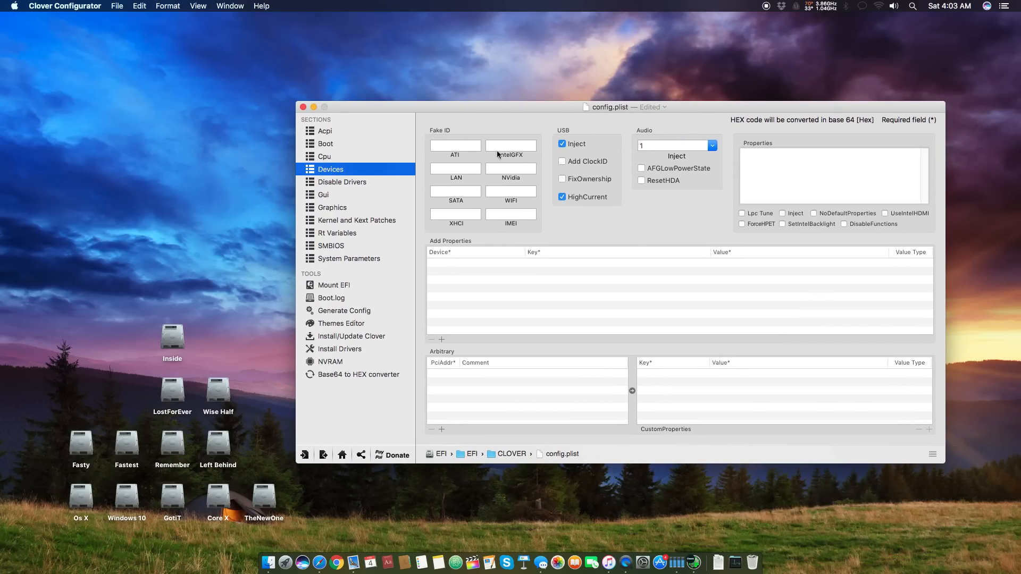
mouse_move(485, 196)
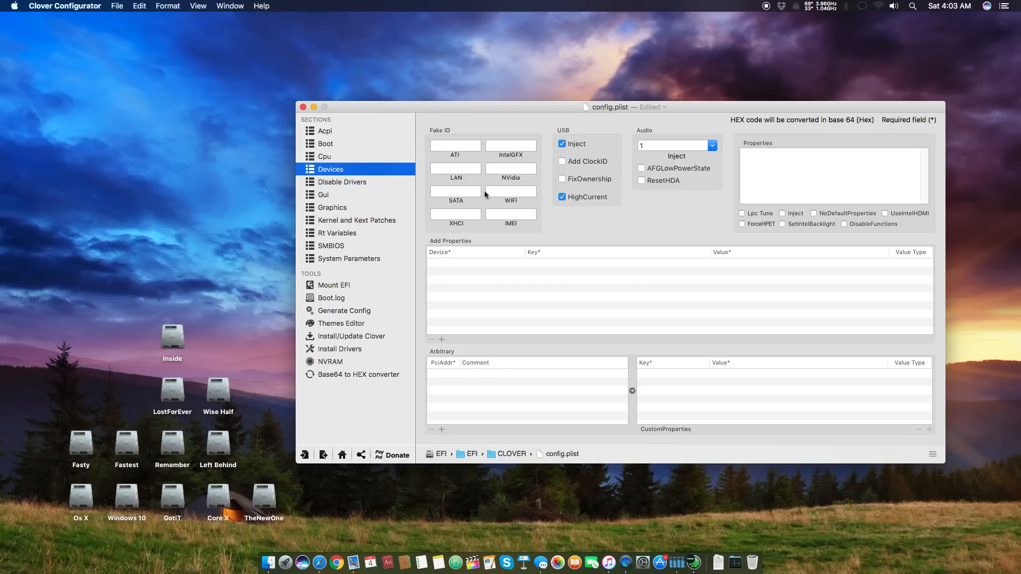
mouse_move(504, 157)
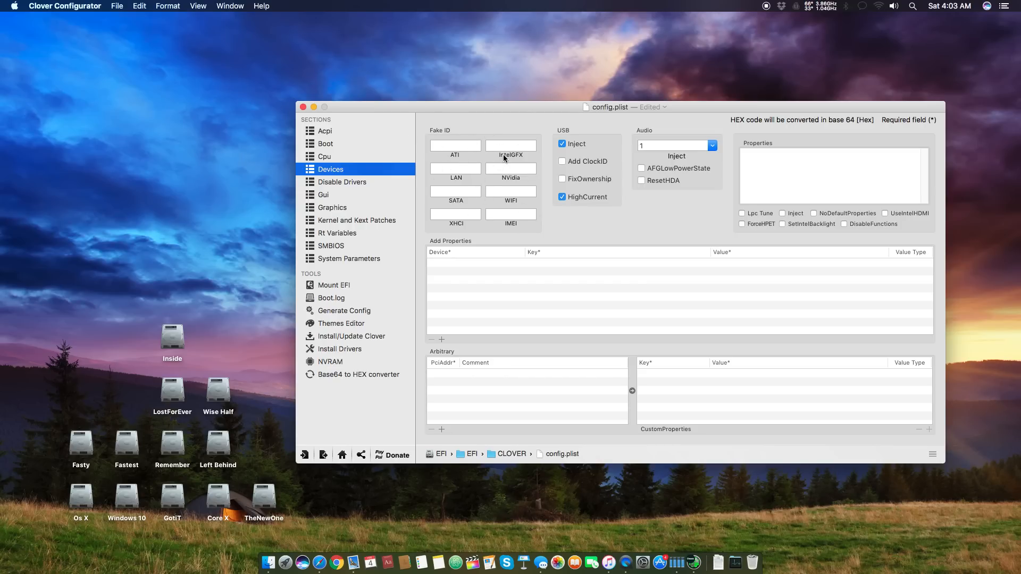
left_click(510, 145)
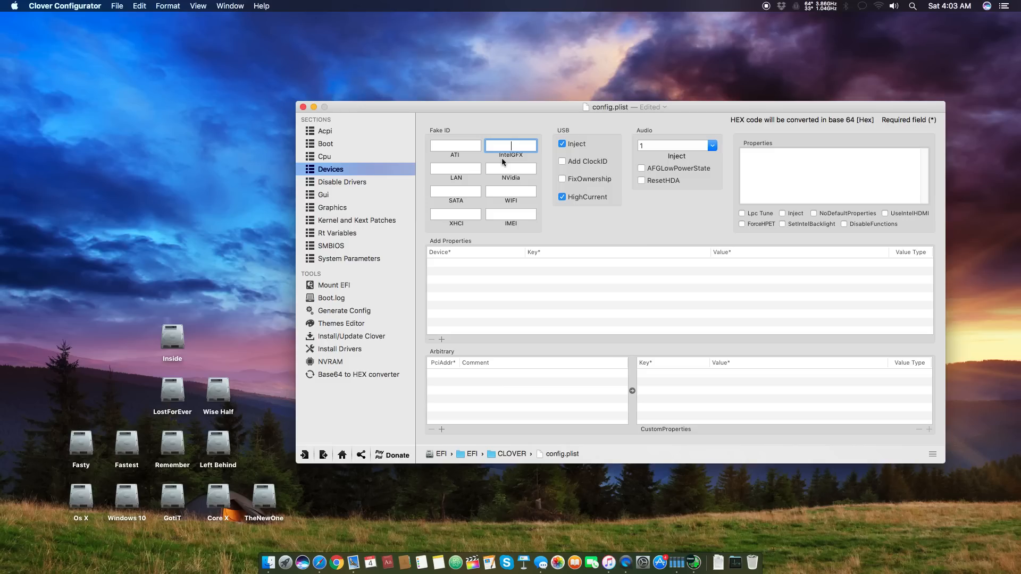
mouse_move(538, 153)
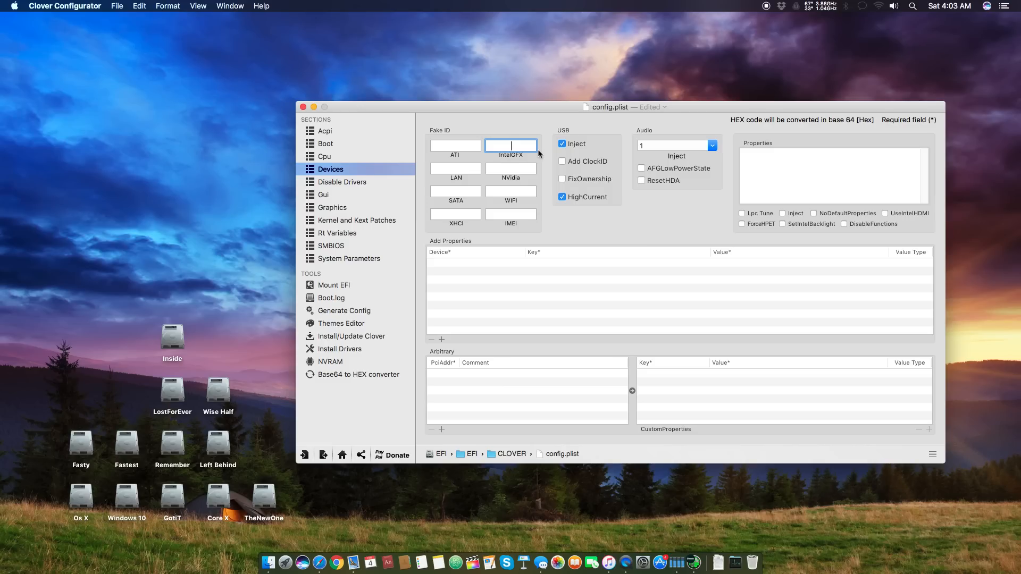
mouse_move(488, 161)
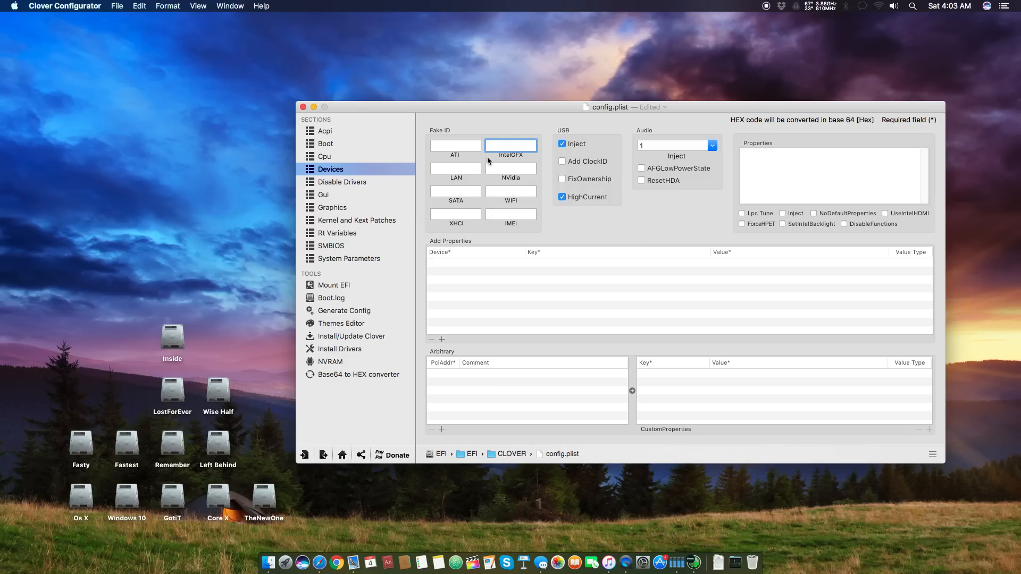
left_click(511, 168)
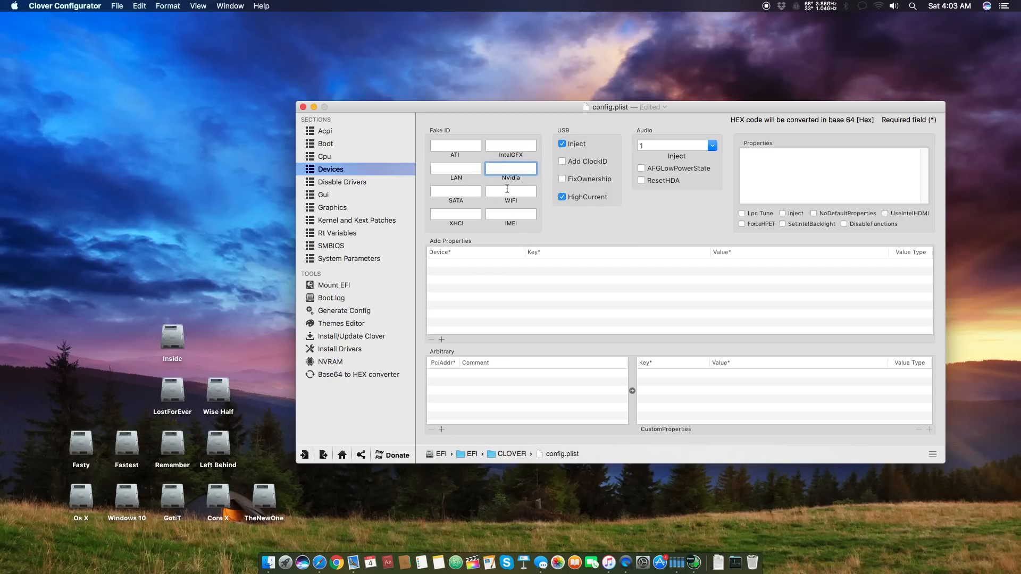
left_click(511, 190)
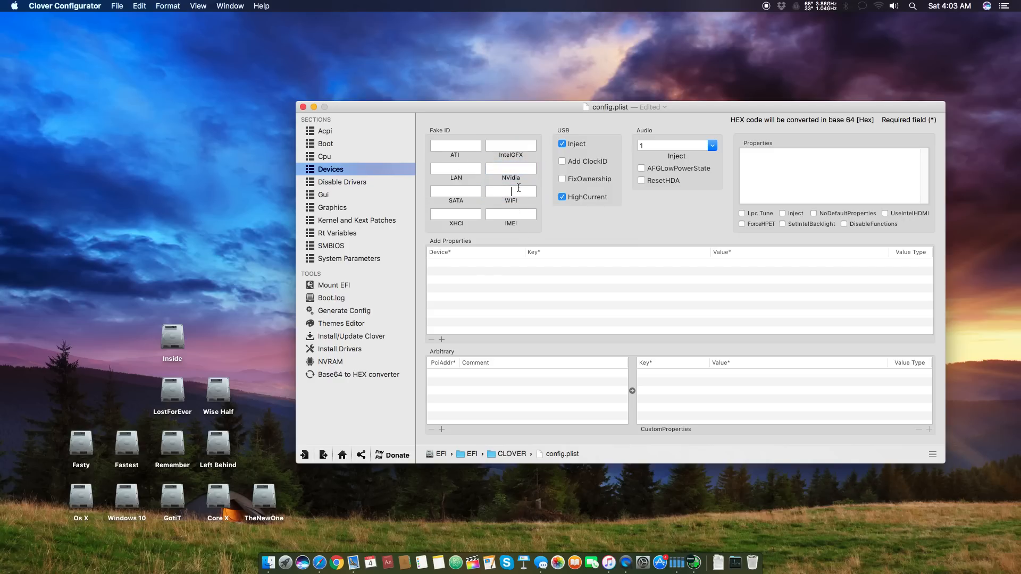
left_click(511, 213)
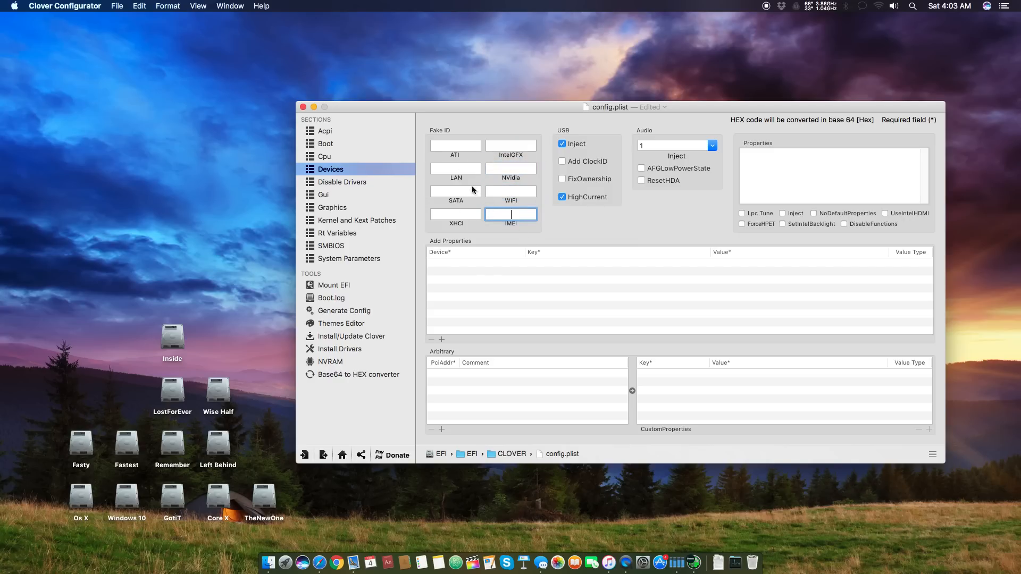
mouse_move(630, 223)
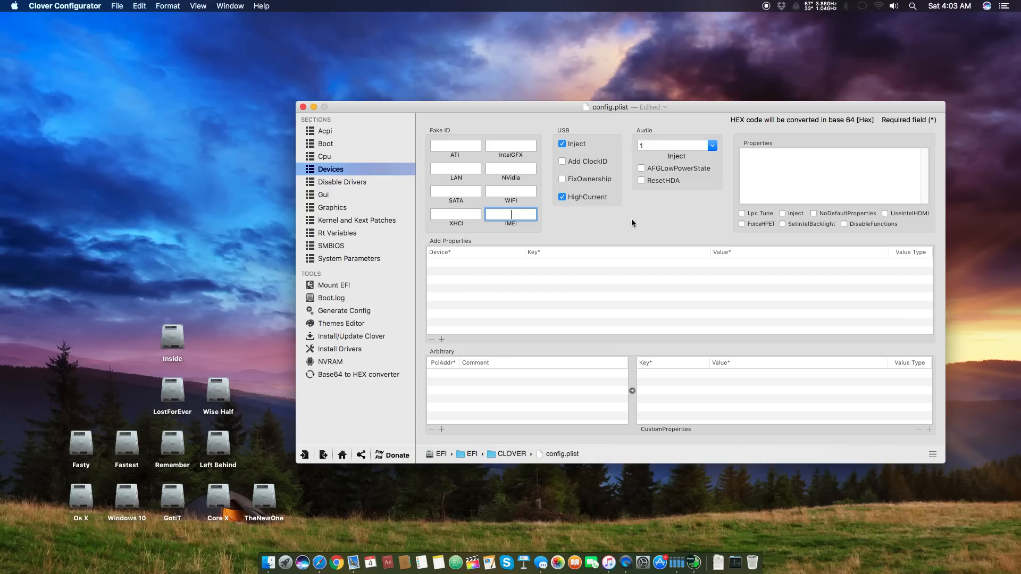
mouse_move(509, 200)
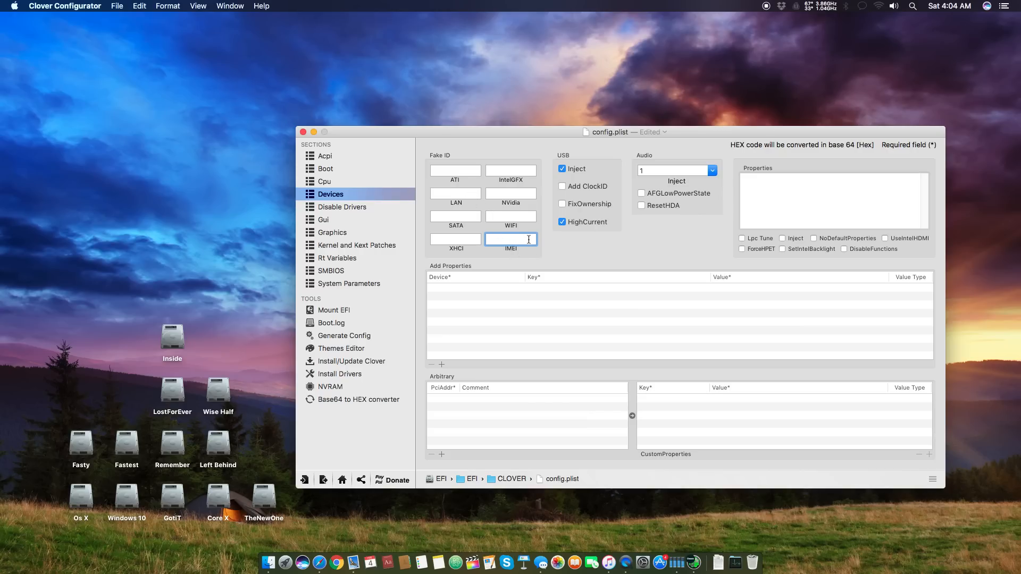
mouse_move(569, 159)
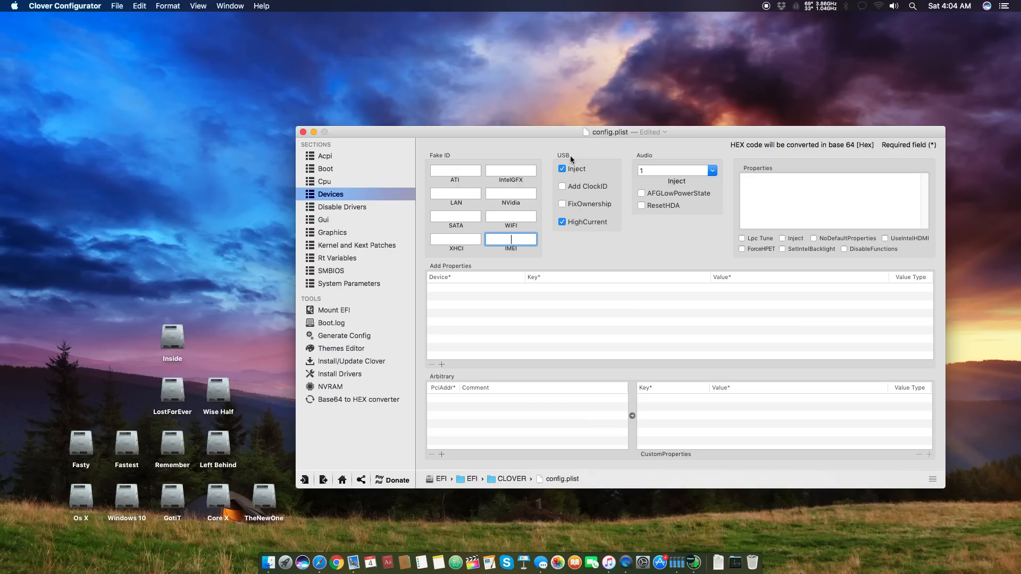
mouse_move(592, 198)
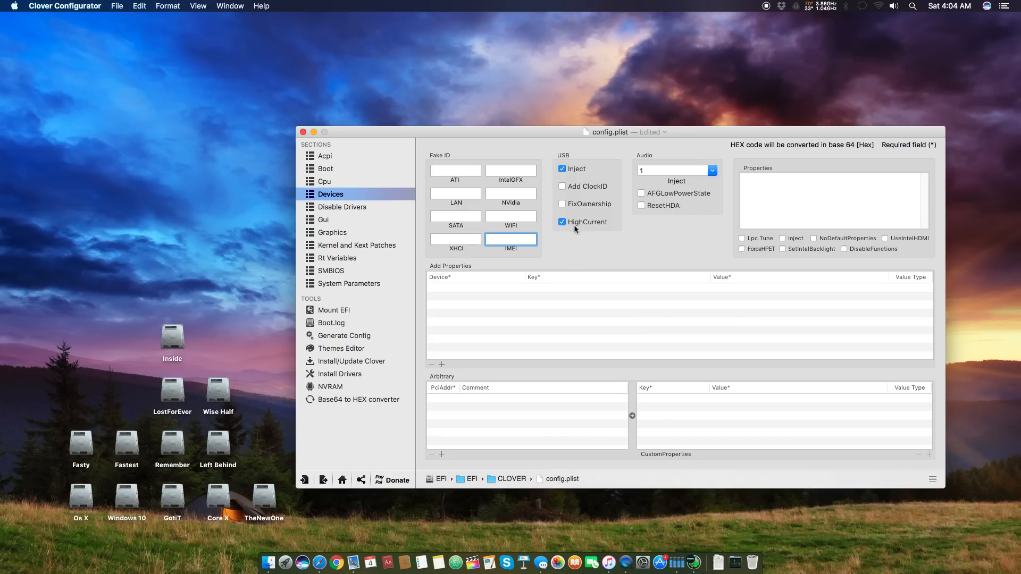
mouse_move(602, 138)
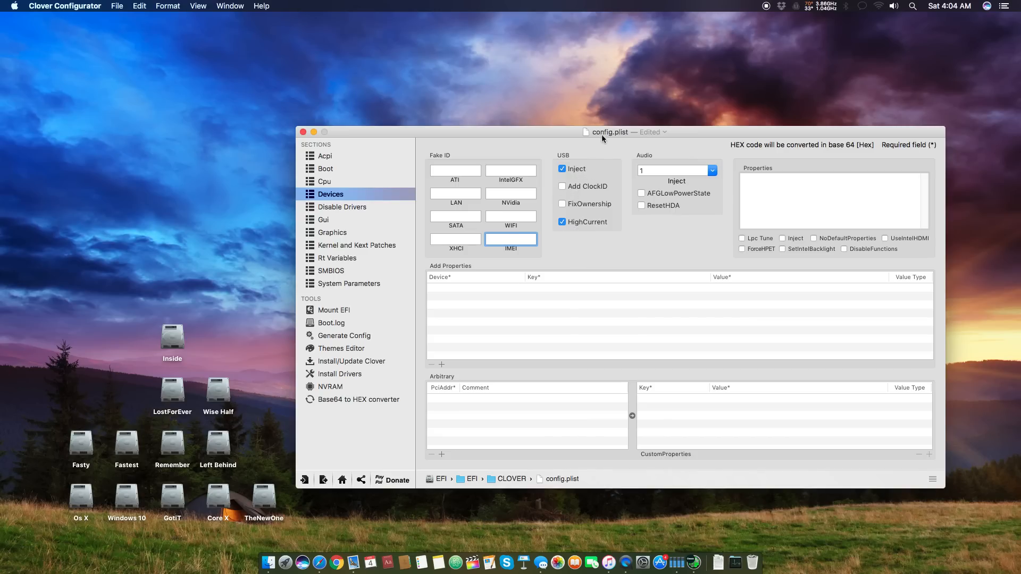
left_click_drag(608, 132, 596, 145)
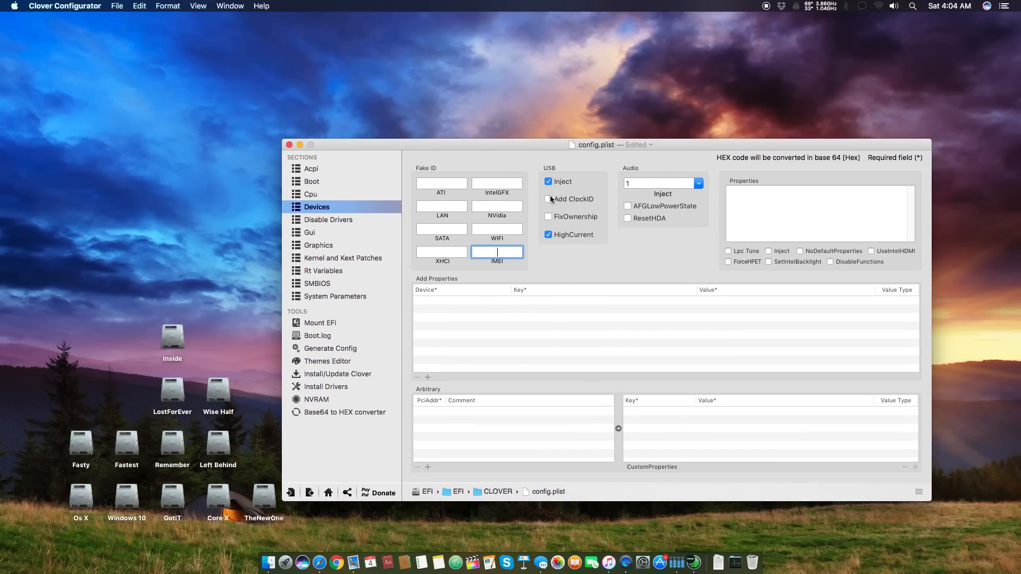
mouse_move(560, 200)
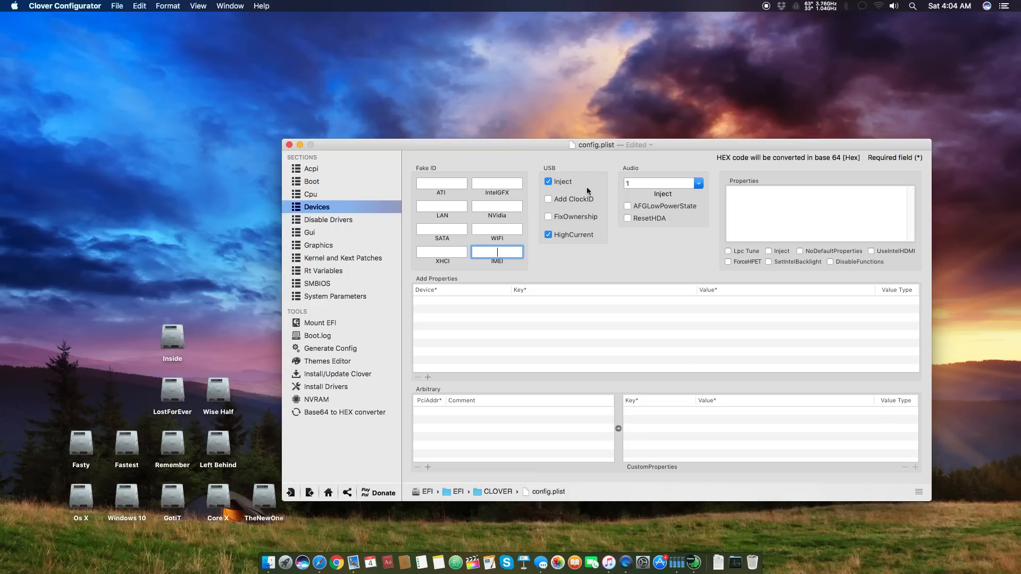
mouse_move(683, 146)
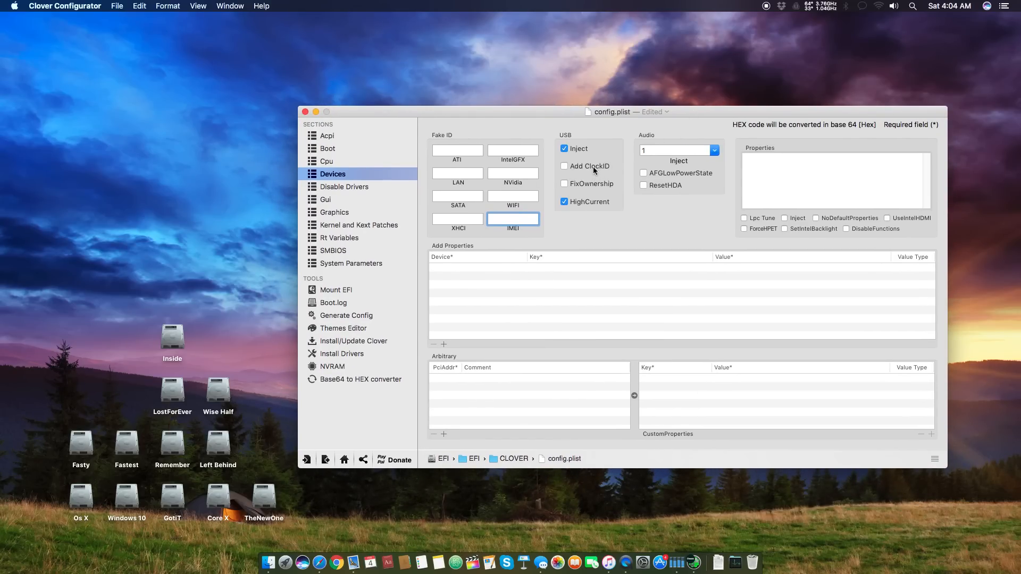
mouse_move(602, 186)
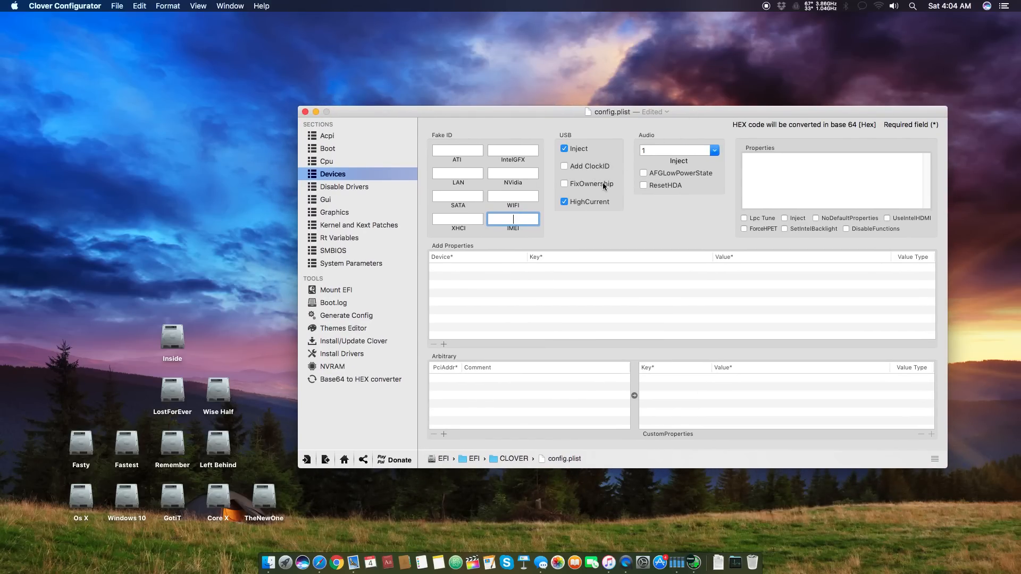
mouse_move(605, 192)
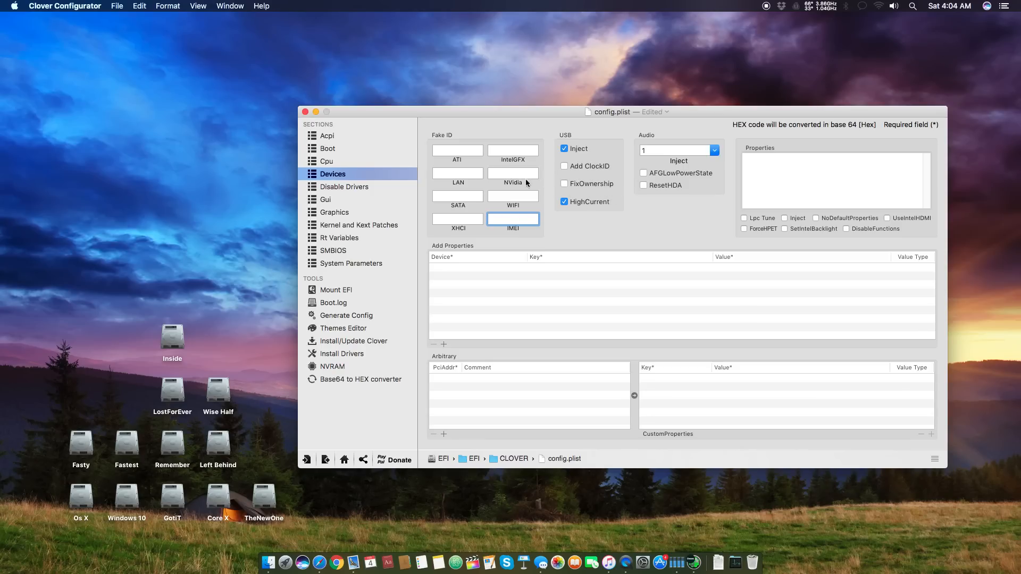
mouse_move(580, 189)
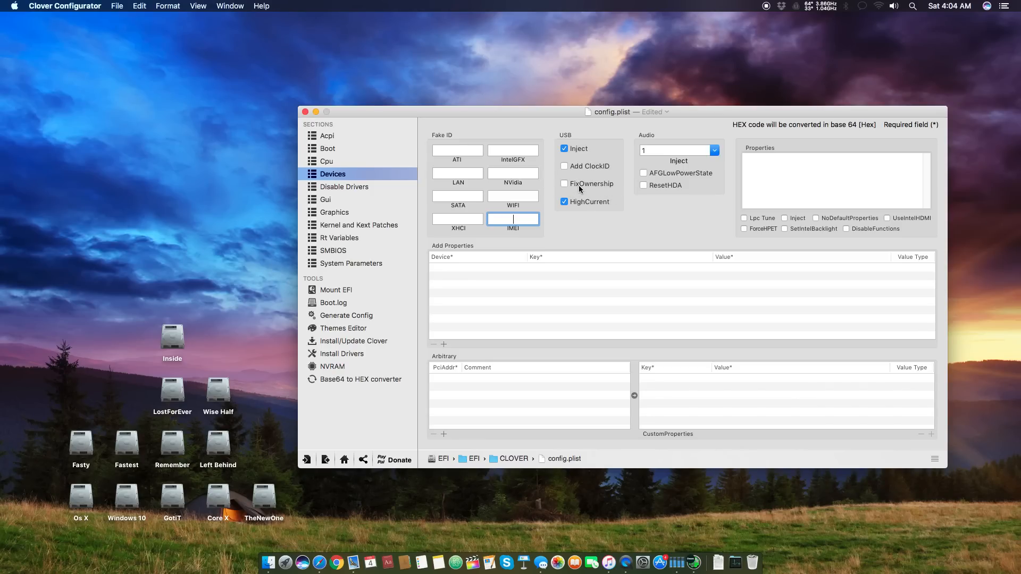
mouse_move(589, 204)
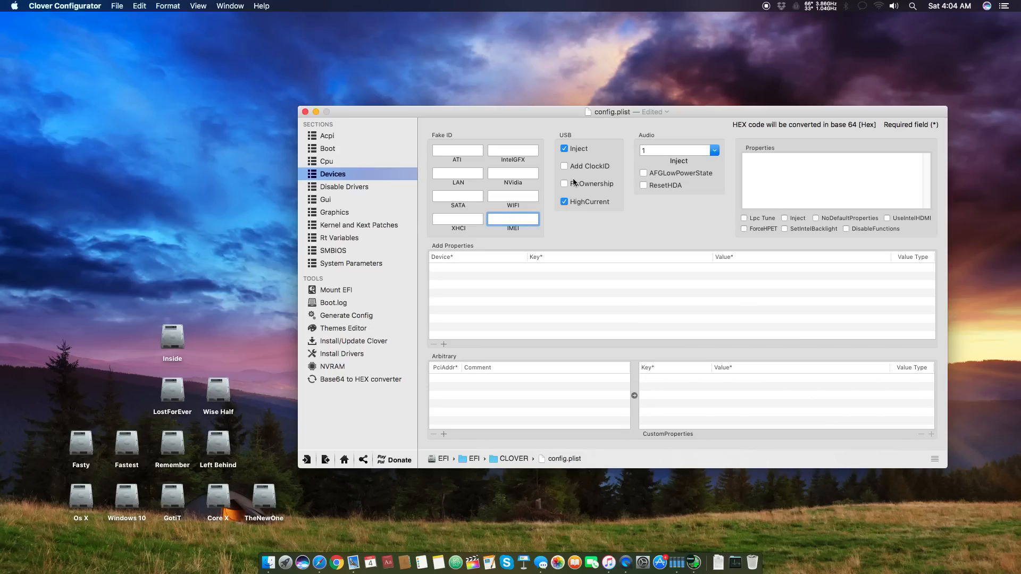
left_click(513, 219)
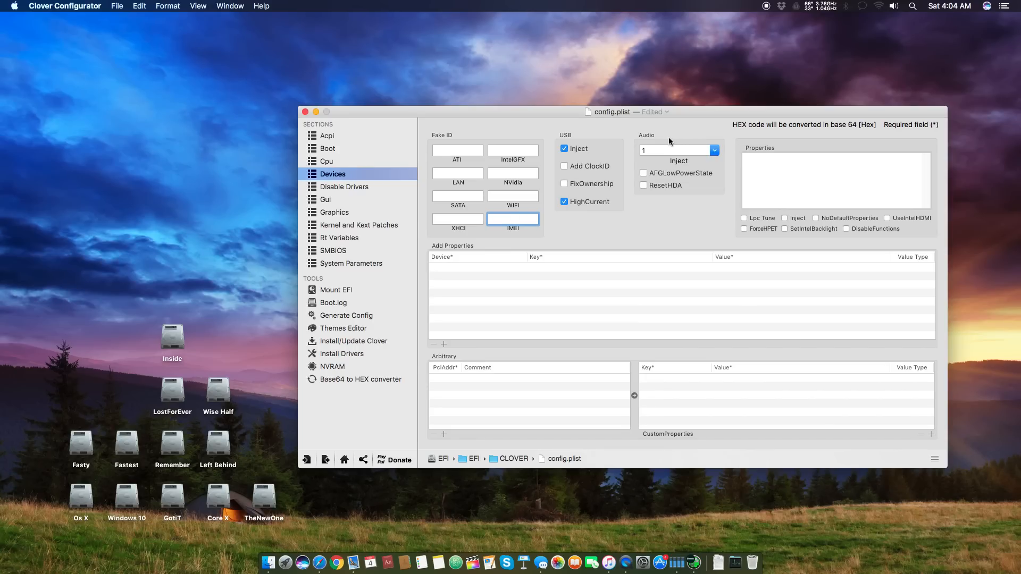
mouse_move(667, 146)
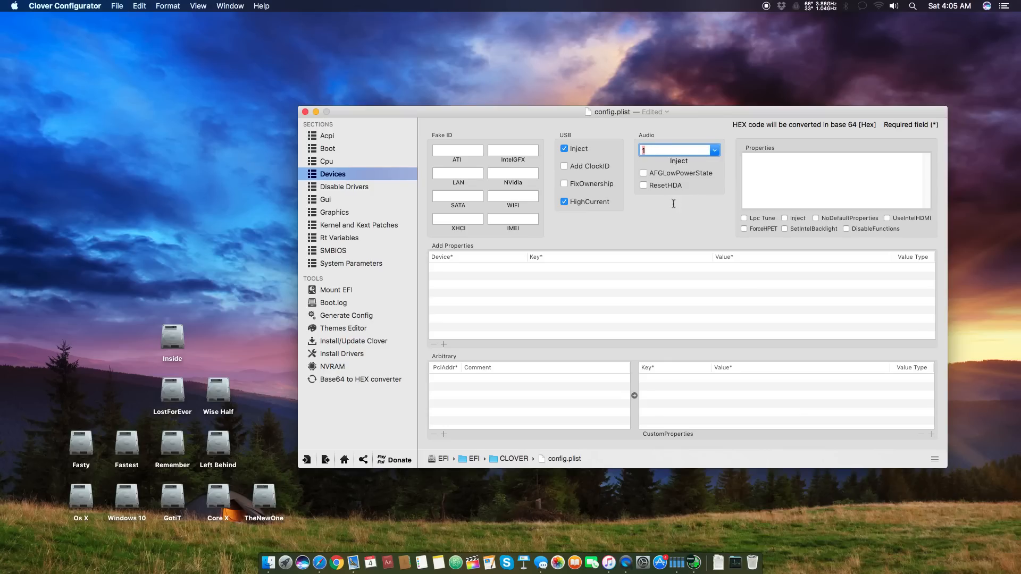
mouse_move(364, 238)
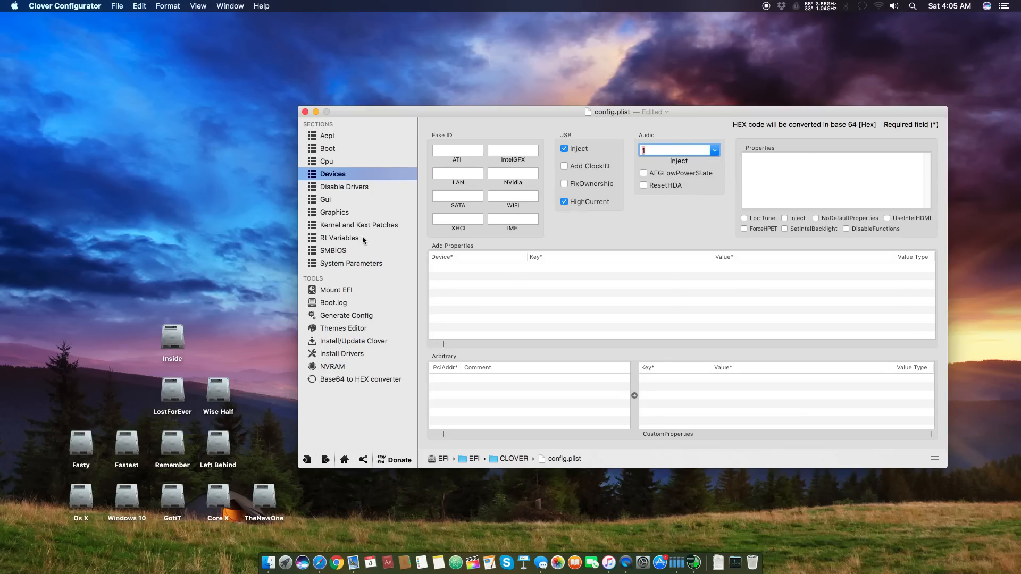
Step: Check the Devices Audio Inject field, then show the AppleUSBXHCIPCI and AppleHDA kext patches
left_click(358, 224)
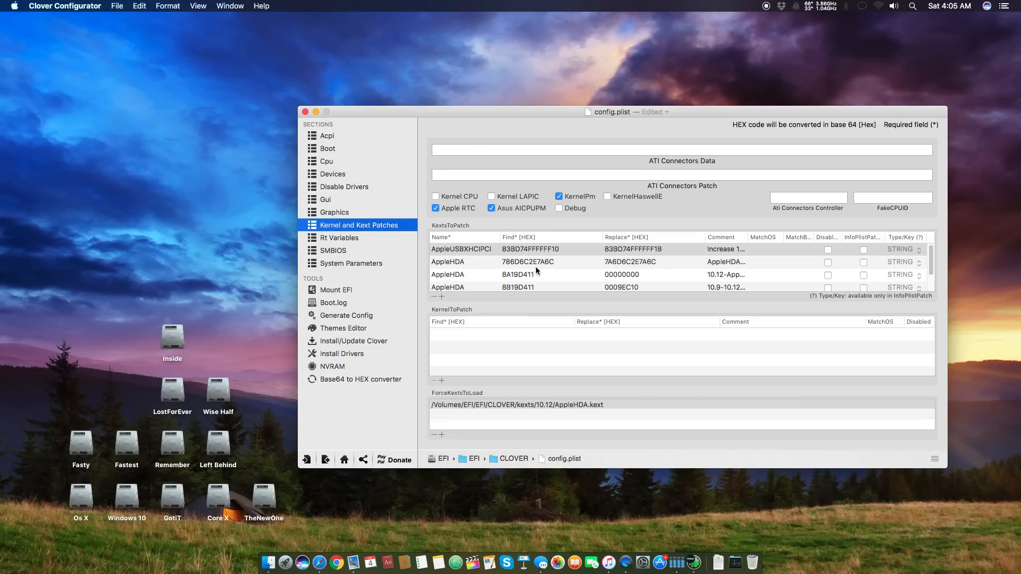
scroll("down", 3)
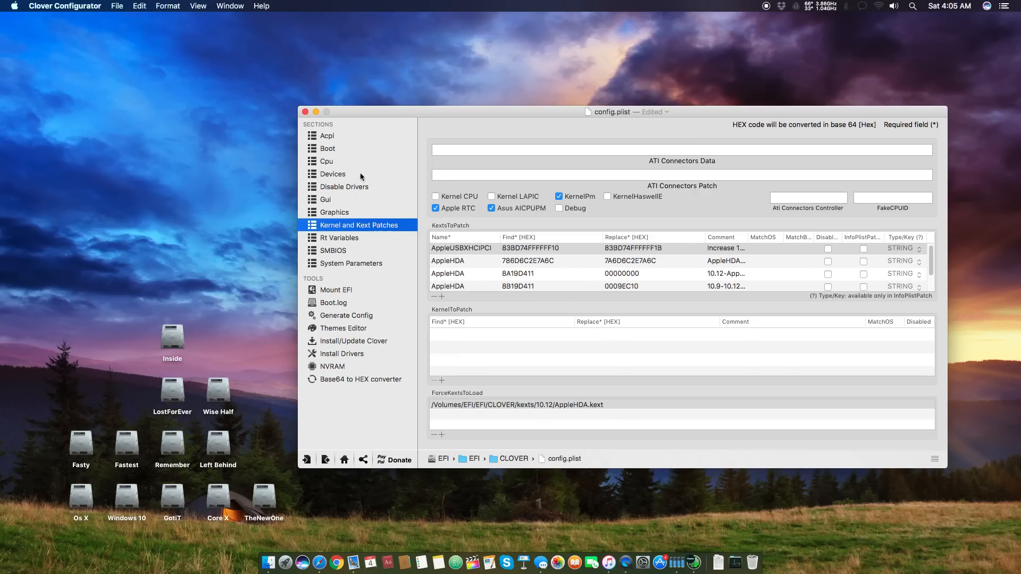
left_click(333, 173)
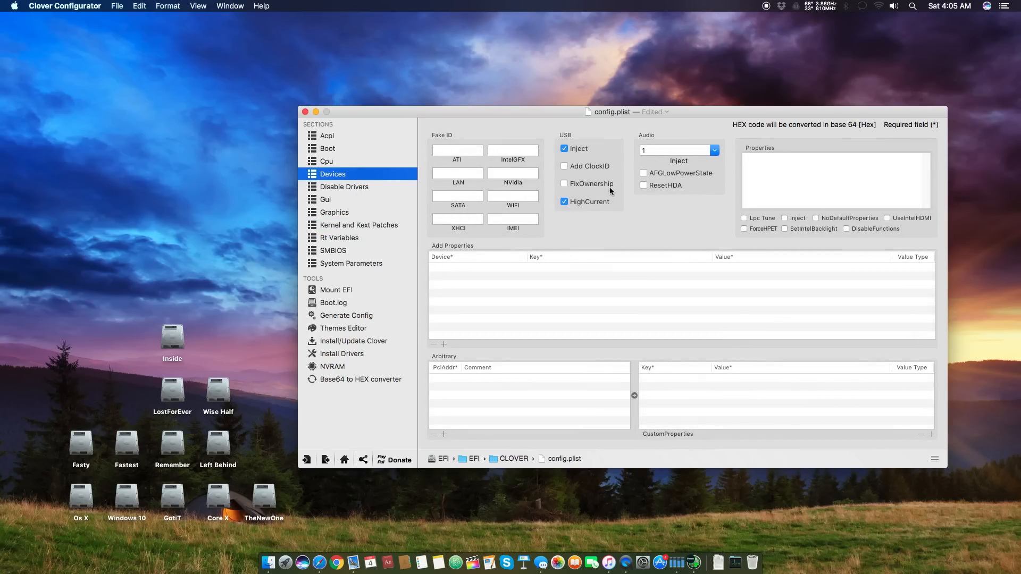
mouse_move(633, 198)
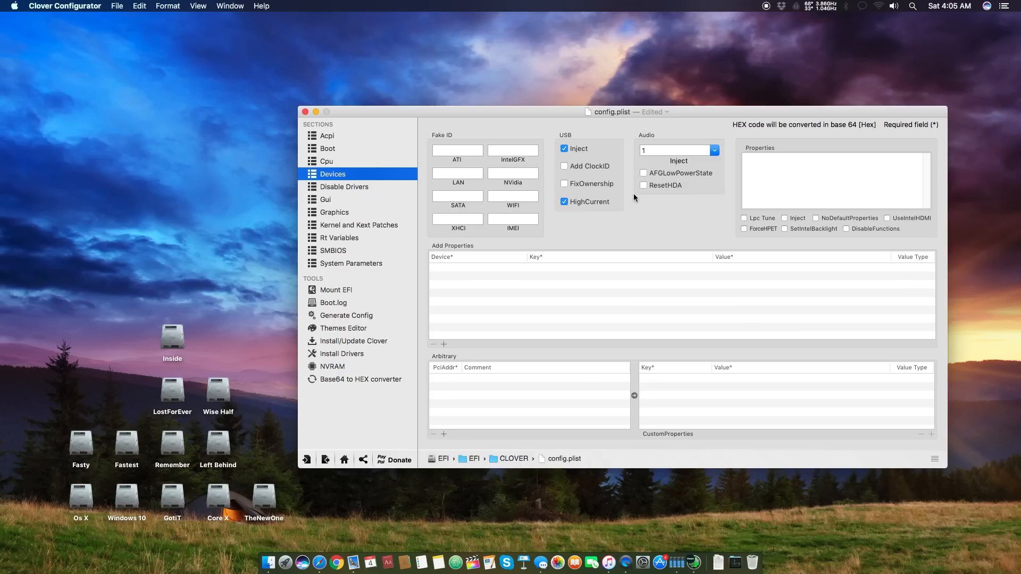
mouse_move(628, 157)
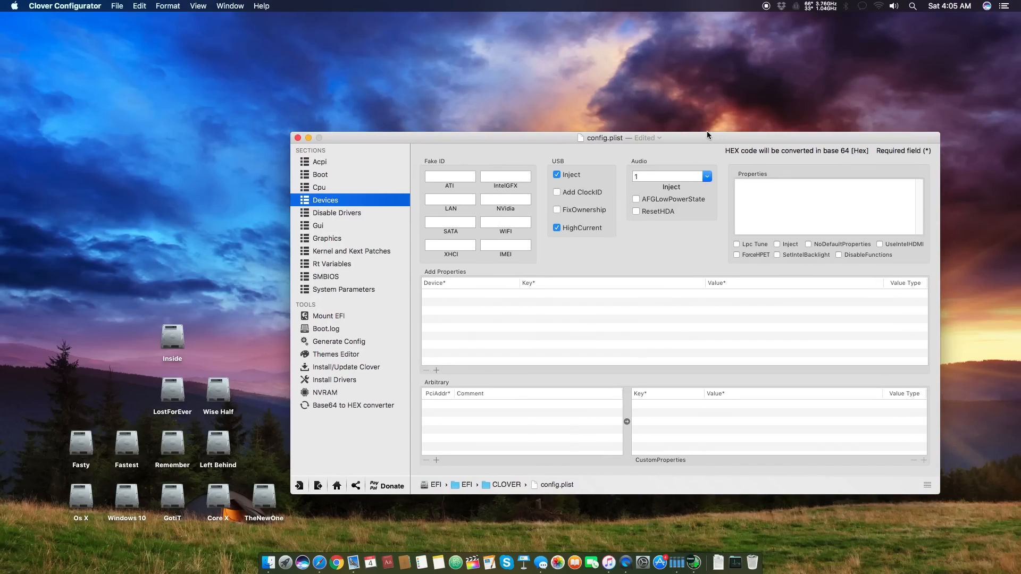
mouse_move(679, 128)
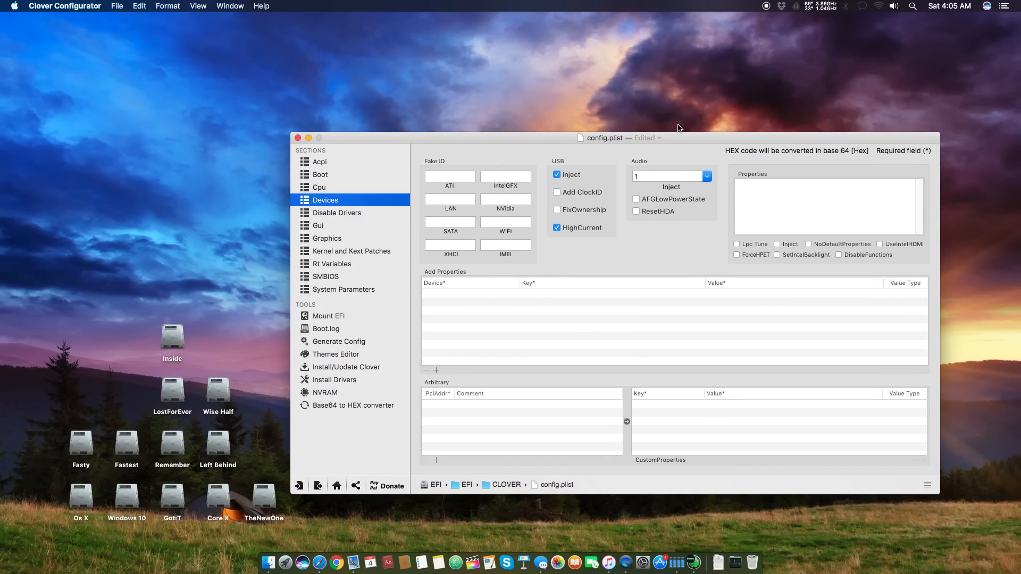
left_click(668, 175)
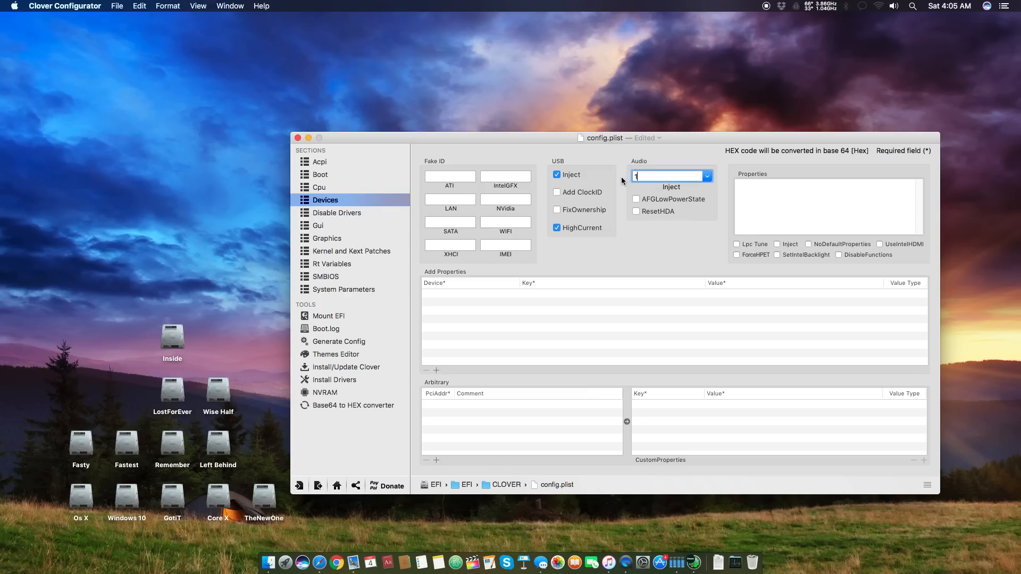
left_click(351, 253)
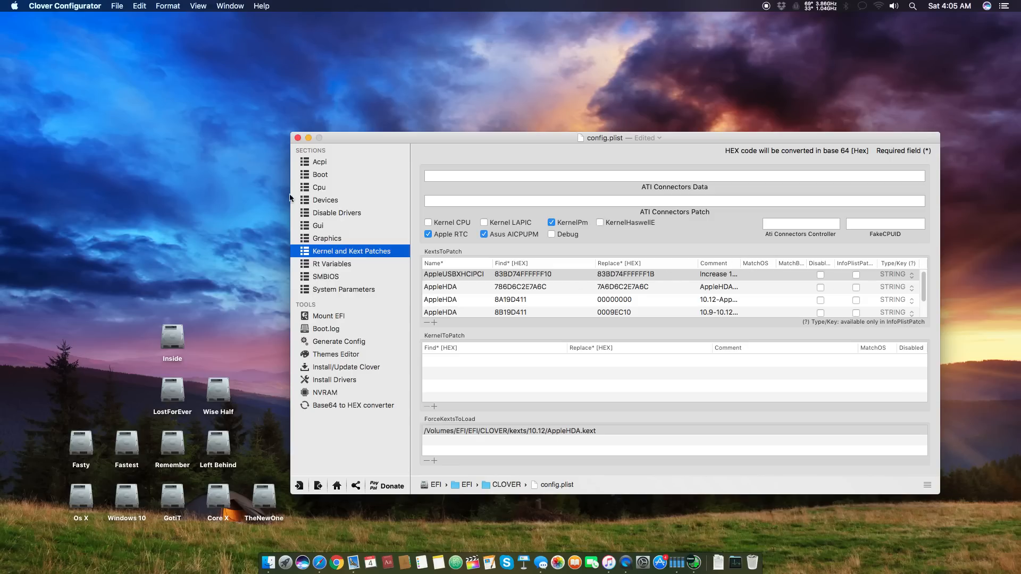
left_click(325, 200)
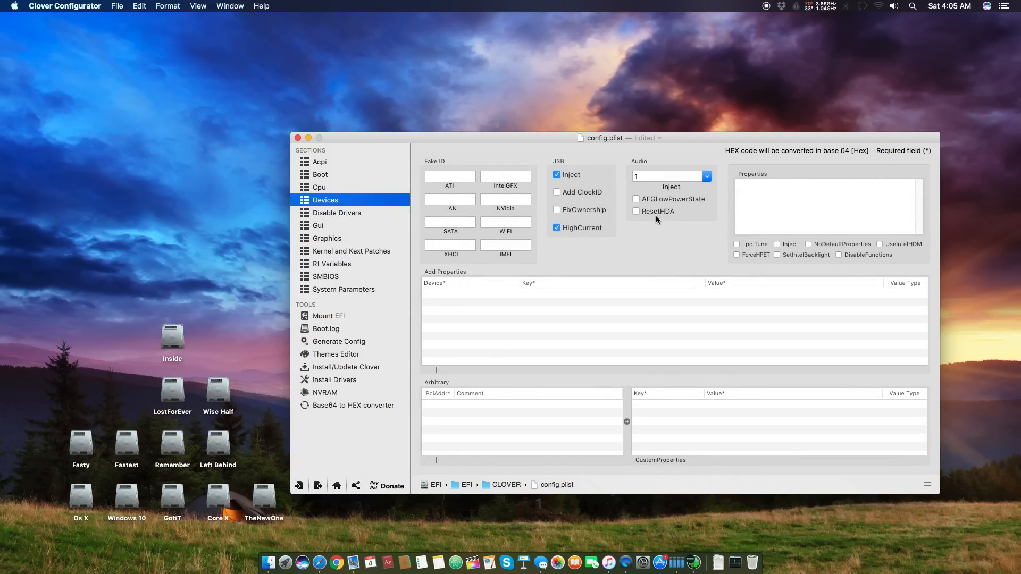
mouse_move(696, 217)
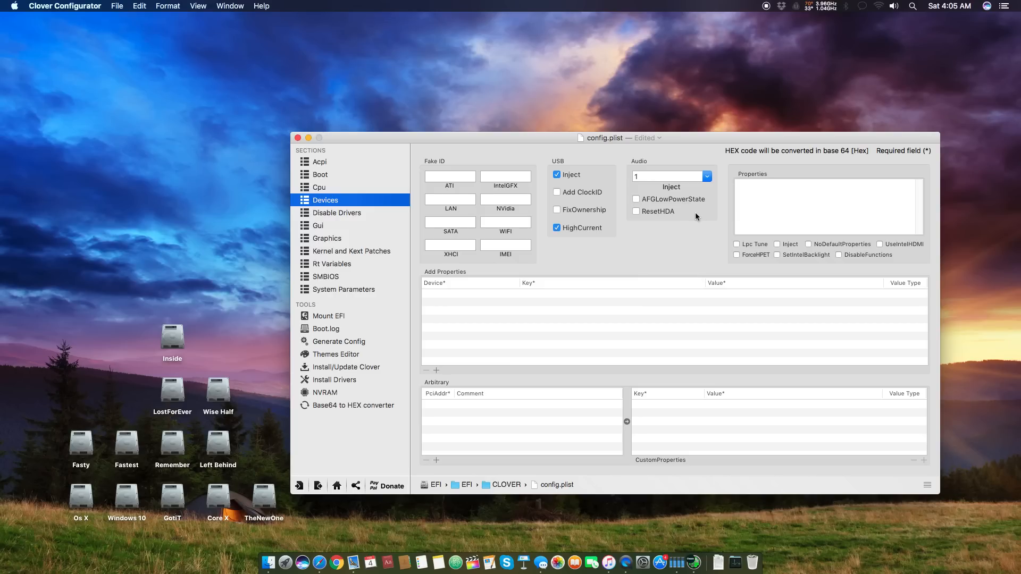
mouse_move(666, 190)
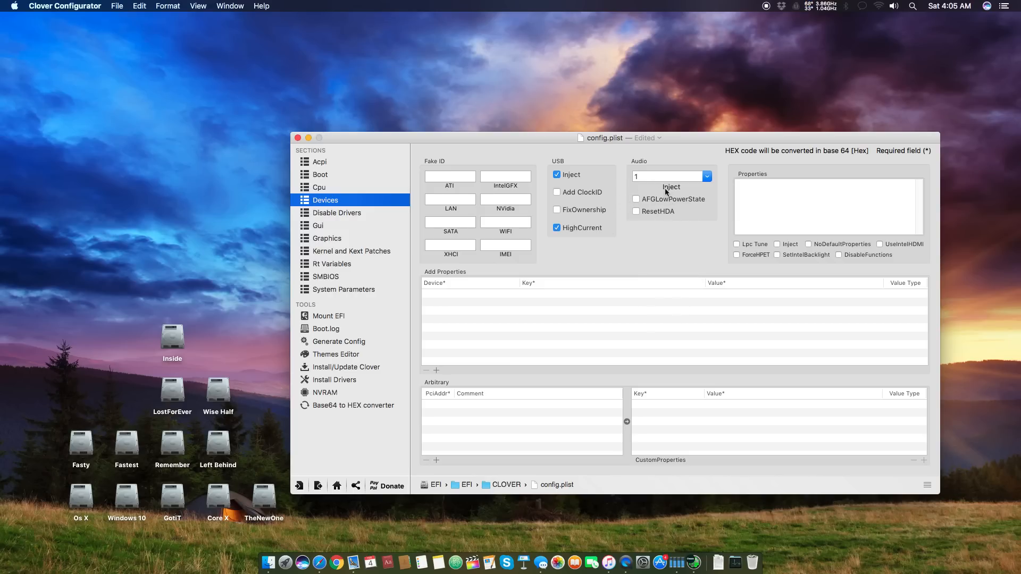
left_click(660, 175)
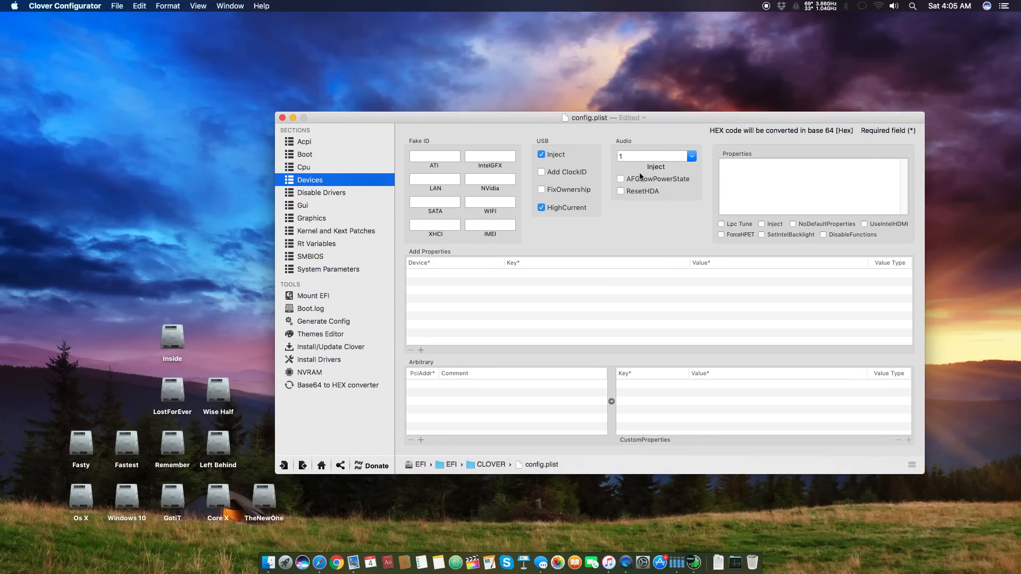
mouse_move(655, 184)
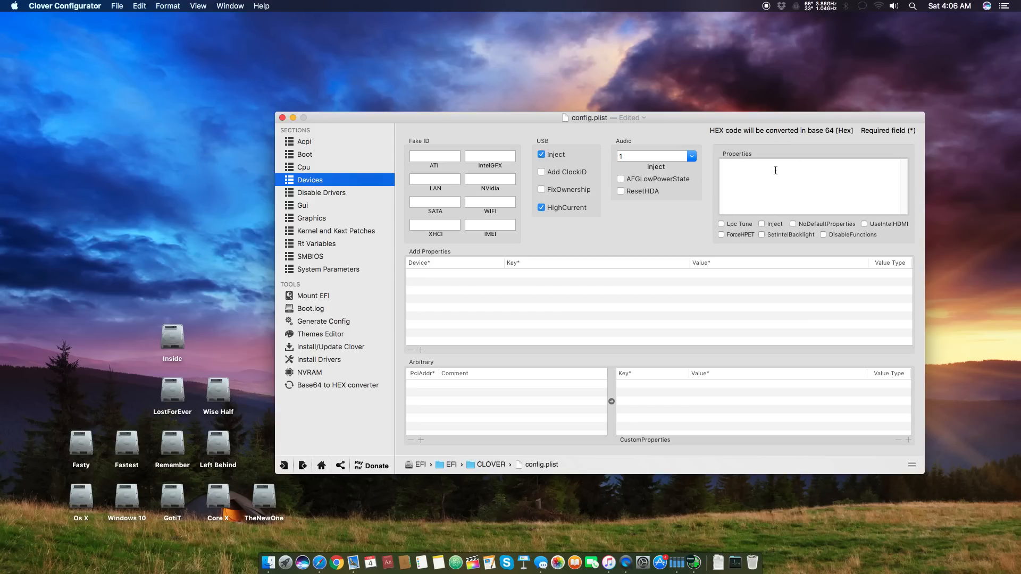
mouse_move(739, 230)
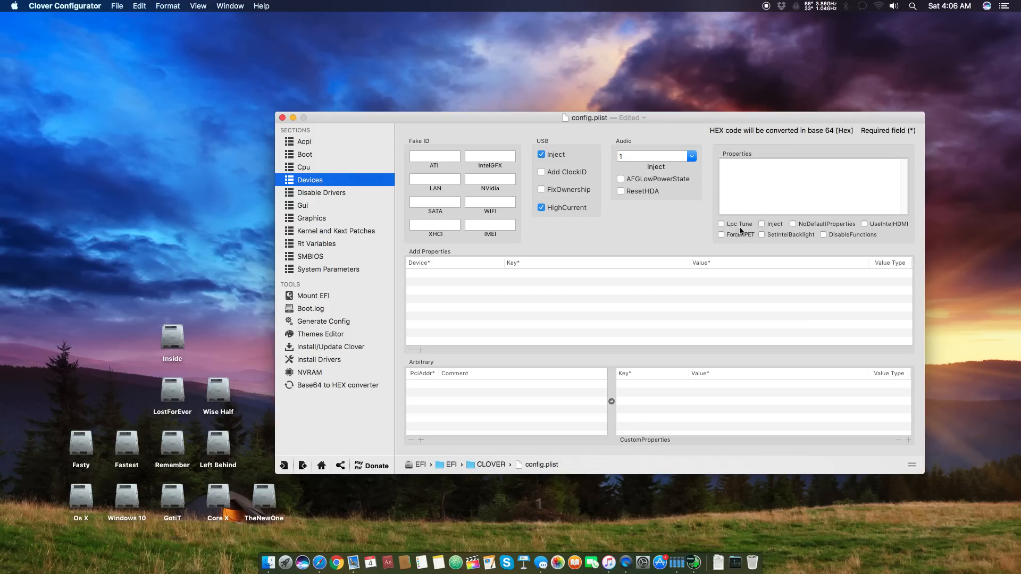
mouse_move(765, 223)
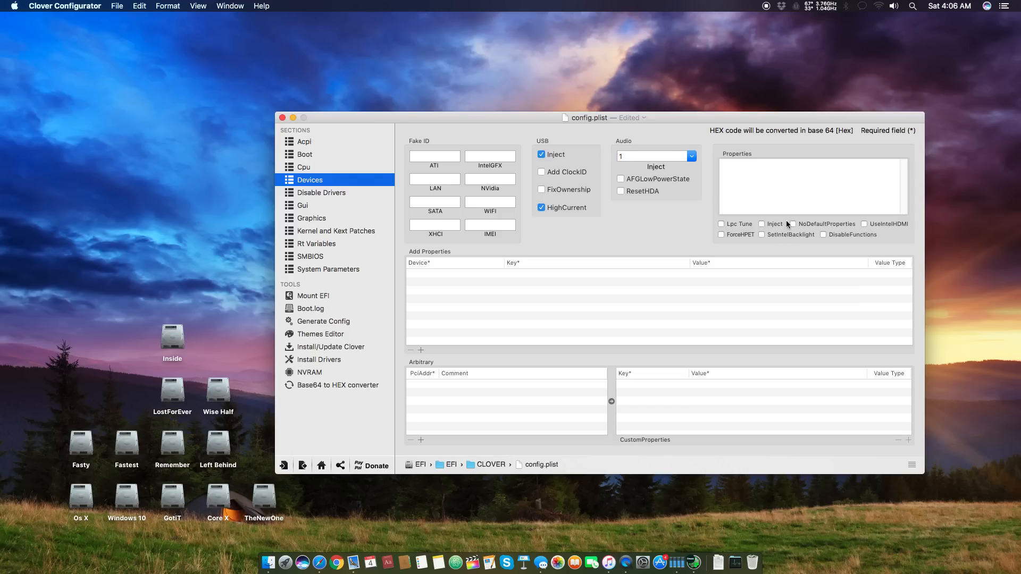
mouse_move(780, 226)
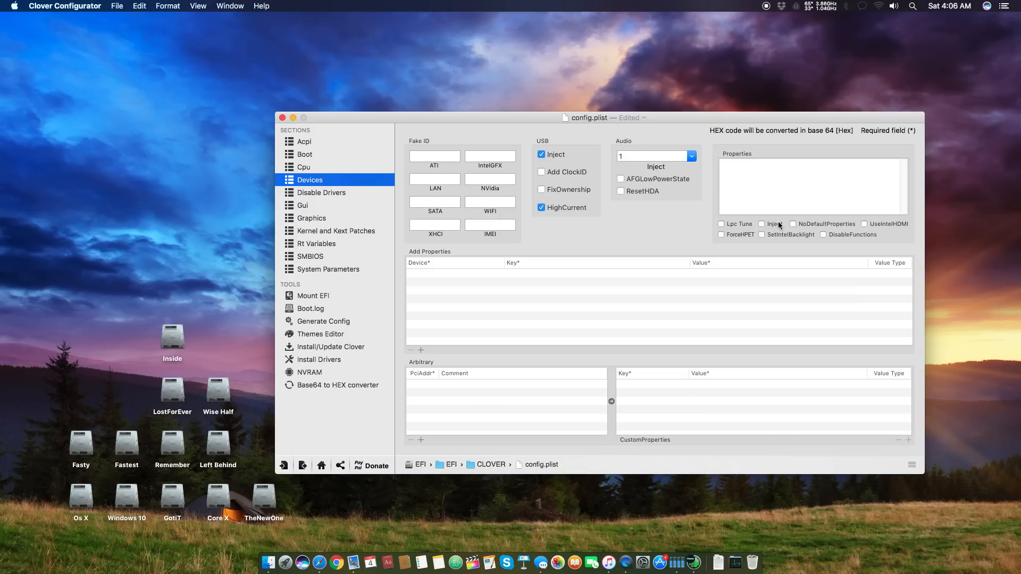
mouse_move(839, 61)
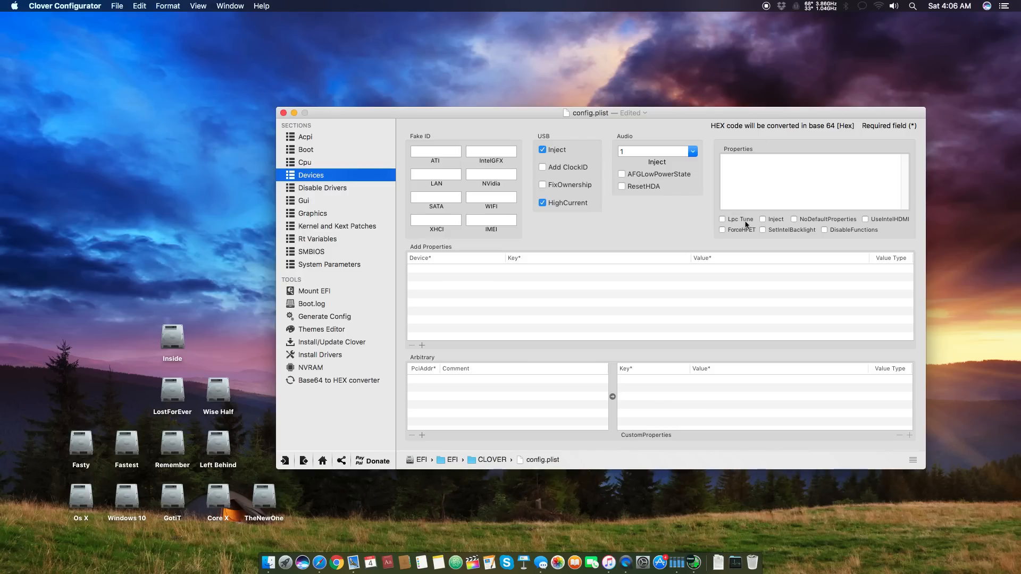
mouse_move(822, 227)
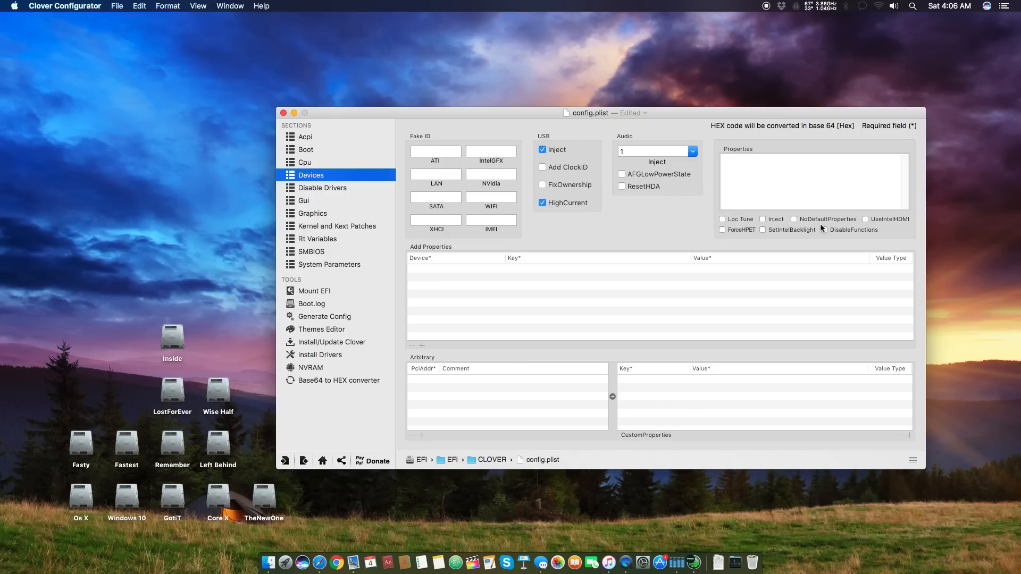
mouse_move(910, 223)
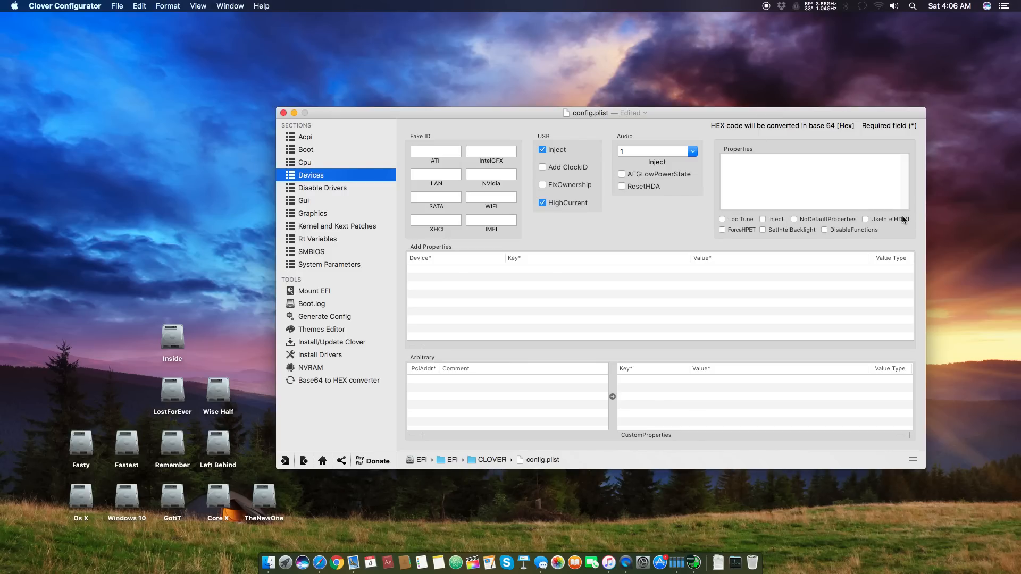
mouse_move(745, 237)
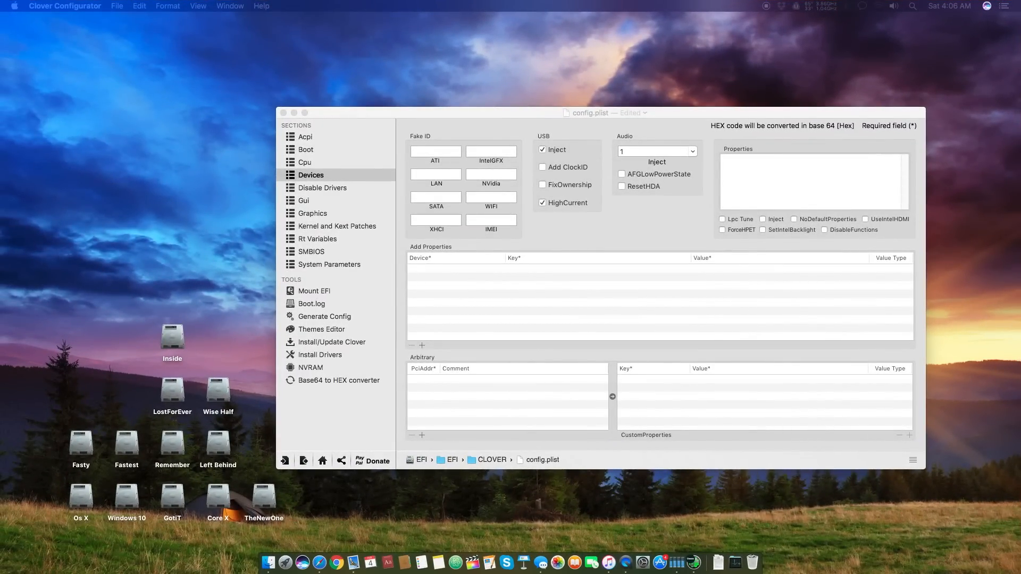
mouse_move(755, 190)
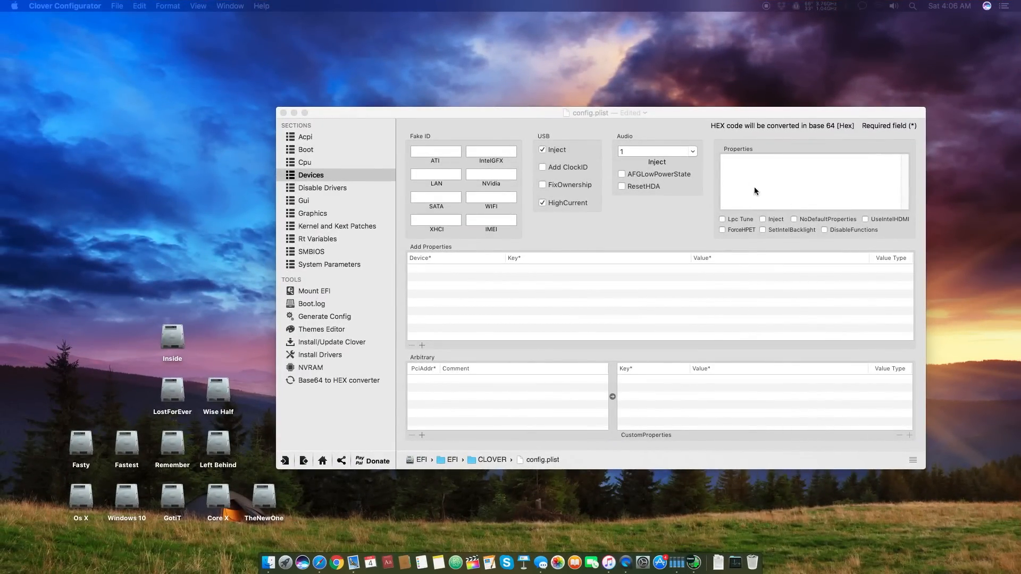
mouse_move(736, 238)
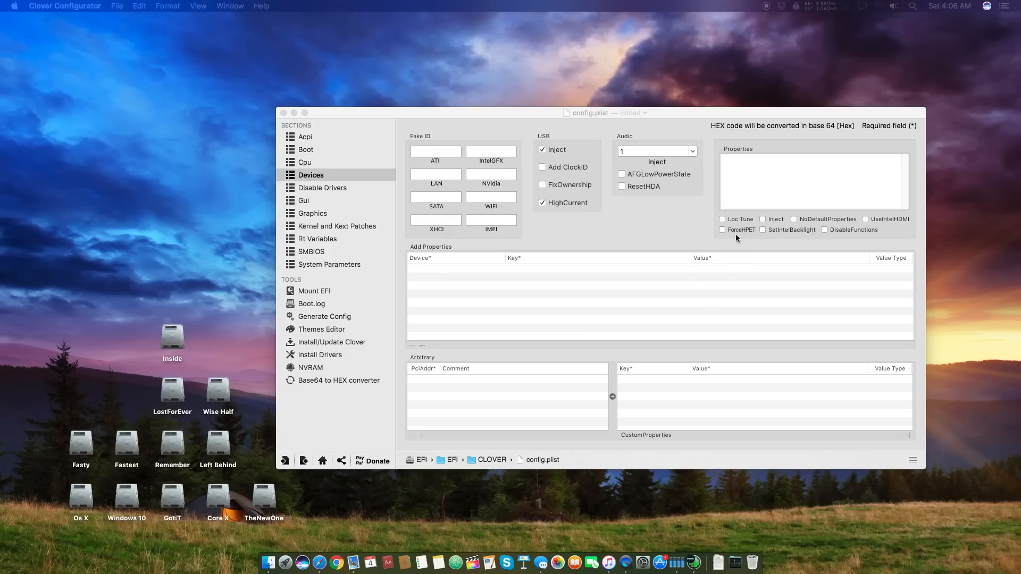
mouse_move(721, 246)
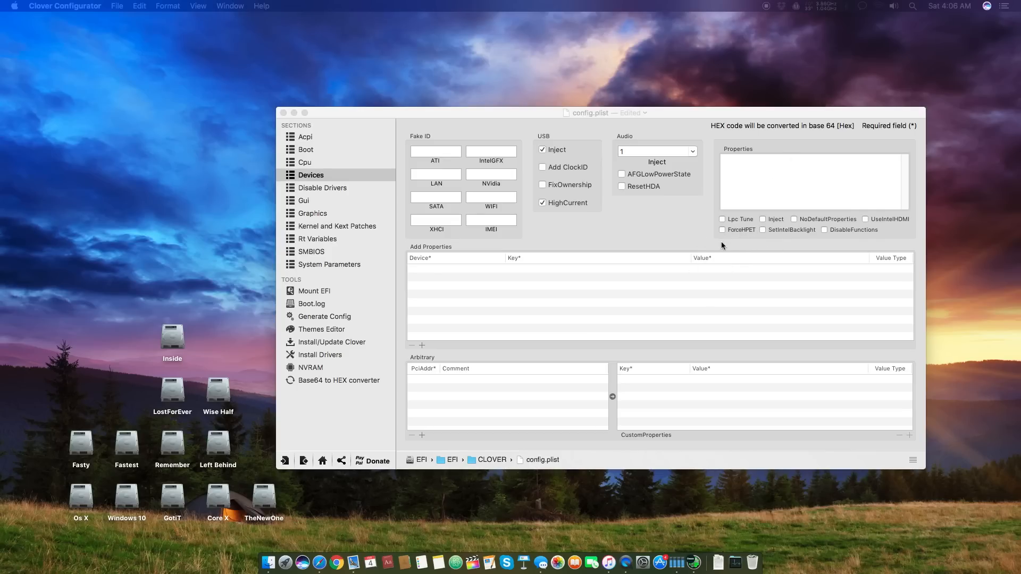
mouse_move(735, 234)
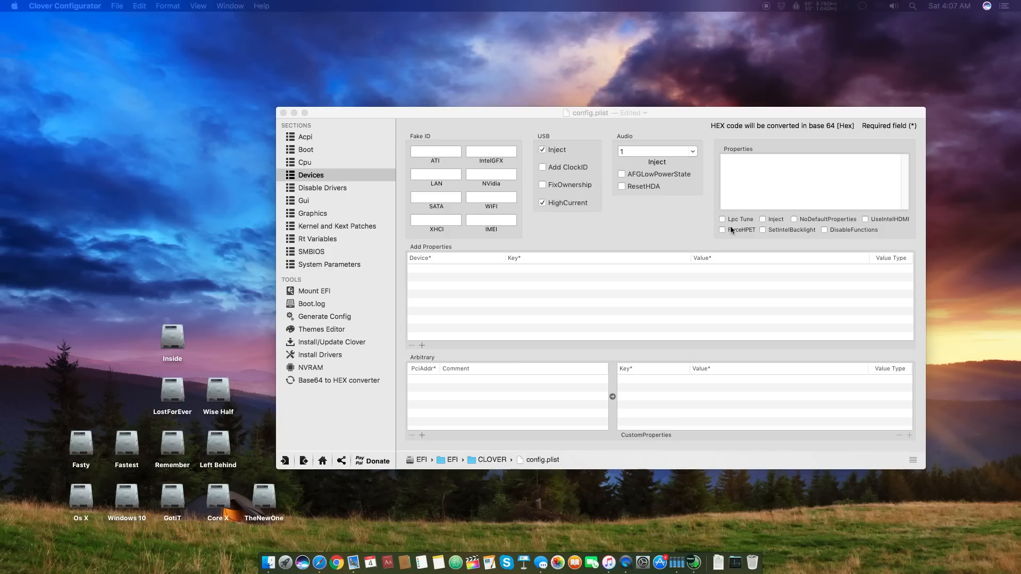
mouse_move(741, 235)
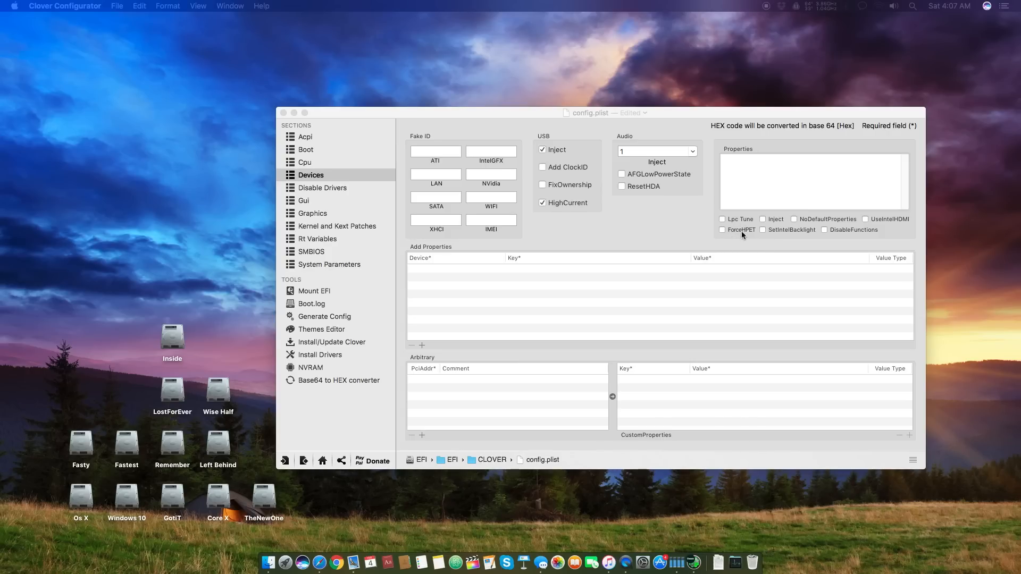
mouse_move(732, 237)
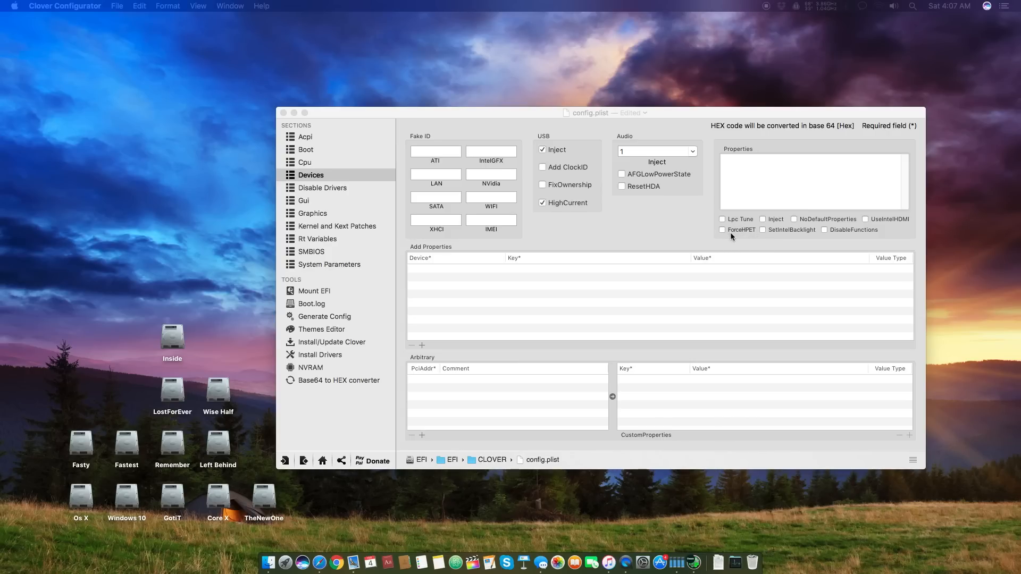
mouse_move(772, 236)
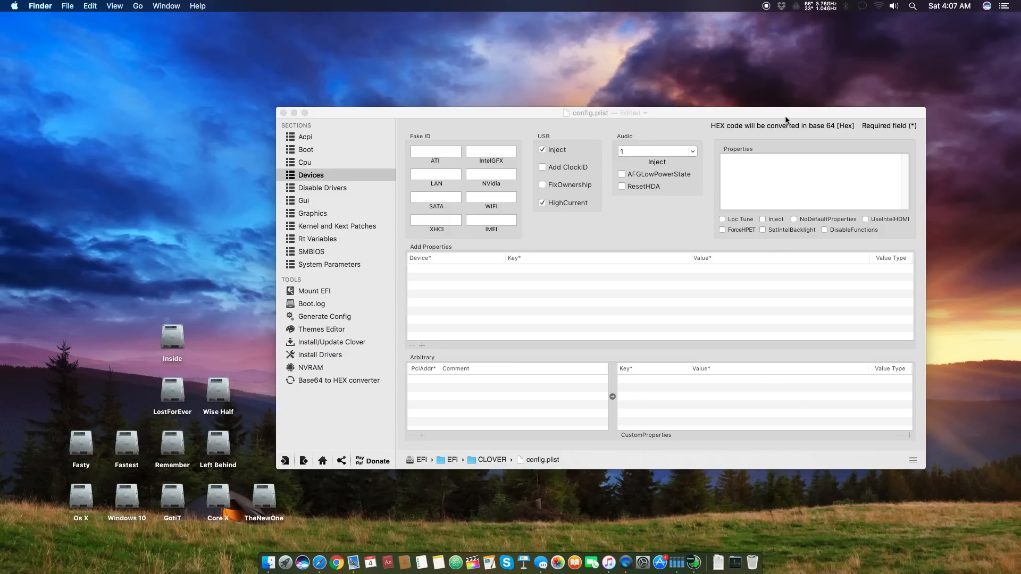
mouse_move(795, 137)
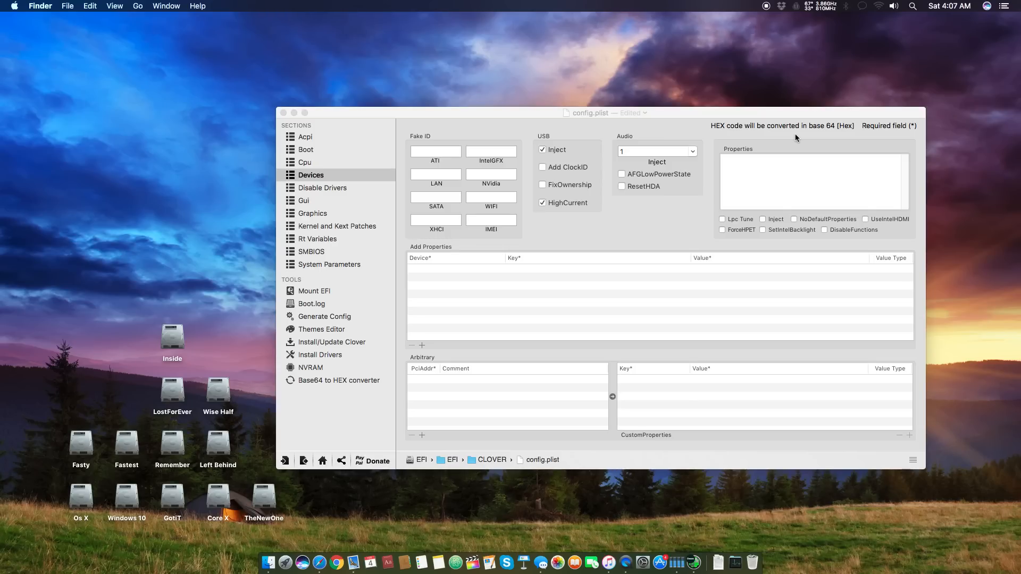
mouse_move(673, 291)
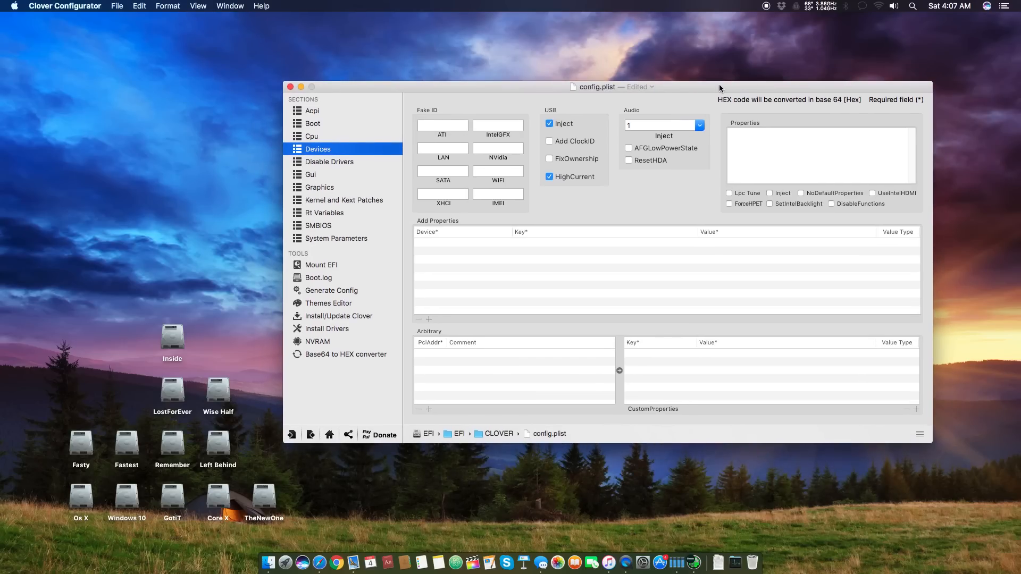
mouse_move(463, 275)
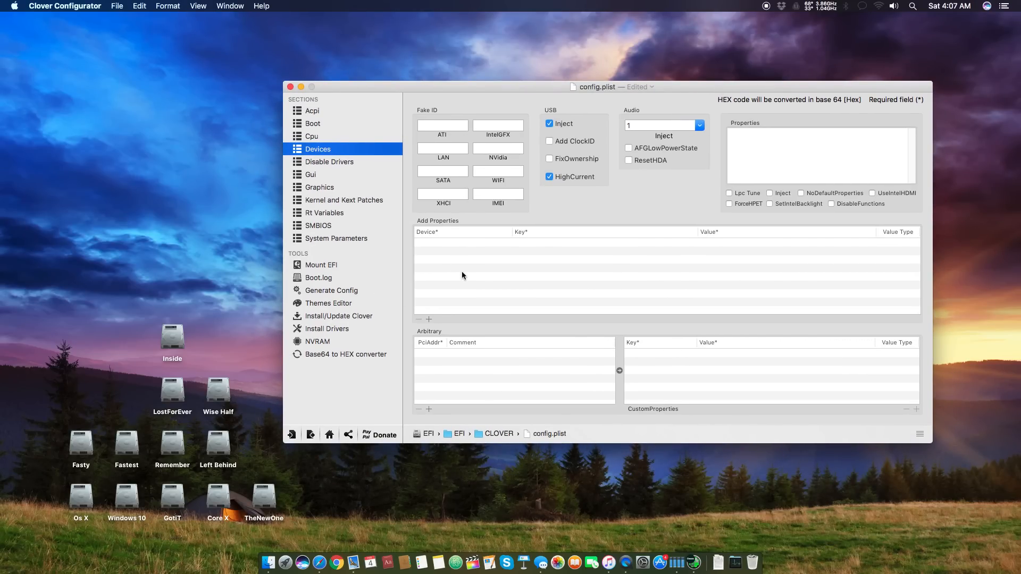
mouse_move(446, 253)
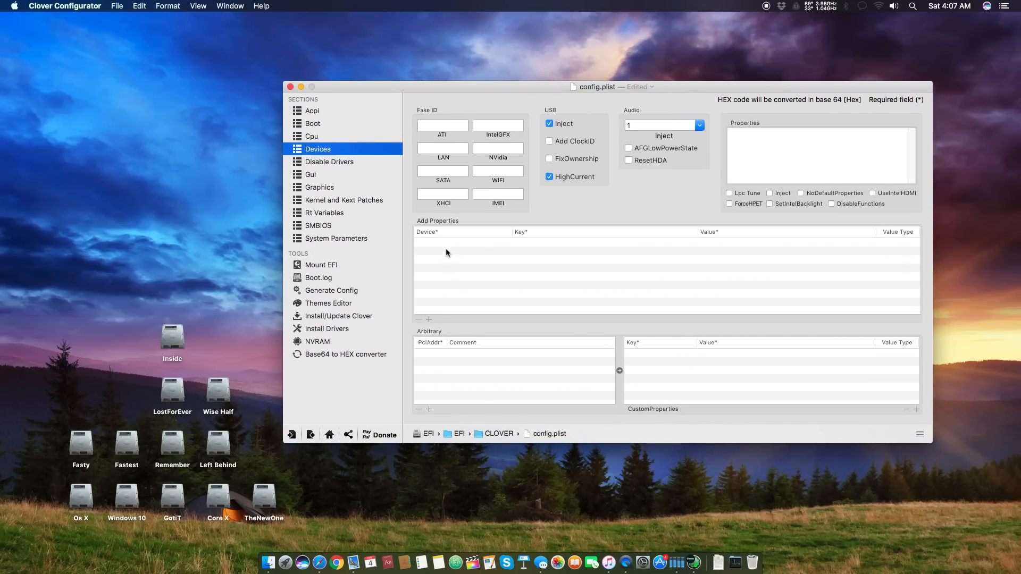
Step: Show the Disable Drivers section, currently listing Nothing
left_click(329, 161)
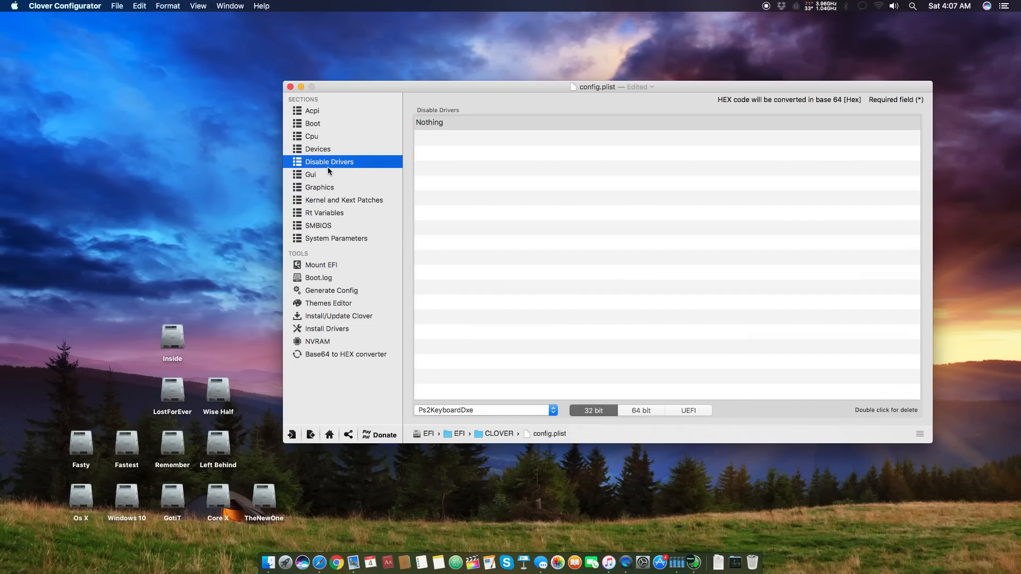
Step: Review the 64-bit and UEFI drivers available to disable, then show the Gui section
left_click(311, 174)
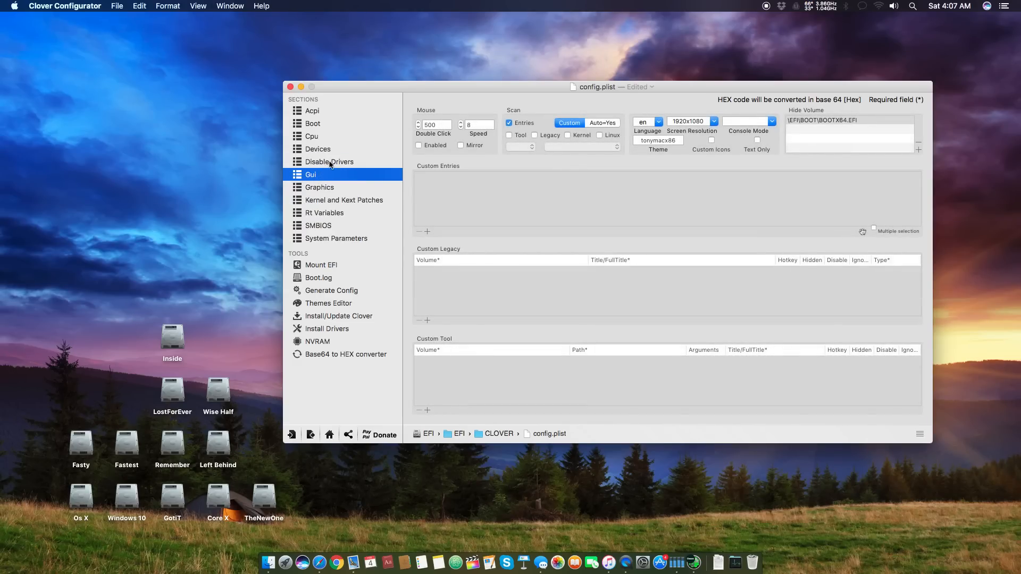
left_click(328, 162)
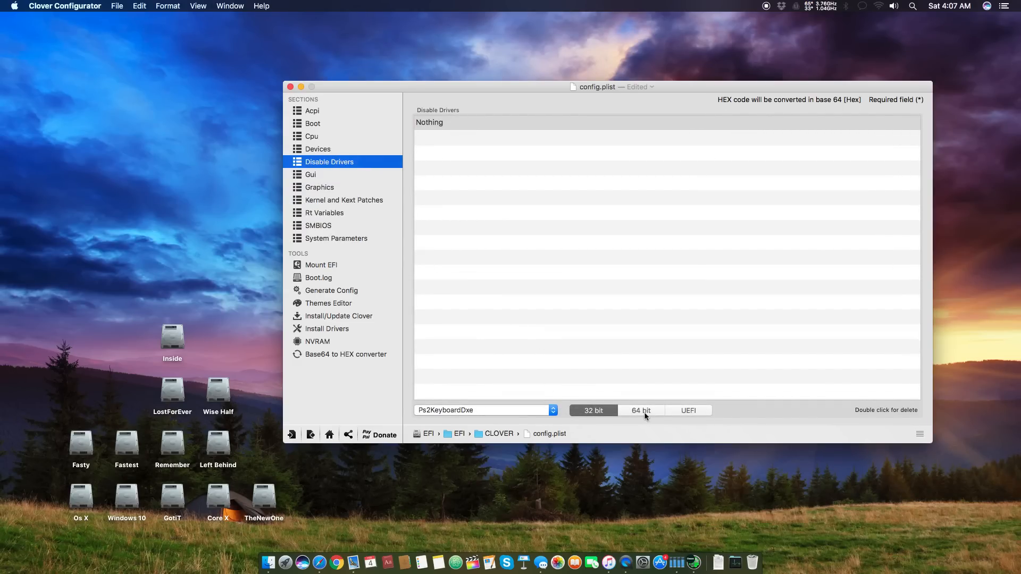
left_click(640, 411)
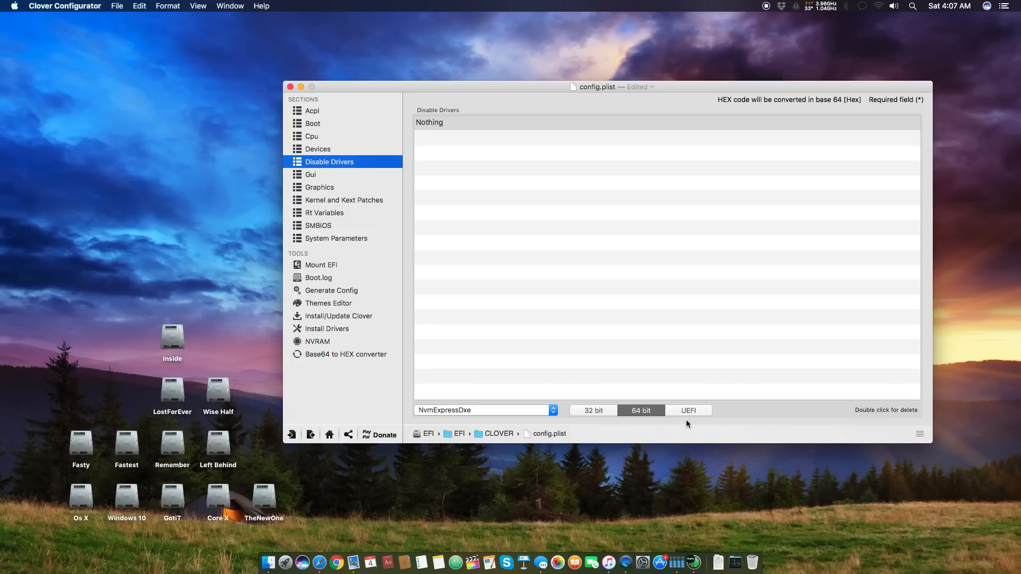
mouse_move(605, 408)
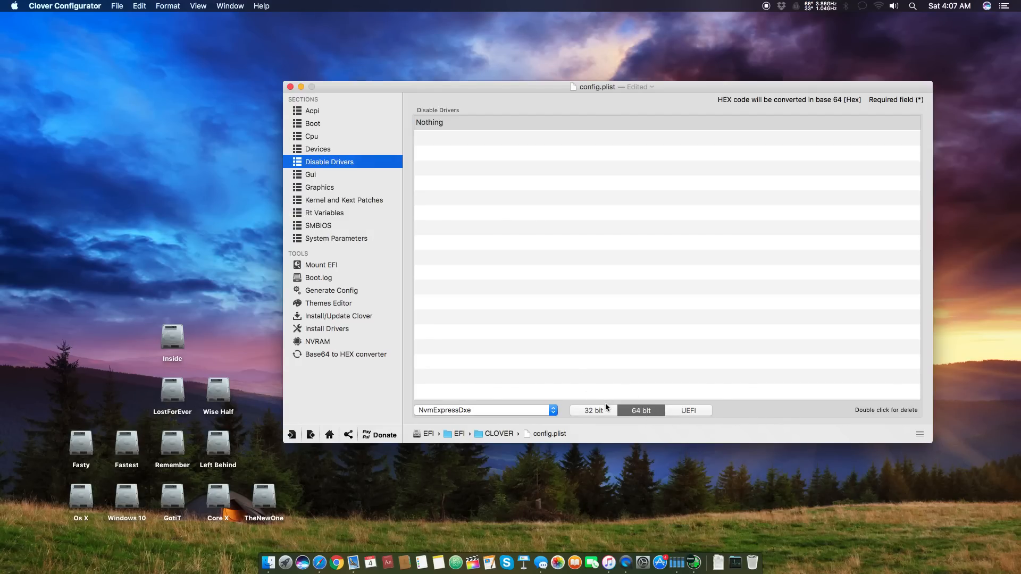
left_click(552, 410)
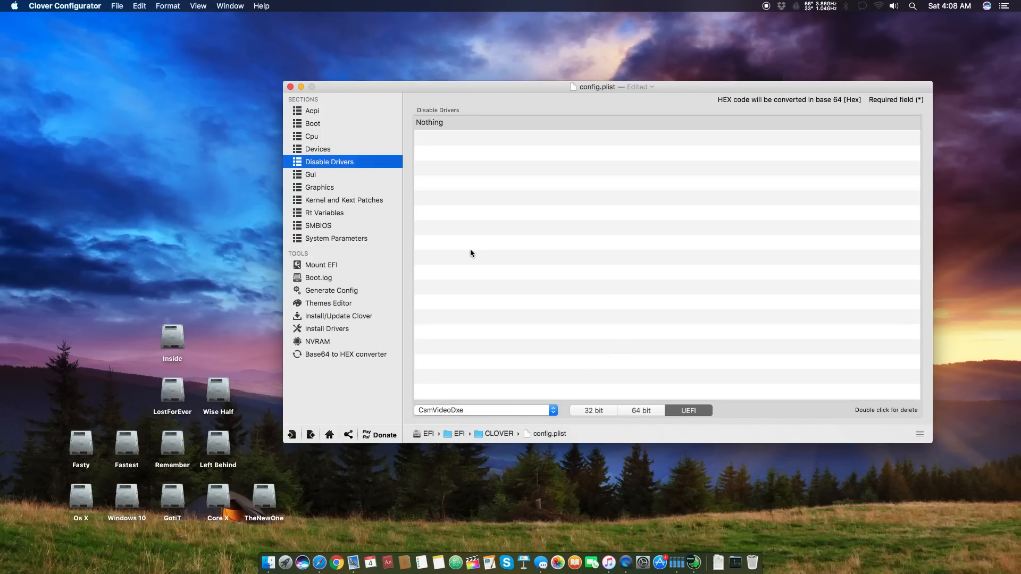
mouse_move(393, 209)
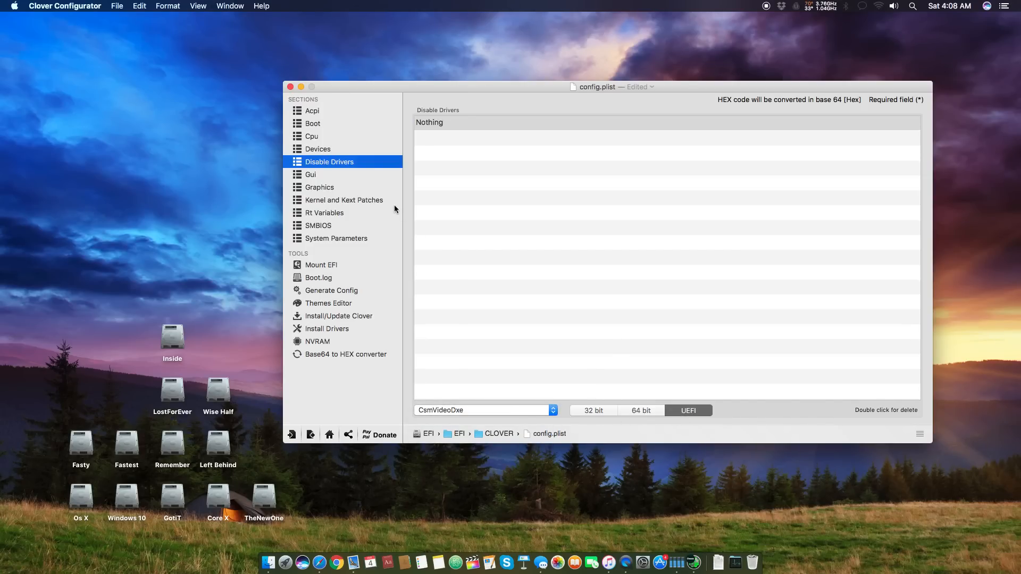
left_click(311, 175)
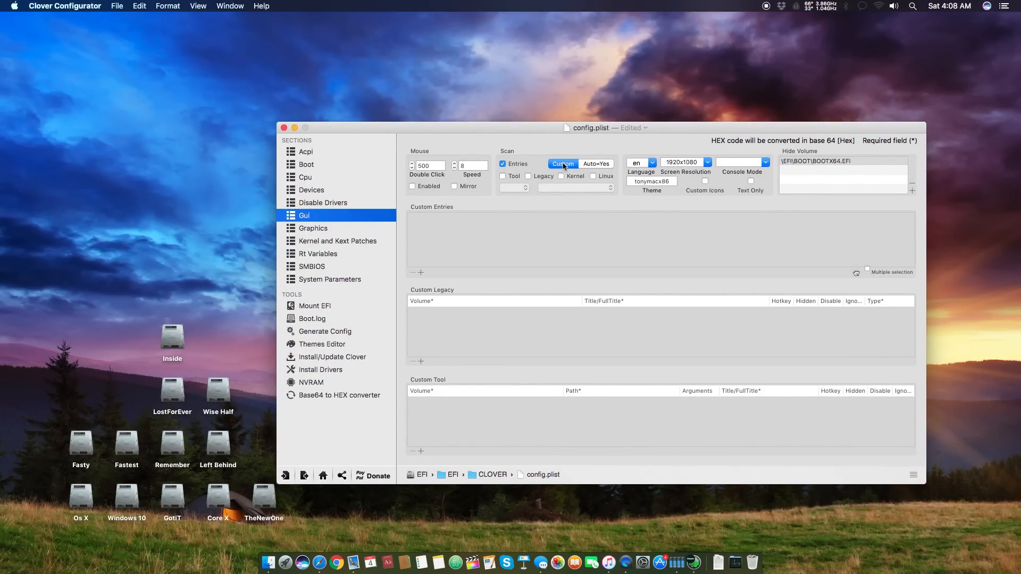
mouse_move(856, 273)
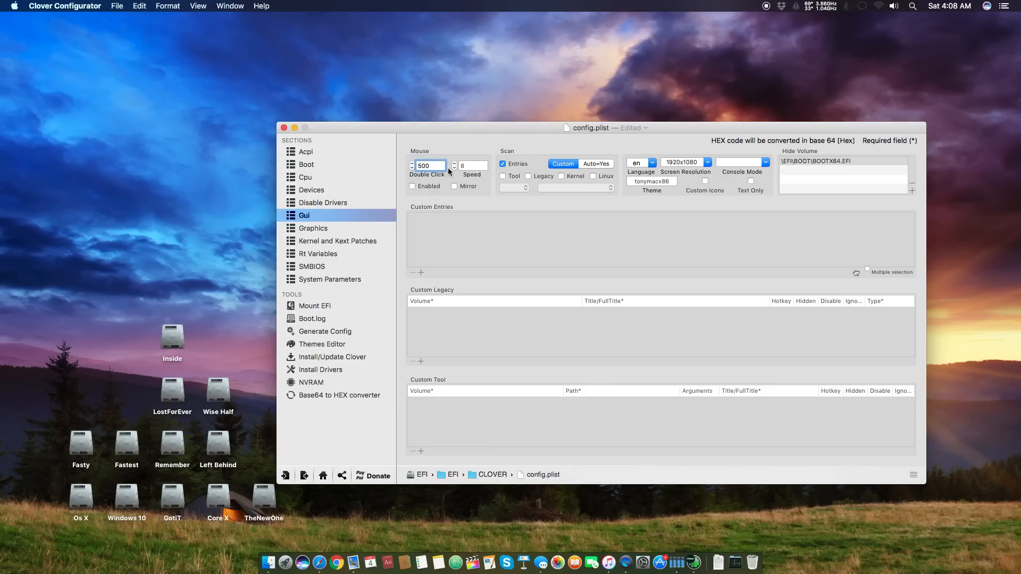
left_click(473, 165)
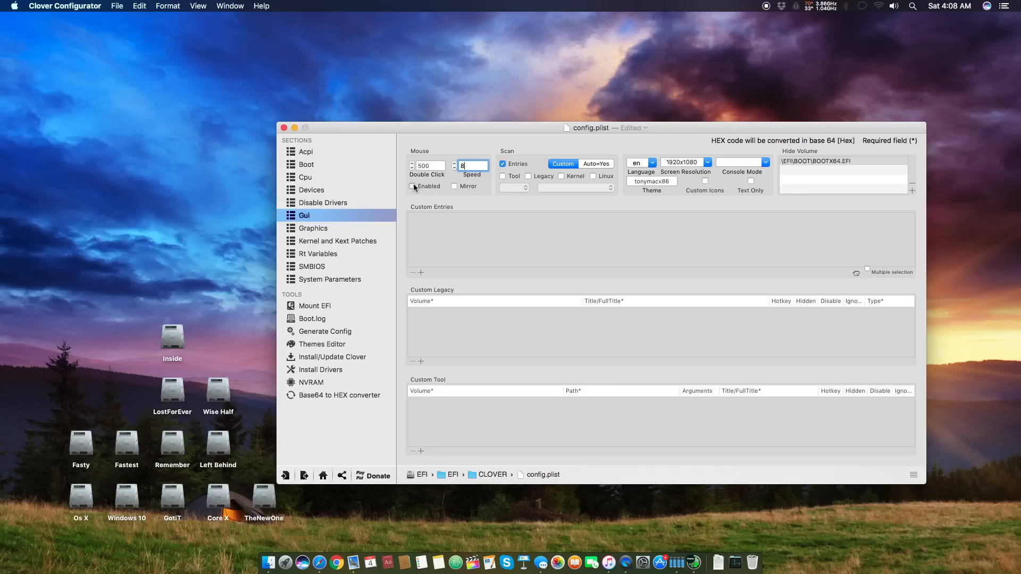
left_click(412, 186)
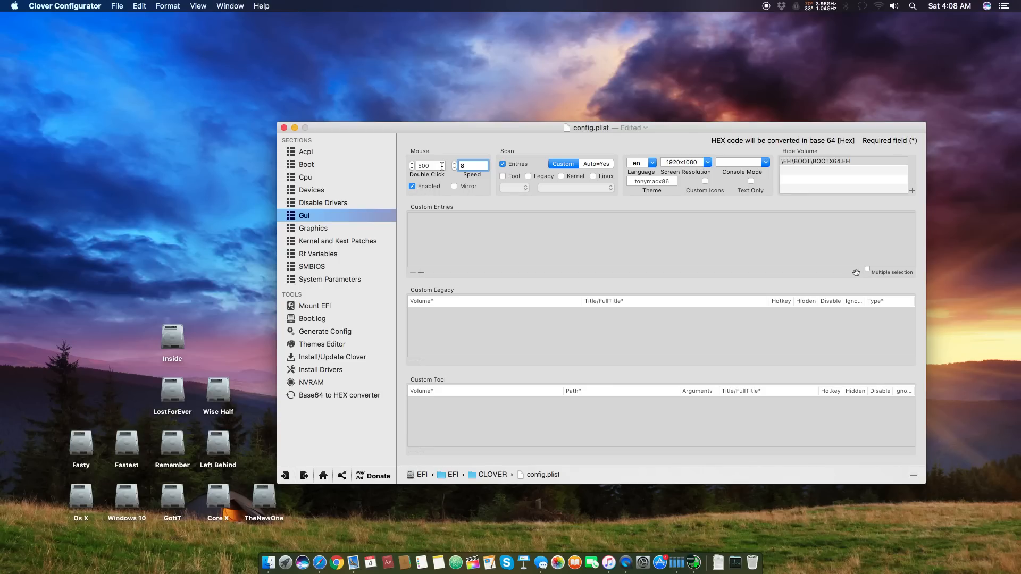
mouse_move(448, 217)
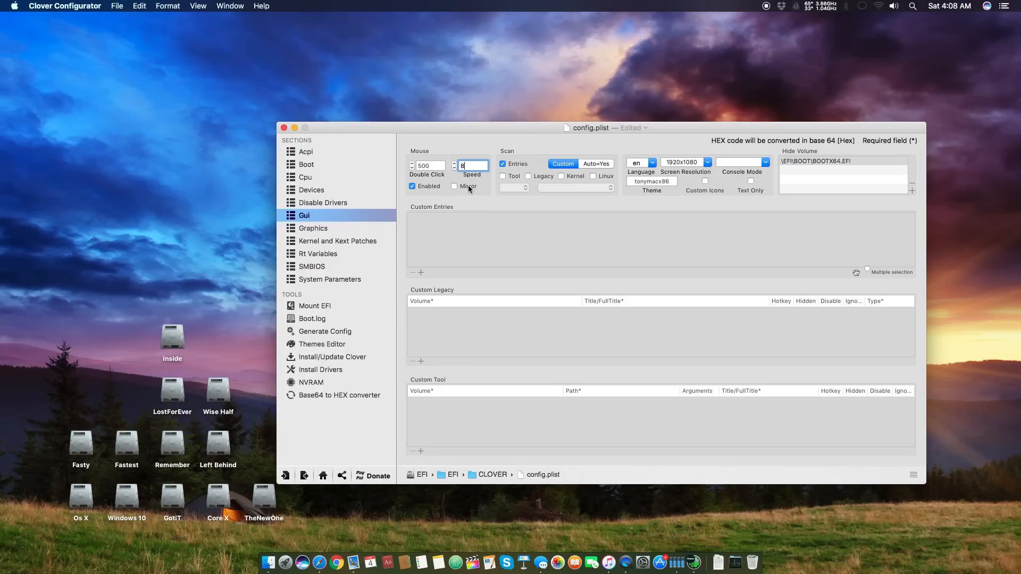
left_click(413, 186)
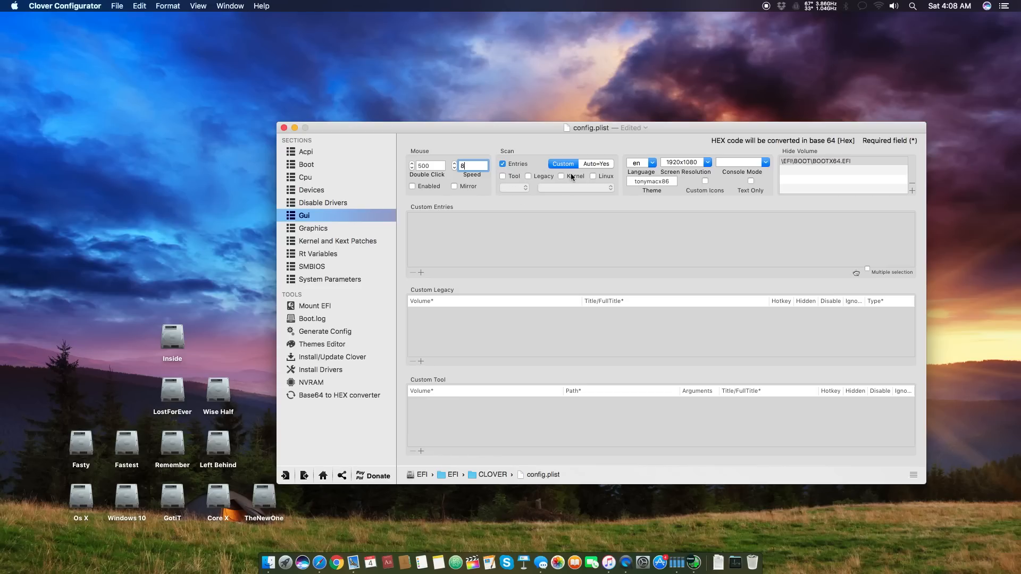
mouse_move(584, 187)
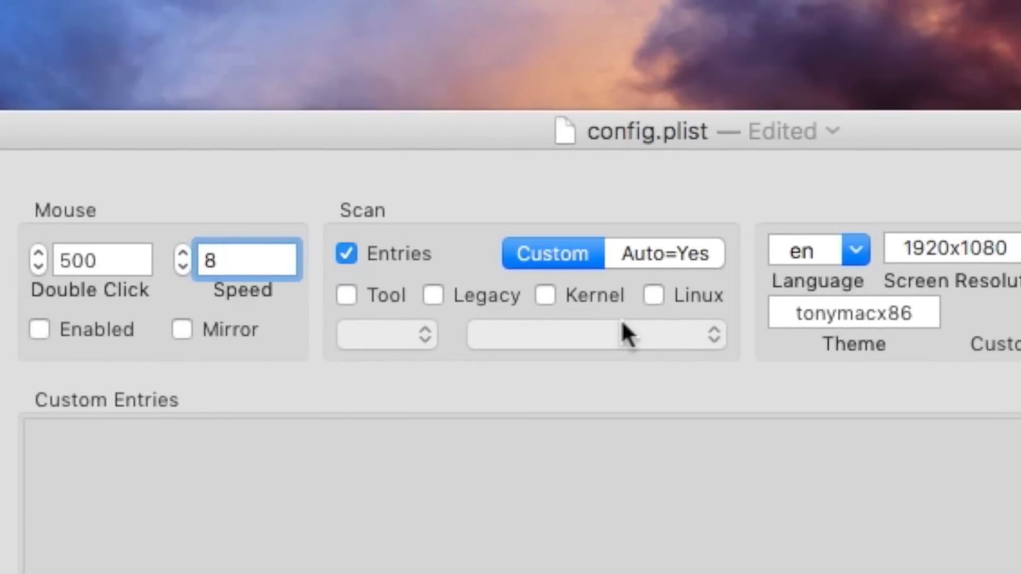
mouse_move(397, 274)
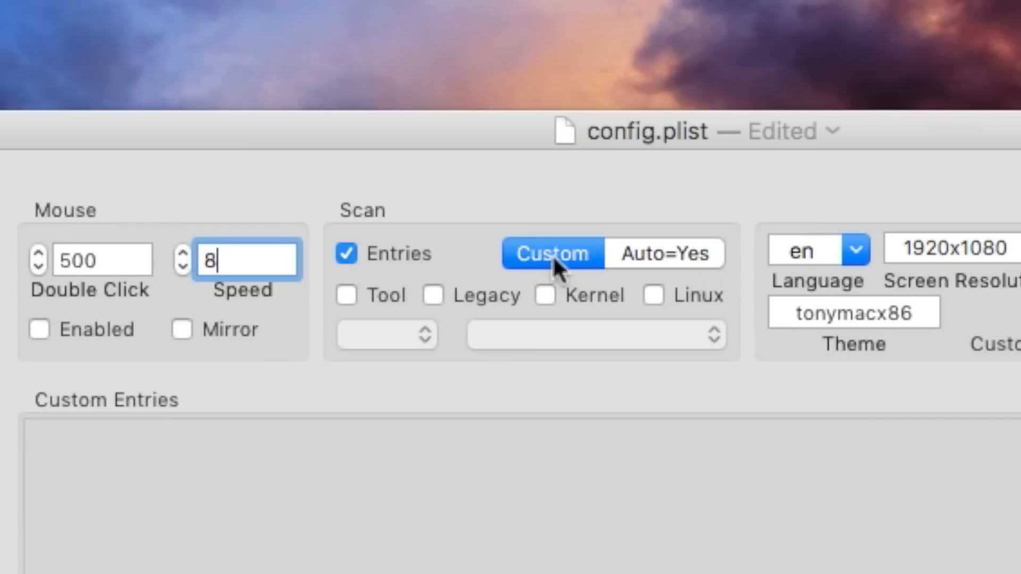
mouse_move(706, 312)
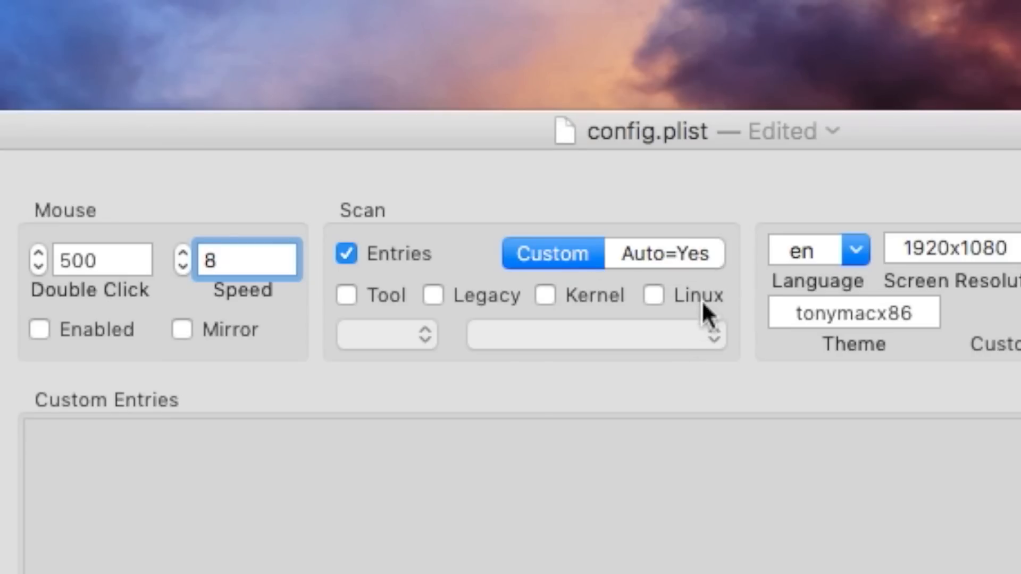
mouse_move(369, 246)
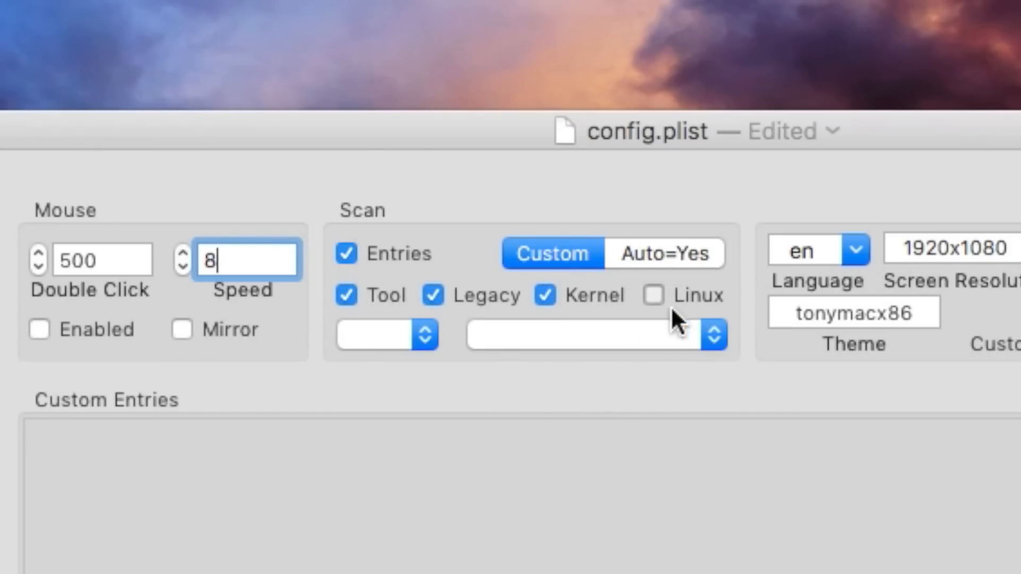
left_click(387, 335)
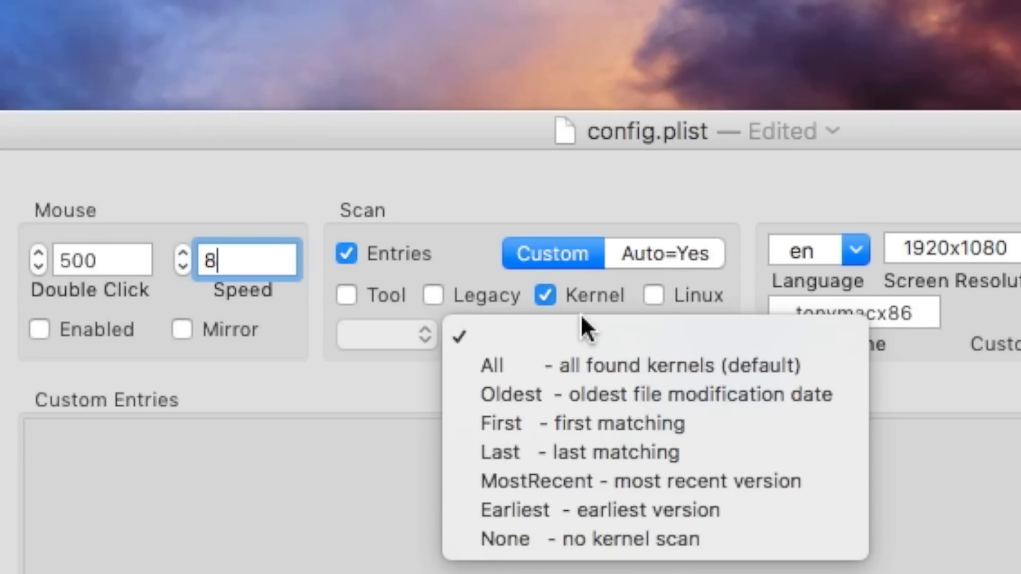
mouse_move(582, 335)
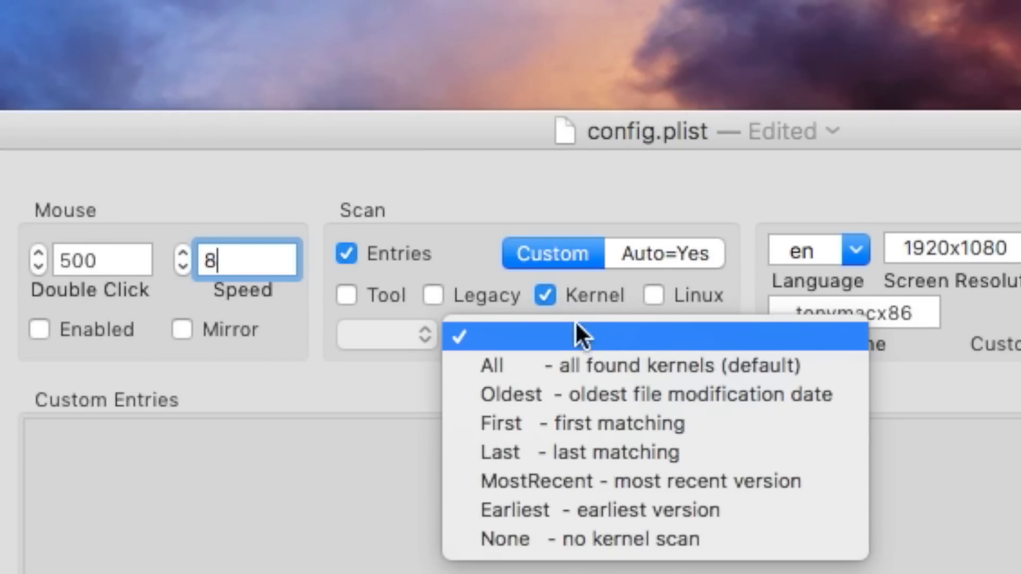
mouse_move(765, 394)
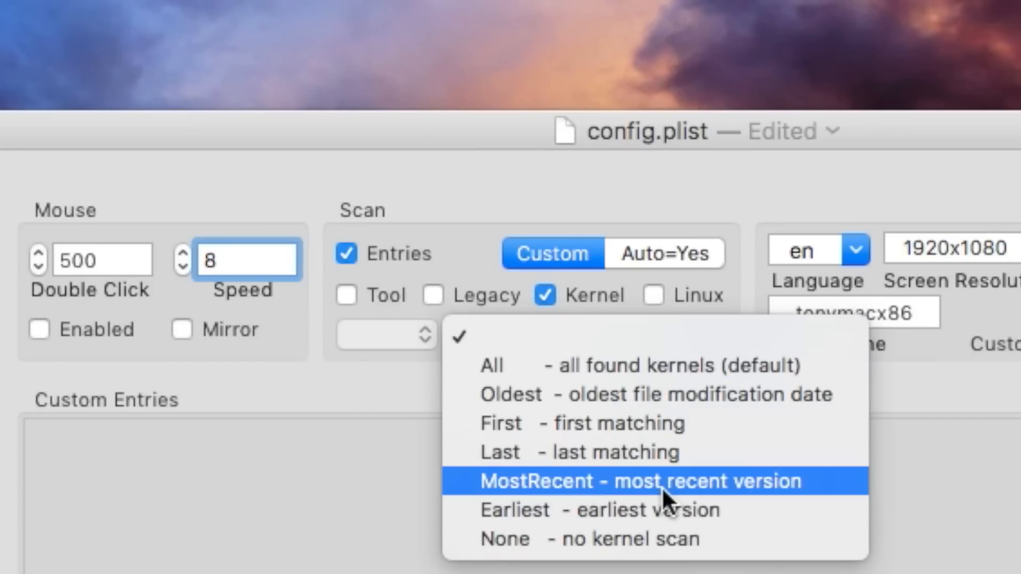
mouse_move(547, 341)
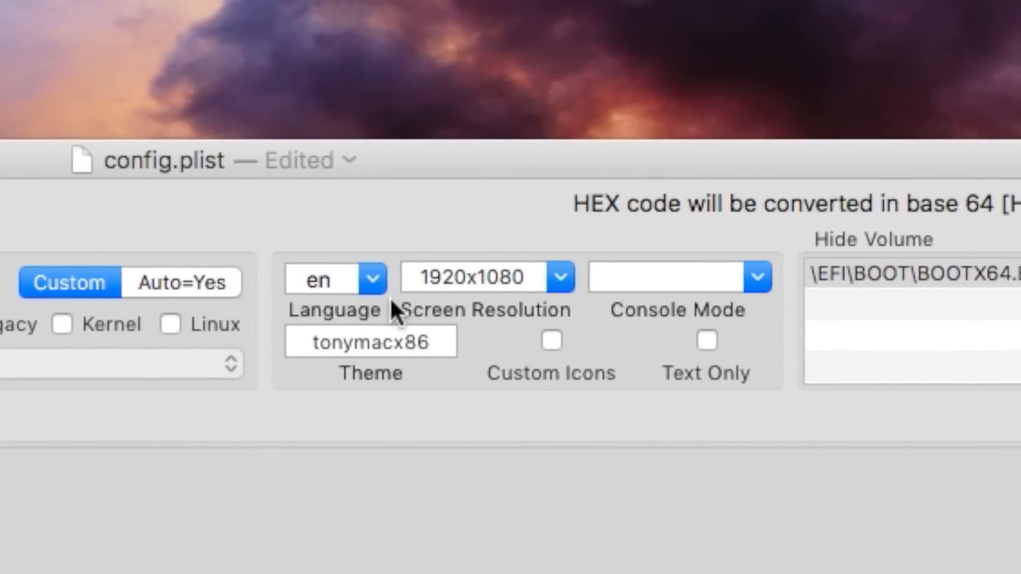
mouse_move(463, 276)
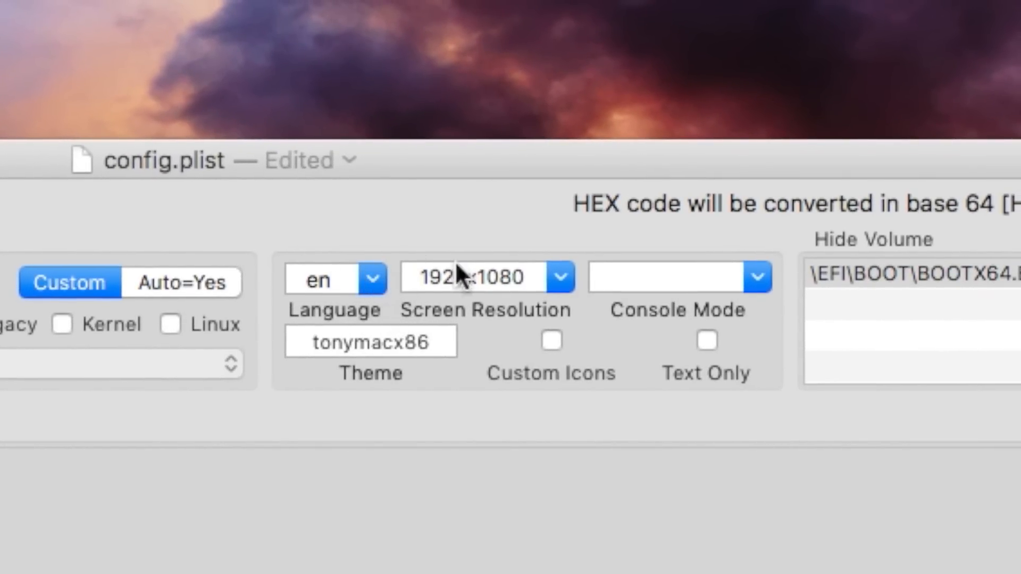
Step: Change the Gui screen resolution from 1920x1080 to 1920x1200, leaving Console Mode empty
left_click(559, 277)
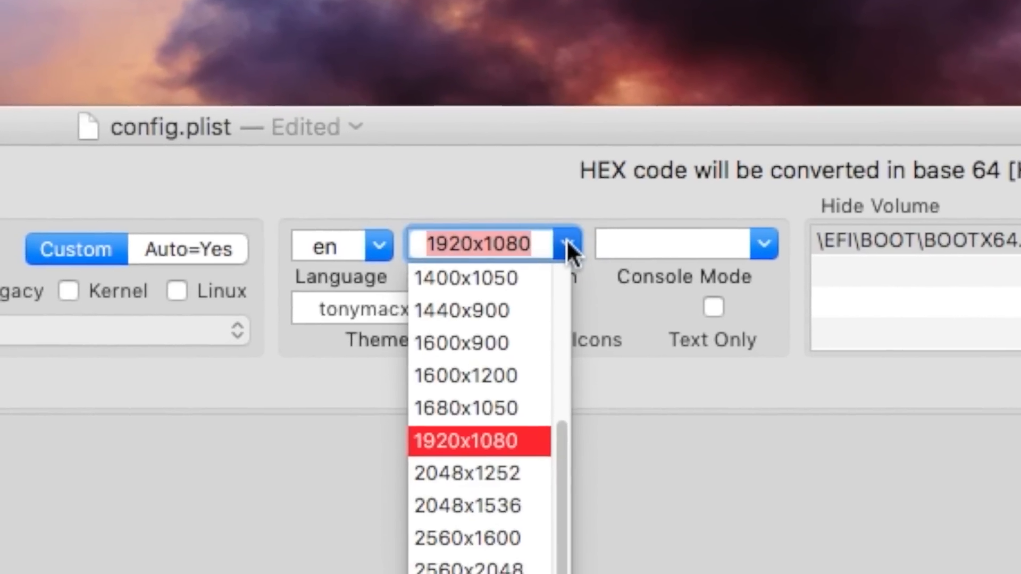
scroll("up", 3)
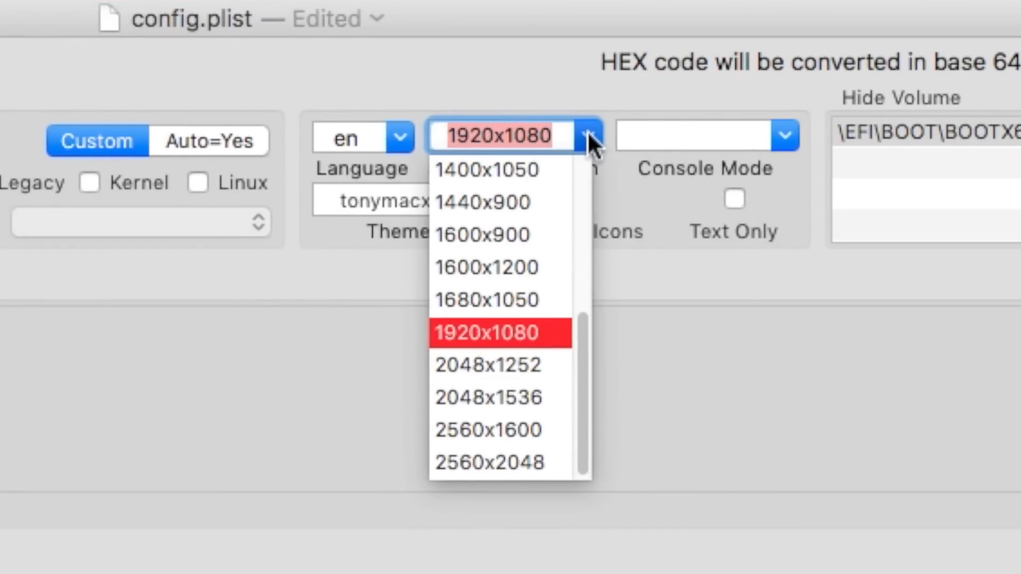
mouse_move(543, 368)
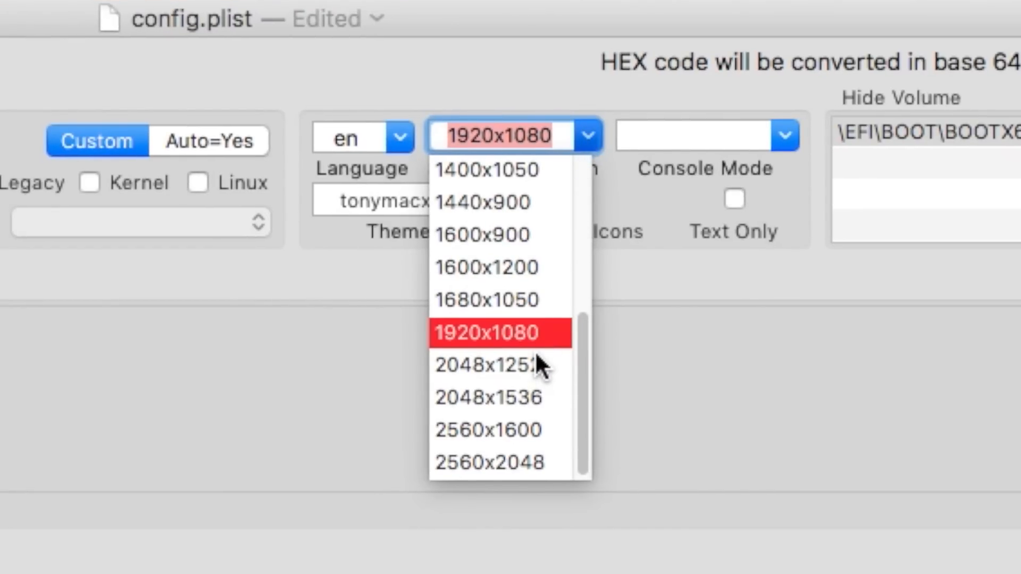
scroll("up", 3)
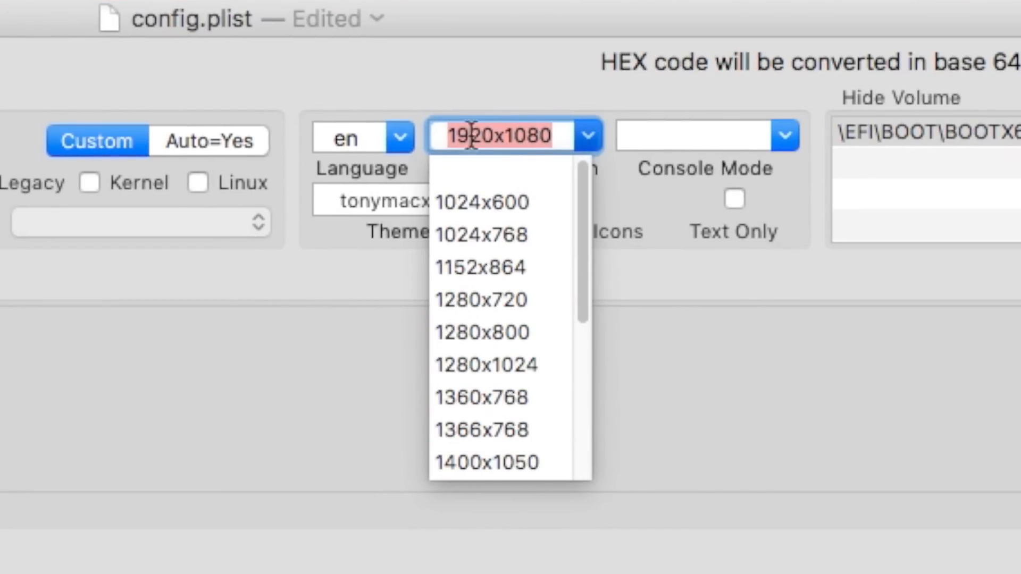
scroll("down", 3)
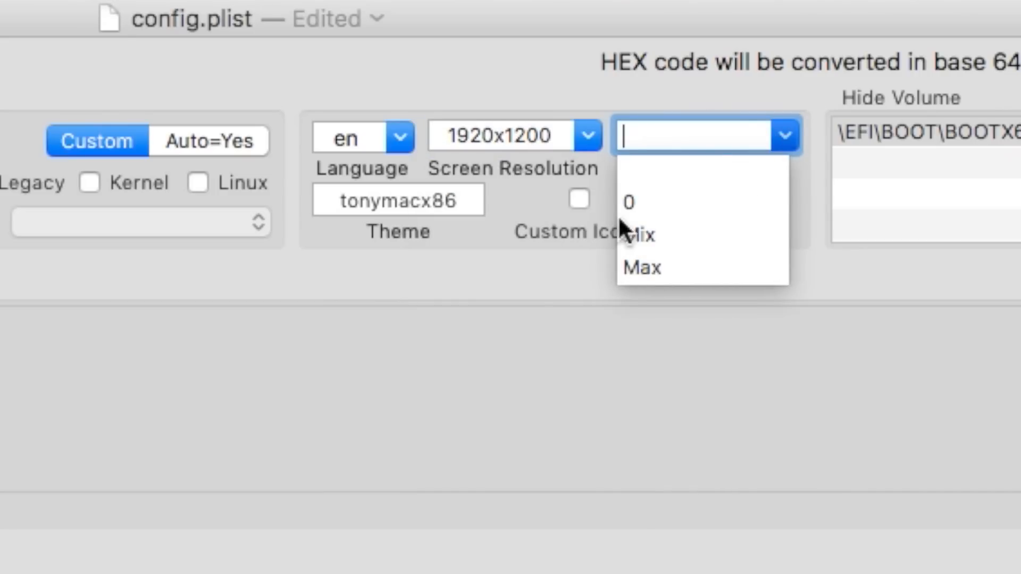
left_click(545, 308)
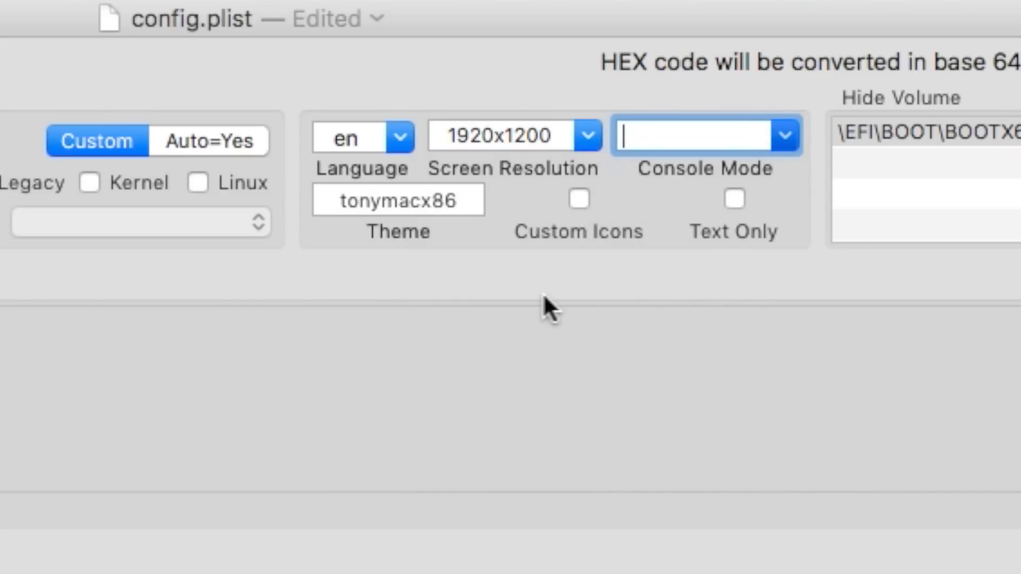
Step: Tick the Custom Icons option next to the theme name
left_click(398, 200)
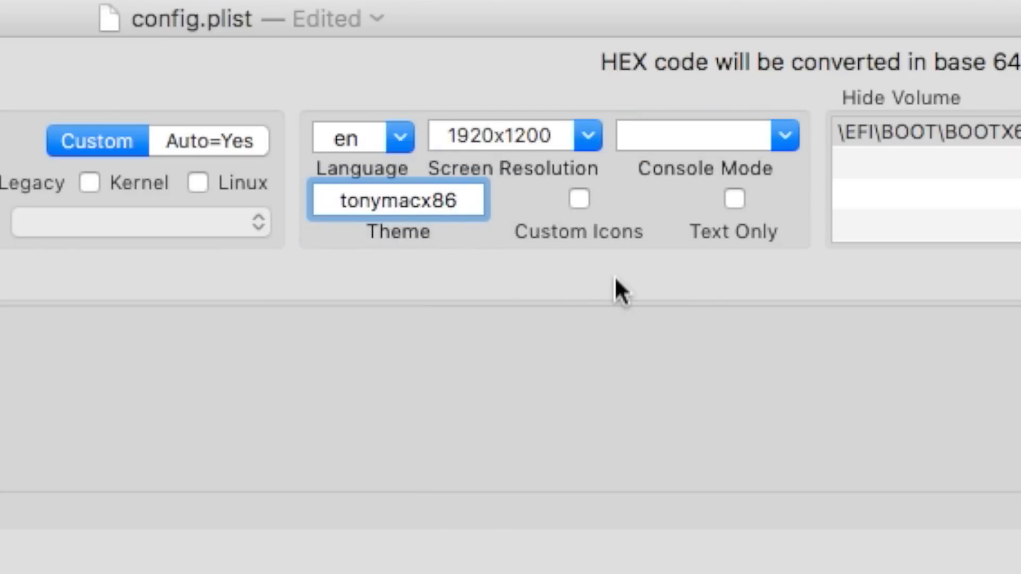
left_click(577, 199)
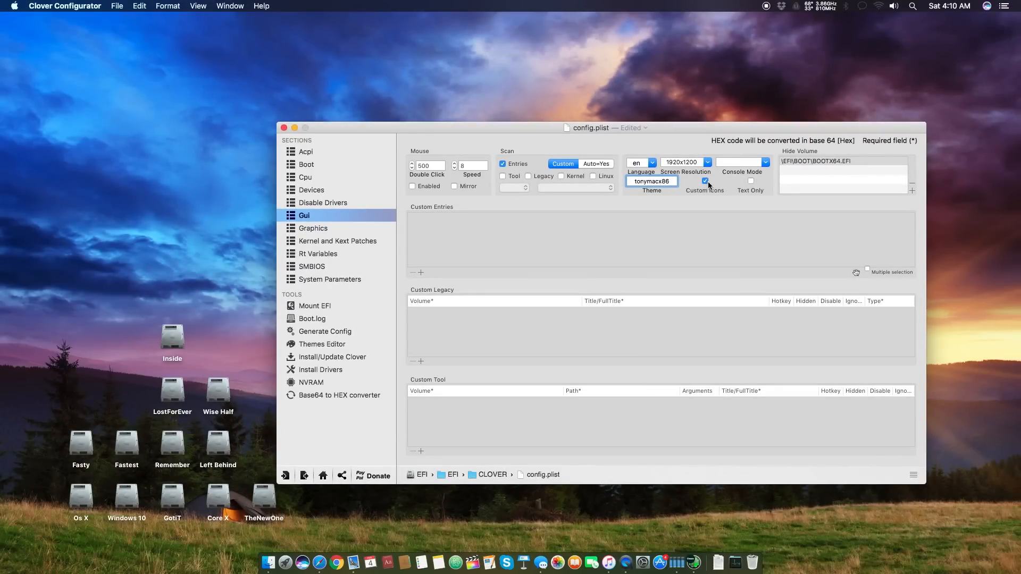
mouse_move(745, 128)
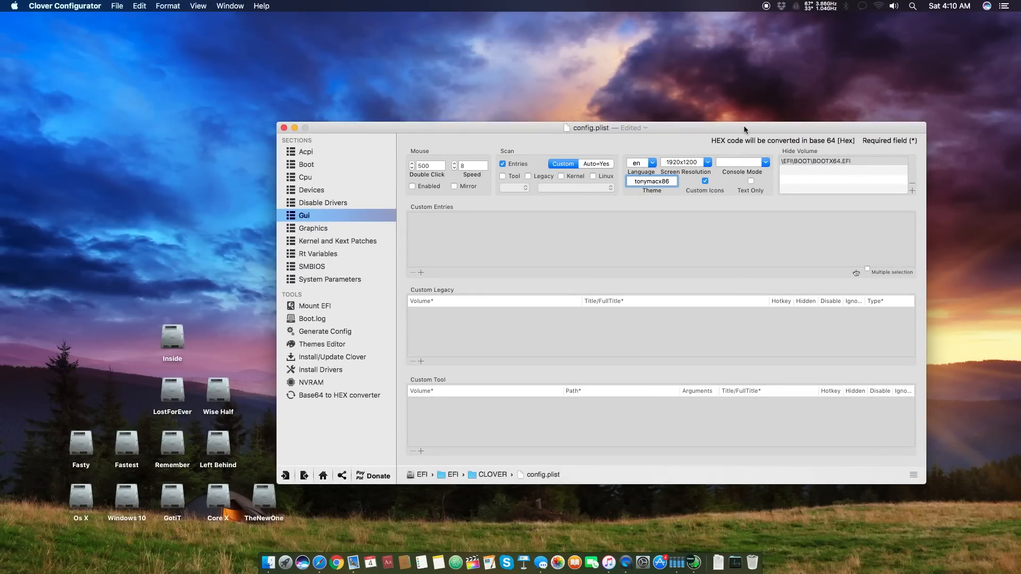
Step: Untick Custom Icons again and switch to the Acpi section
left_click_drag(591, 128, 518, 78)
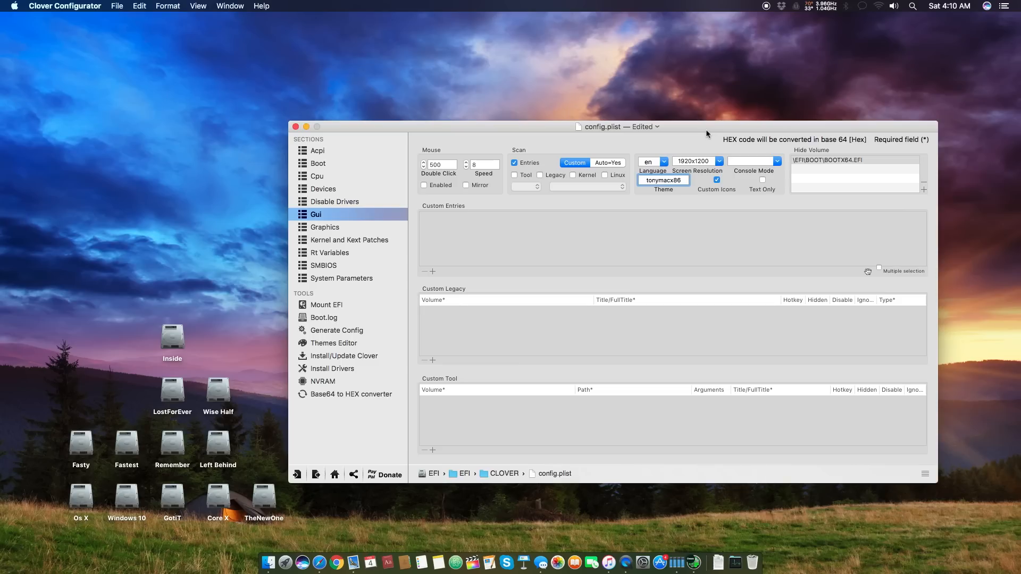
left_click(716, 180)
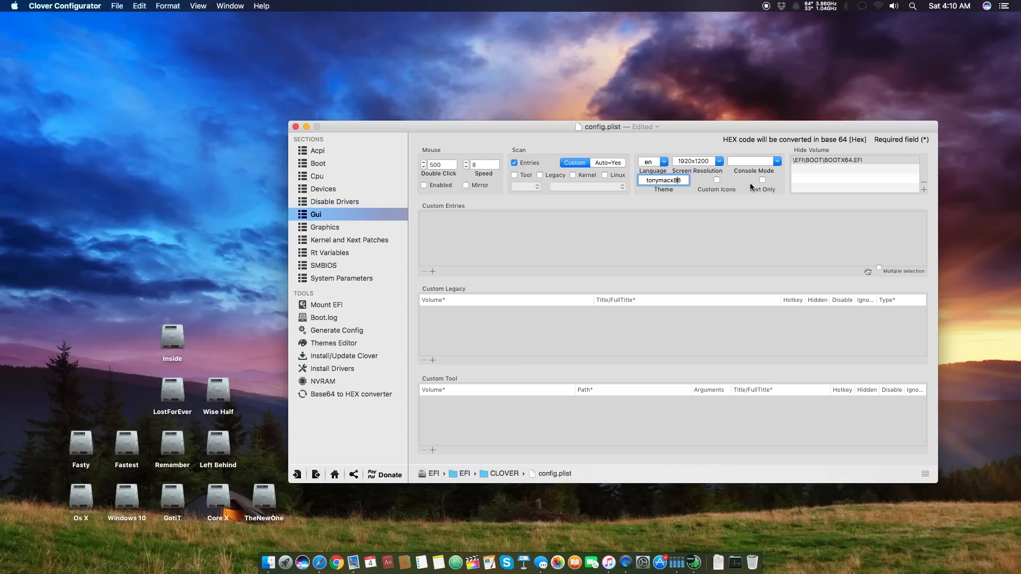
left_click(316, 150)
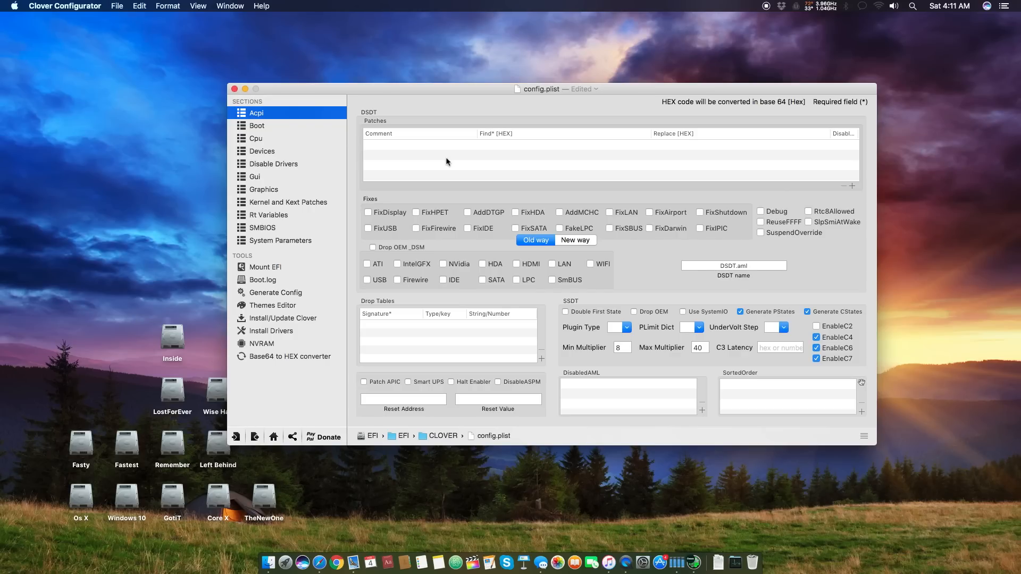
mouse_move(604, 11)
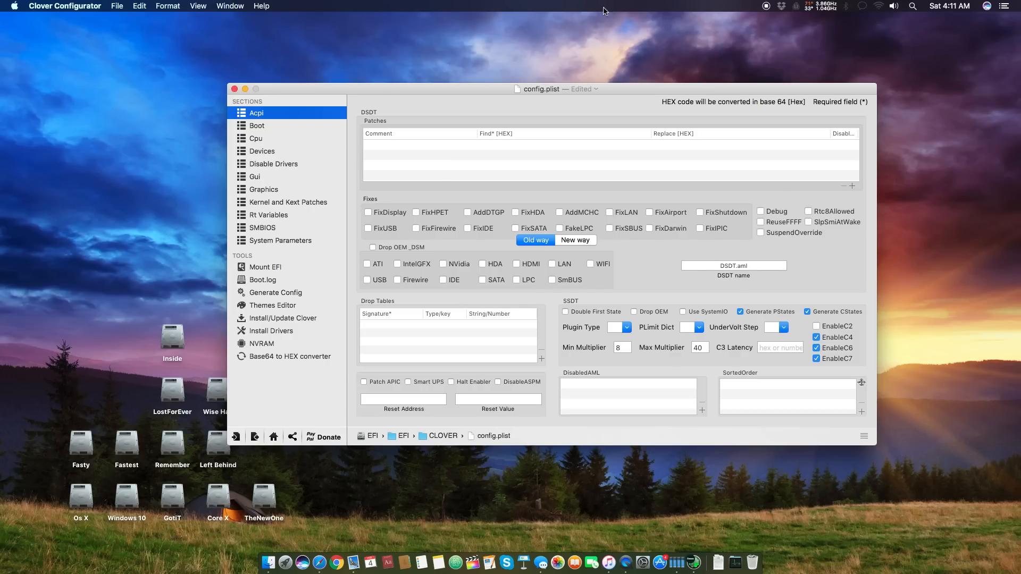